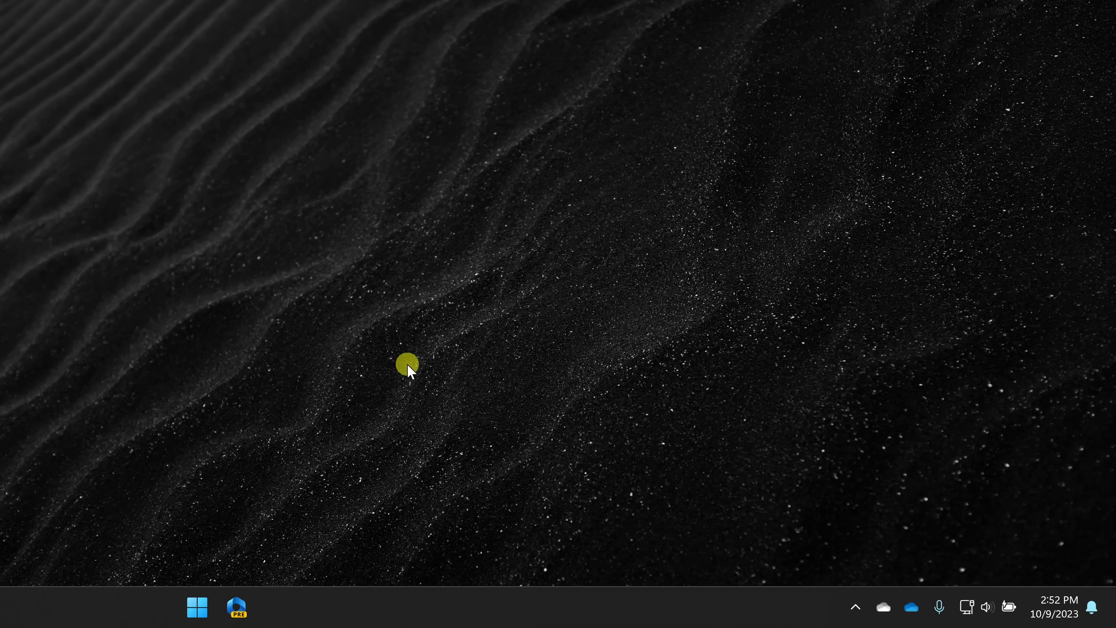
pyautogui.moveTo(237, 606)
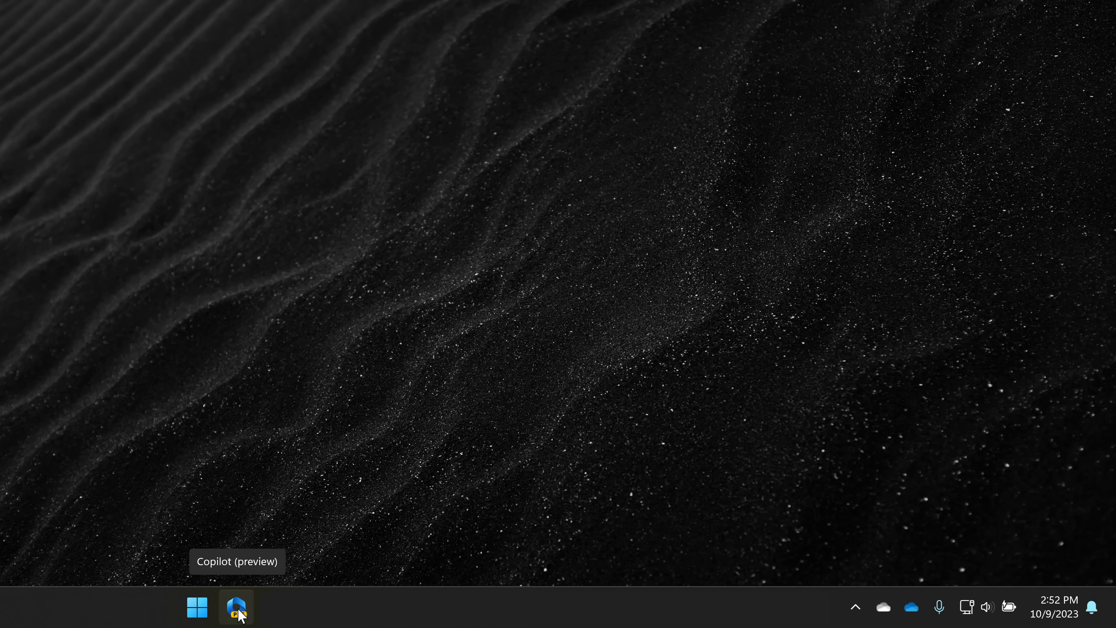
# - Bring up the Copilot (preview) pane from the Windows taskbar
pyautogui.click(237, 607)
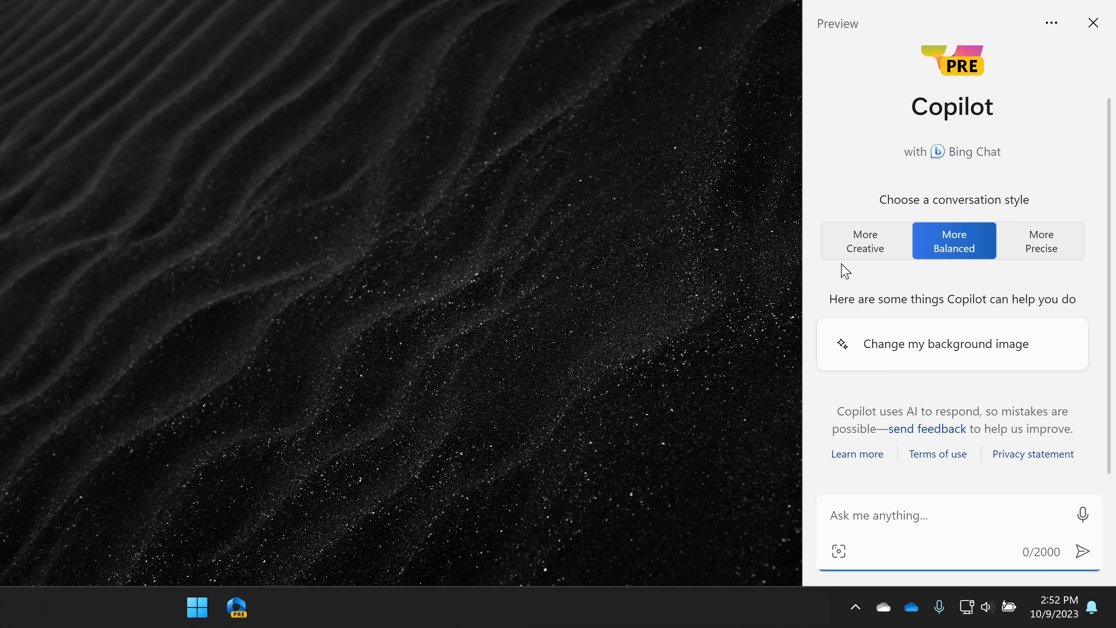
pyautogui.moveTo(854, 316)
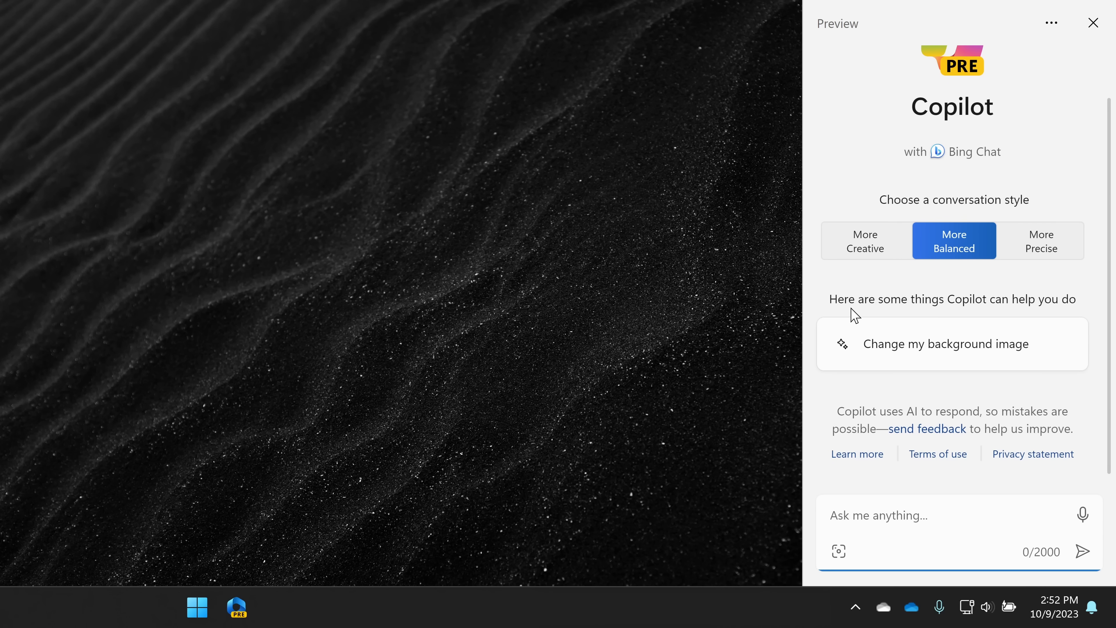
pyautogui.moveTo(1017, 514)
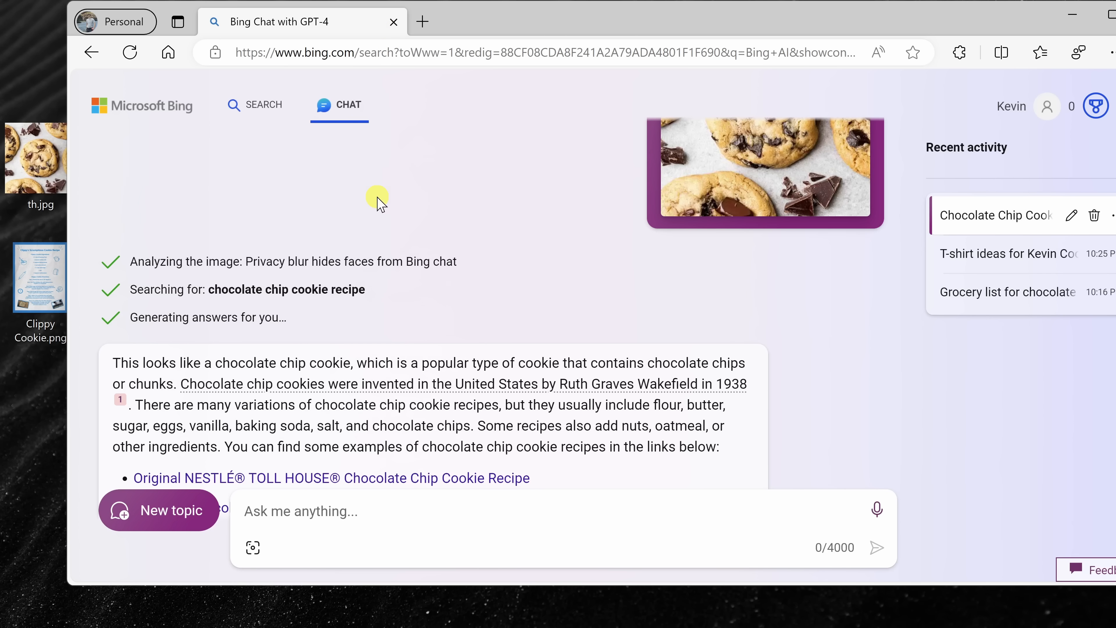
# - Start a new topic so the welcome screen with suggestion cards appears
pyautogui.click(1010, 106)
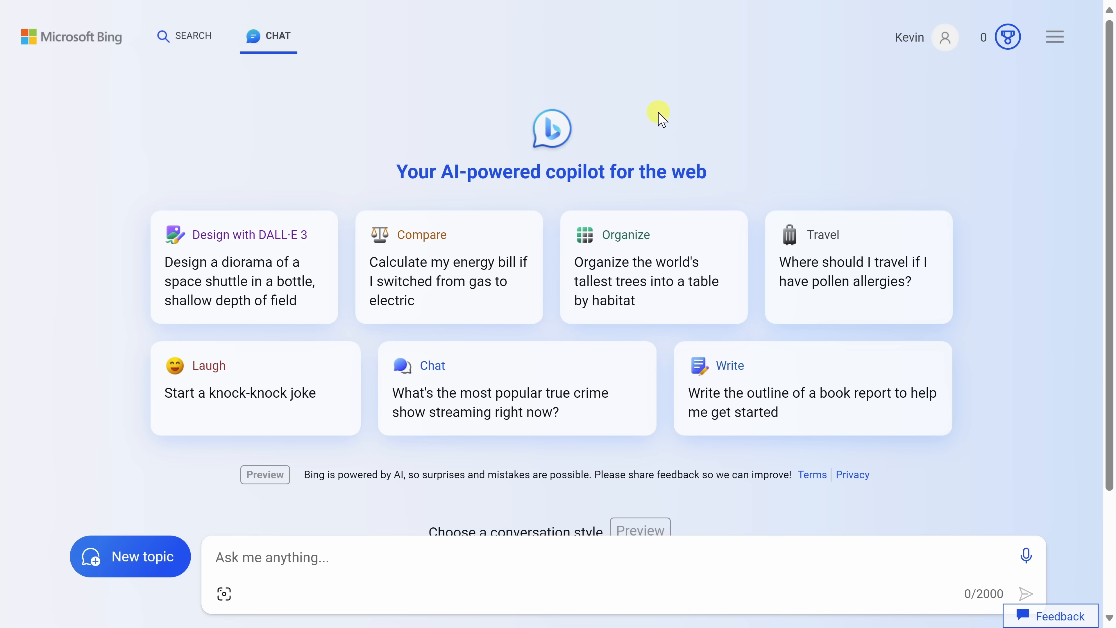
pyautogui.moveTo(668, 108)
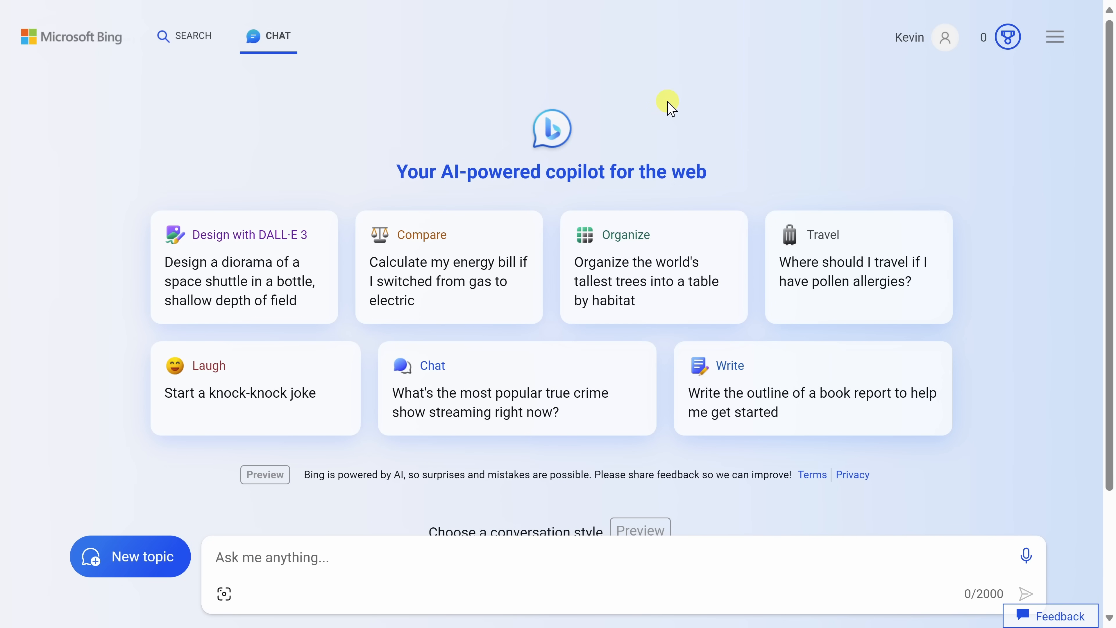
pyautogui.moveTo(137, 117)
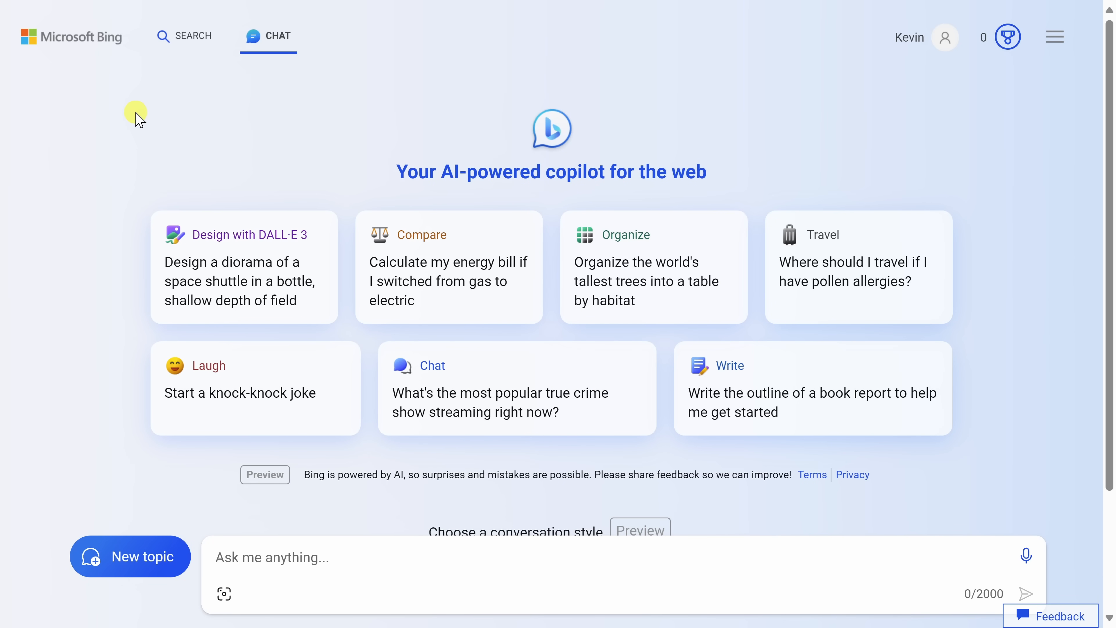
pyautogui.moveTo(988, 94)
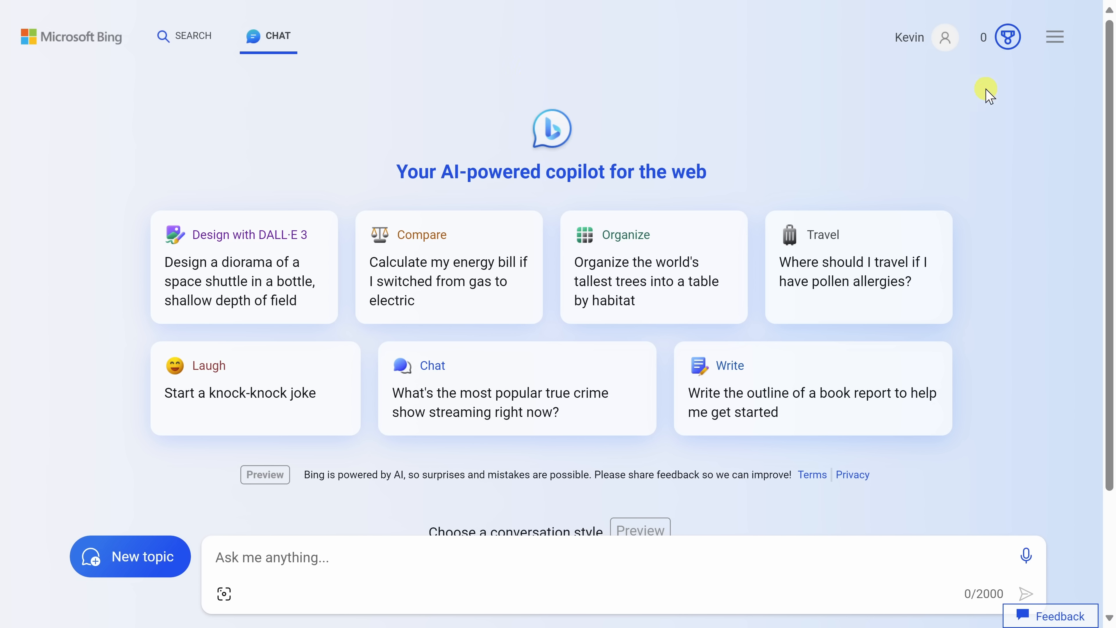
pyautogui.moveTo(1021, 236)
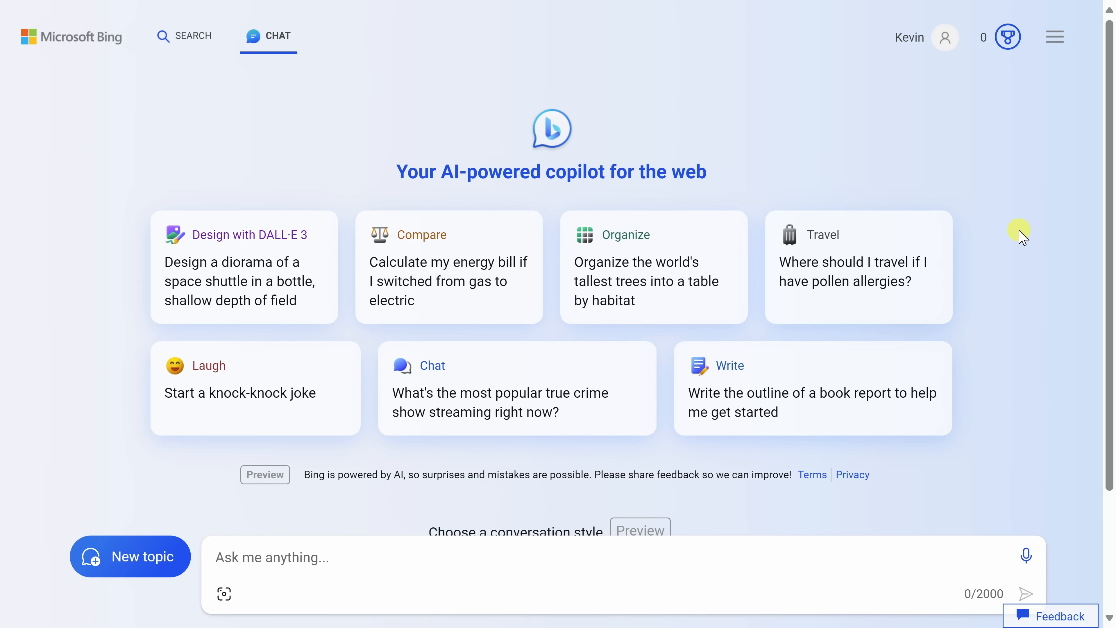
pyautogui.moveTo(250, 252)
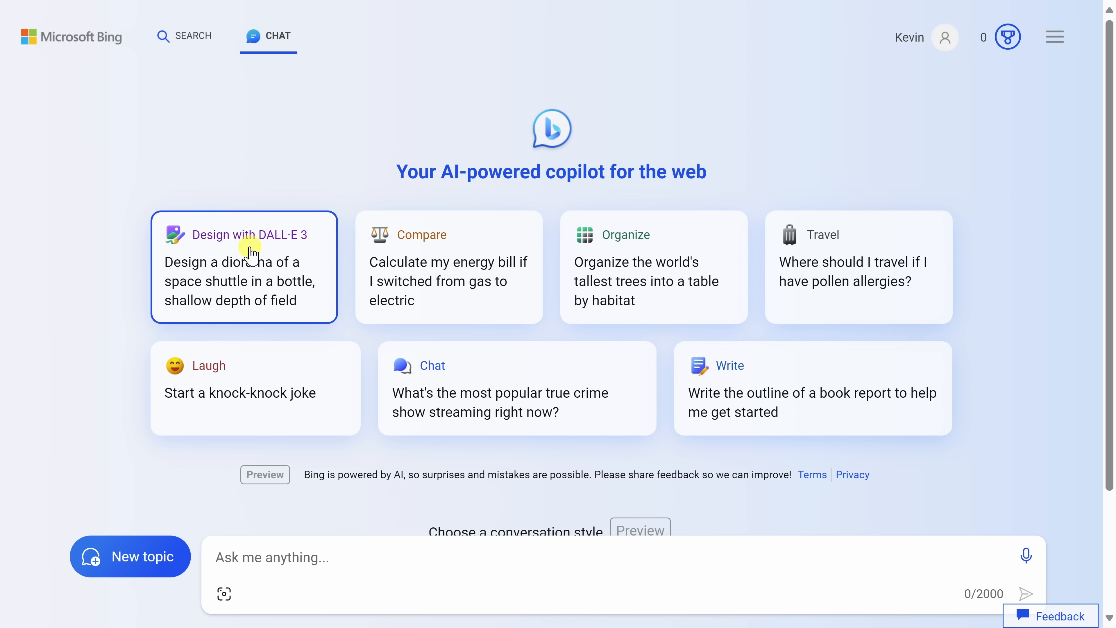
pyautogui.moveTo(620, 258)
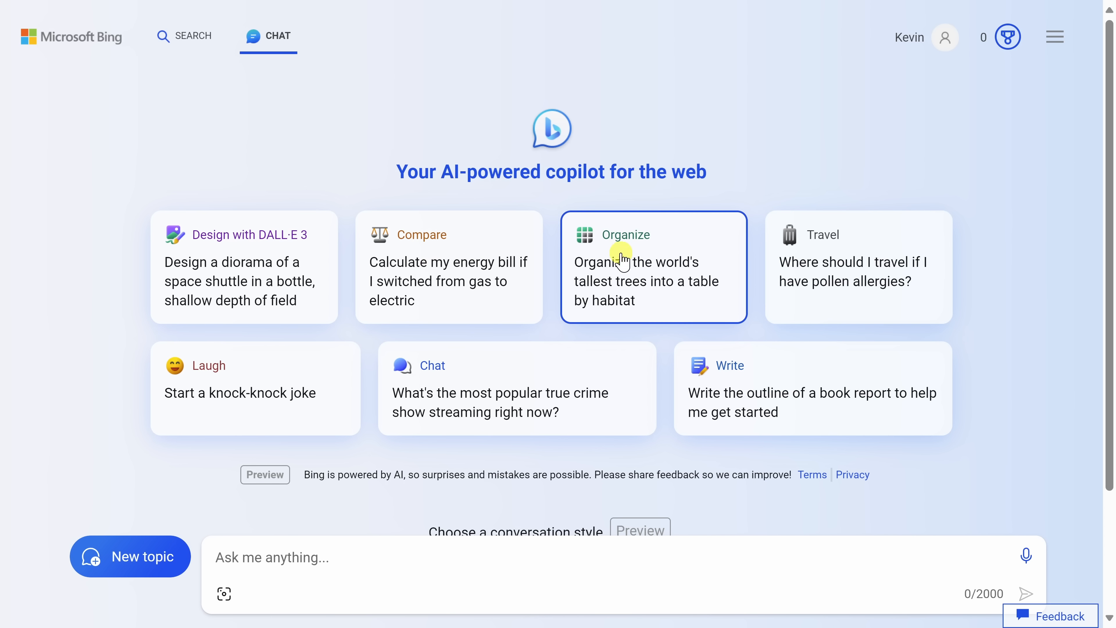
pyautogui.moveTo(287, 377)
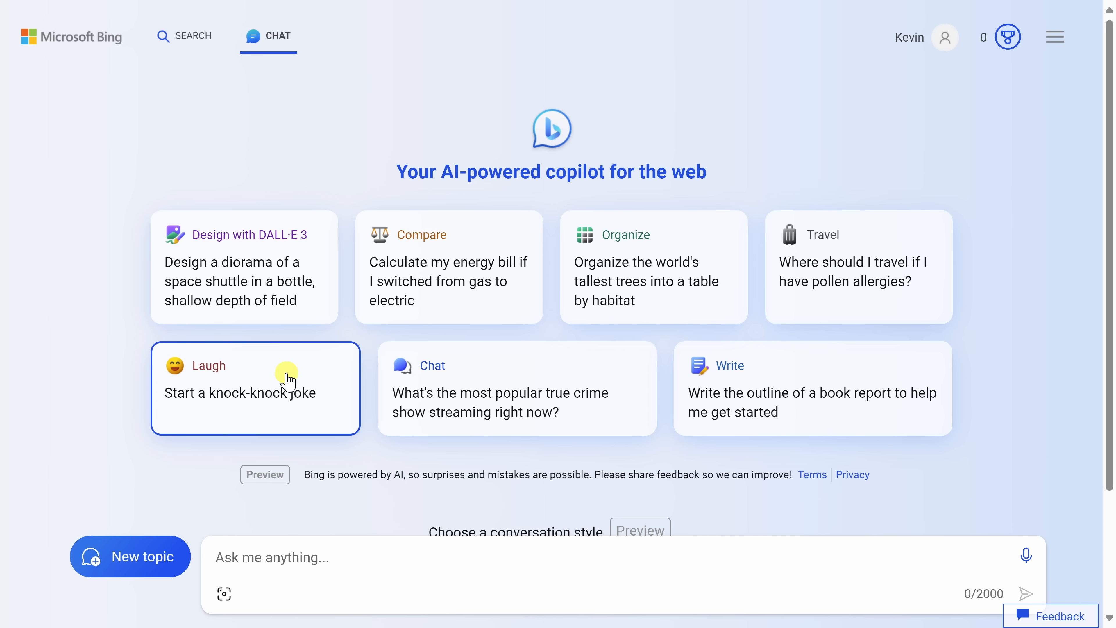
pyautogui.moveTo(475, 263)
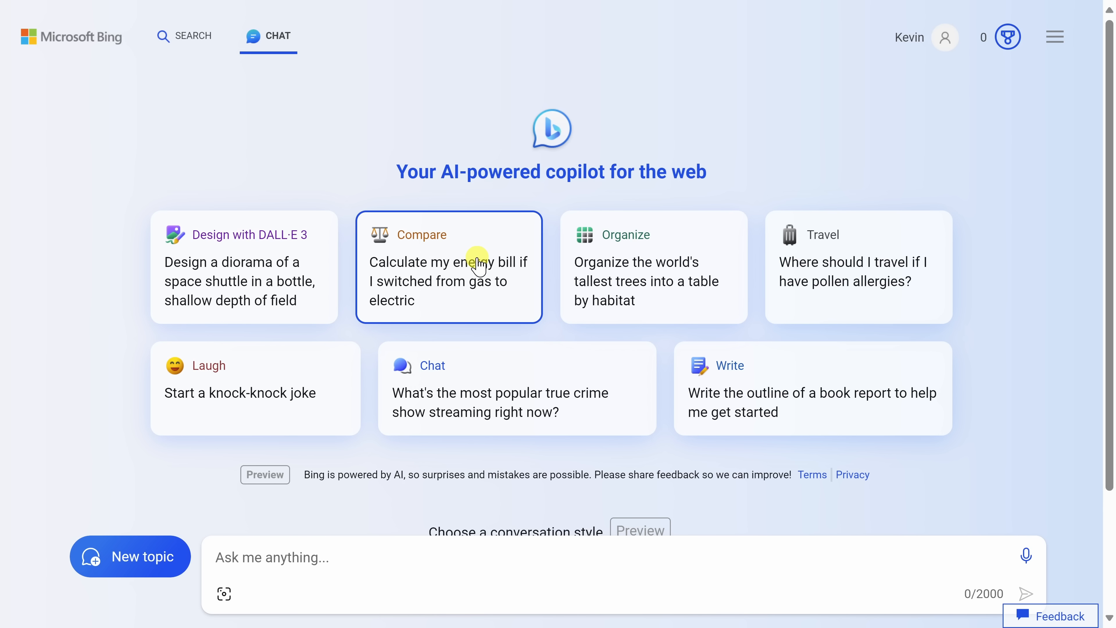
# - Try the Precise and Balanced styles, then settle on the More Creative conversation style
pyautogui.scroll(-3)
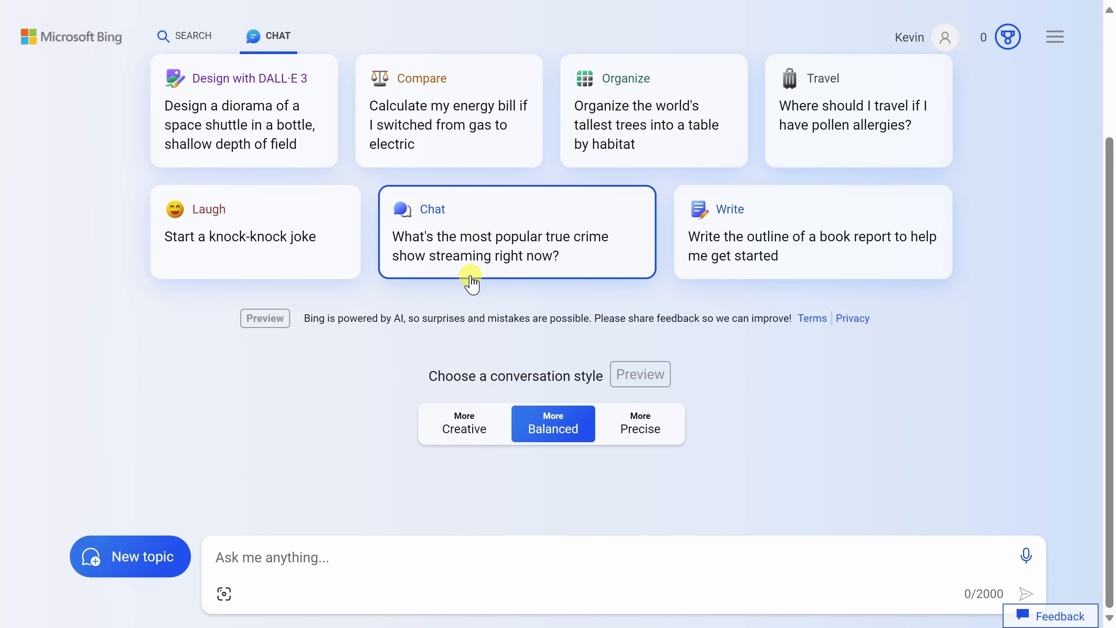
pyautogui.moveTo(612, 376)
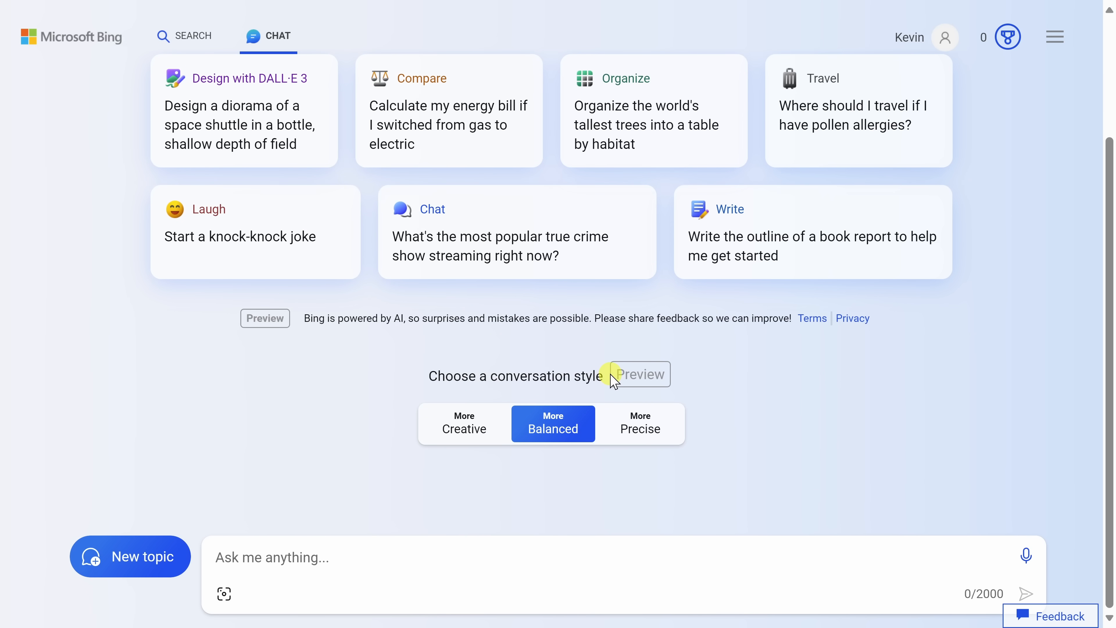
pyautogui.click(463, 424)
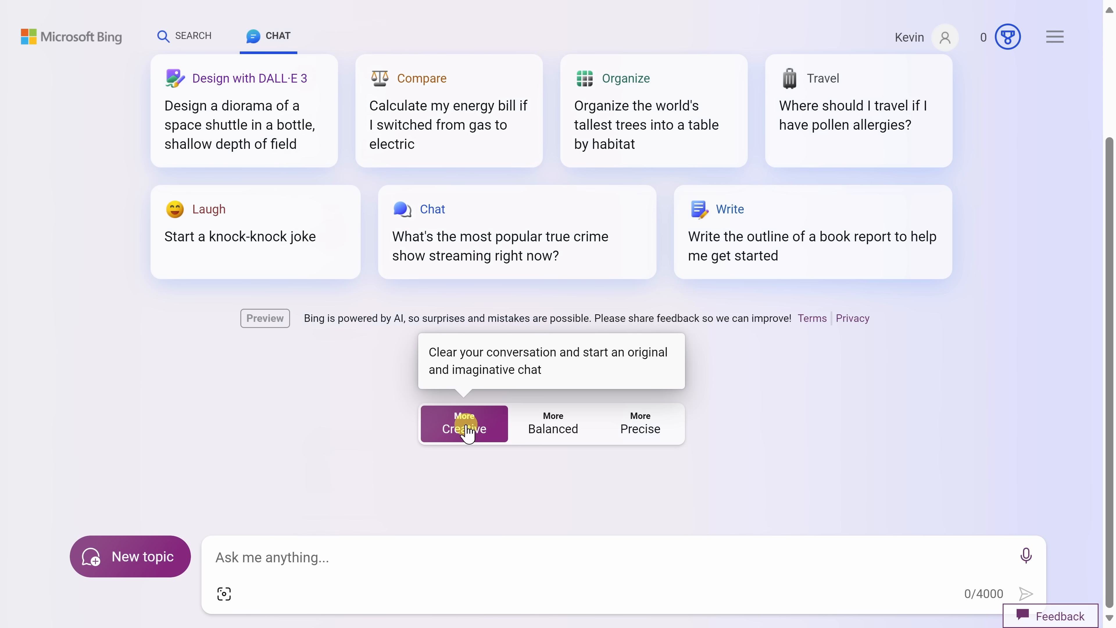
pyautogui.click(640, 424)
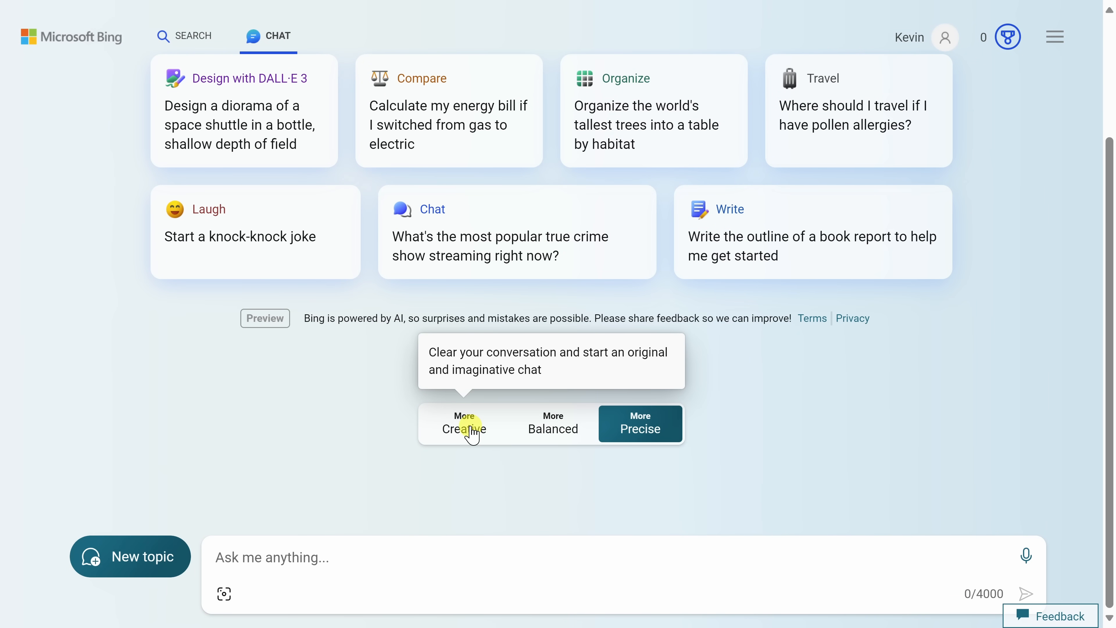
pyautogui.moveTo(552, 427)
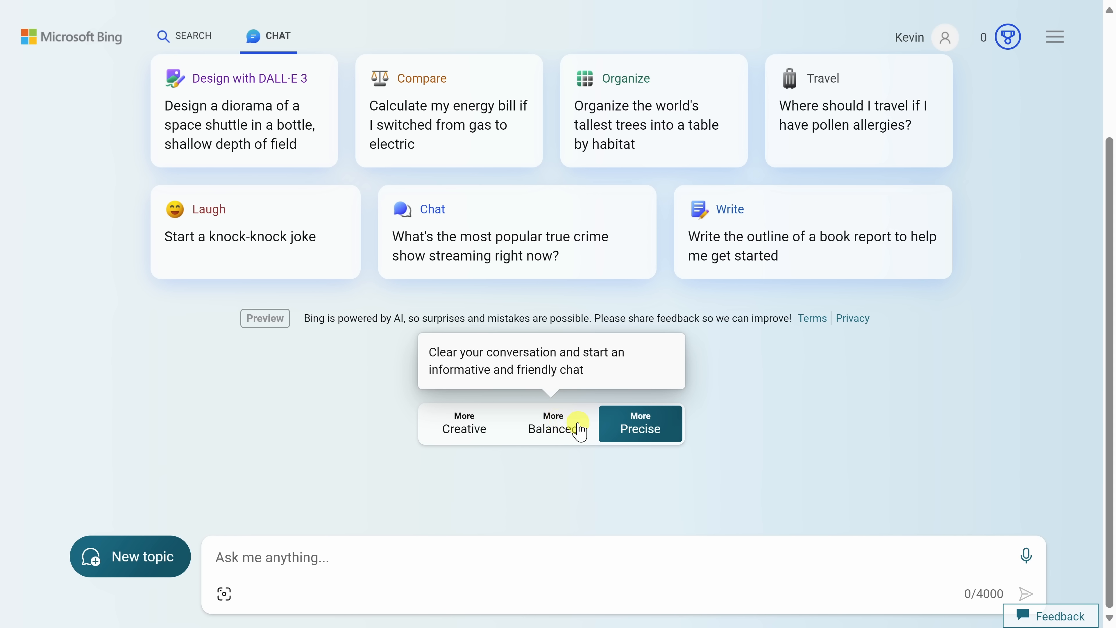
pyautogui.click(463, 424)
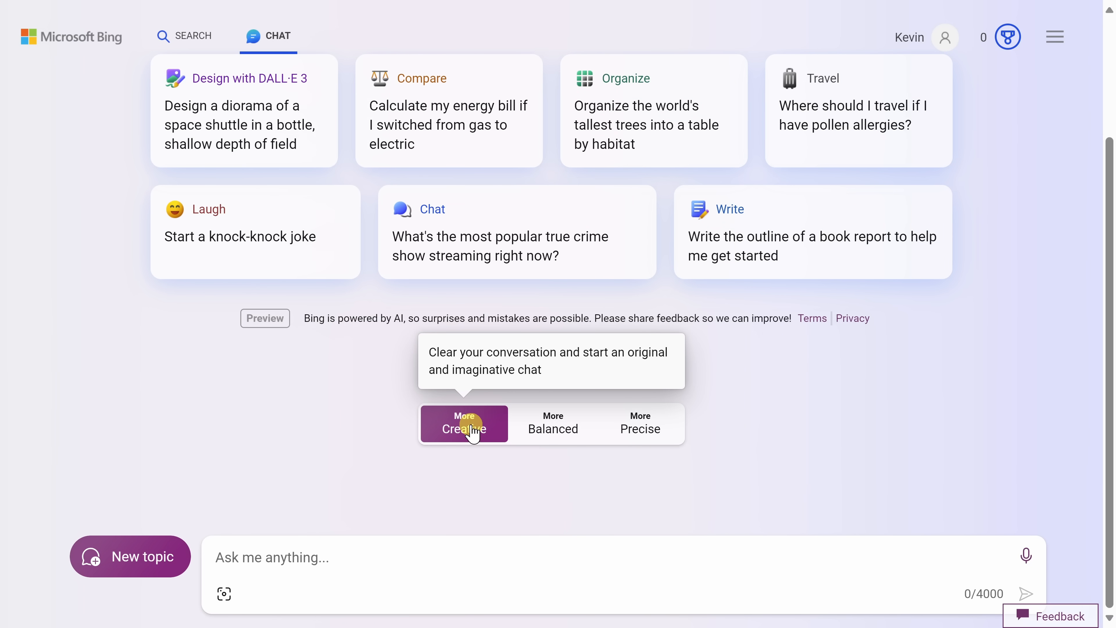
pyautogui.moveTo(469, 441)
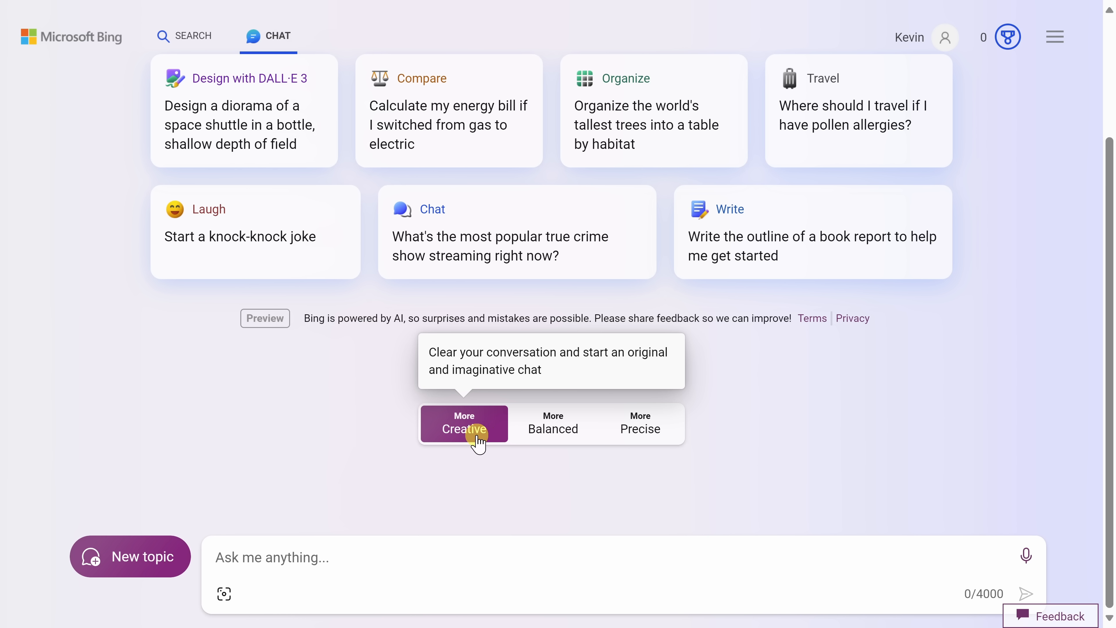
pyautogui.moveTo(639, 428)
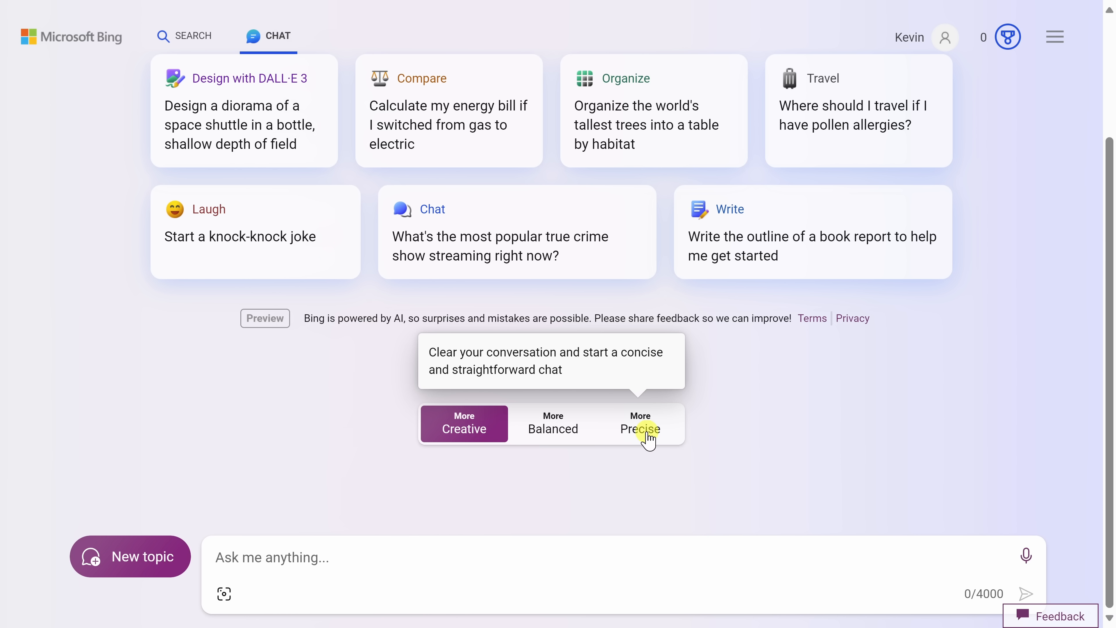
pyautogui.click(640, 424)
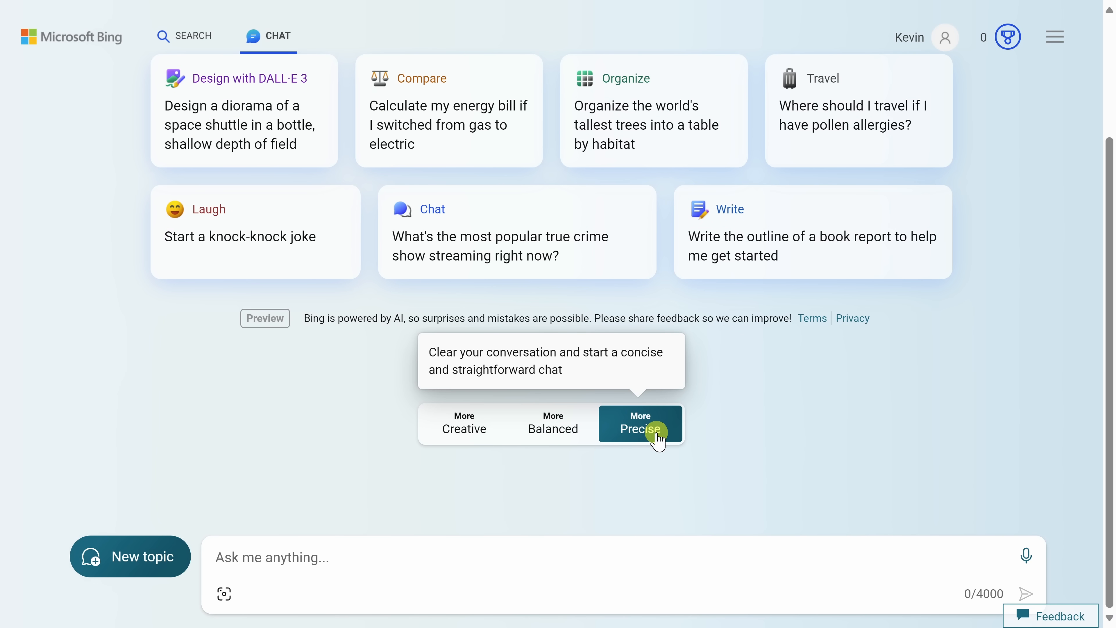
pyautogui.moveTo(647, 434)
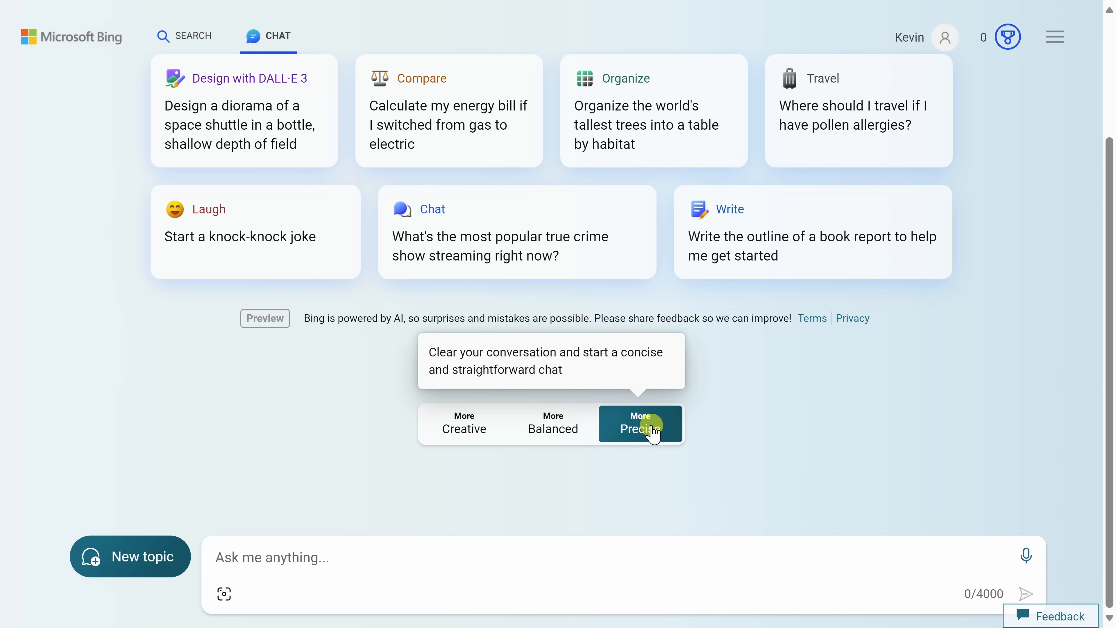
pyautogui.moveTo(552, 424)
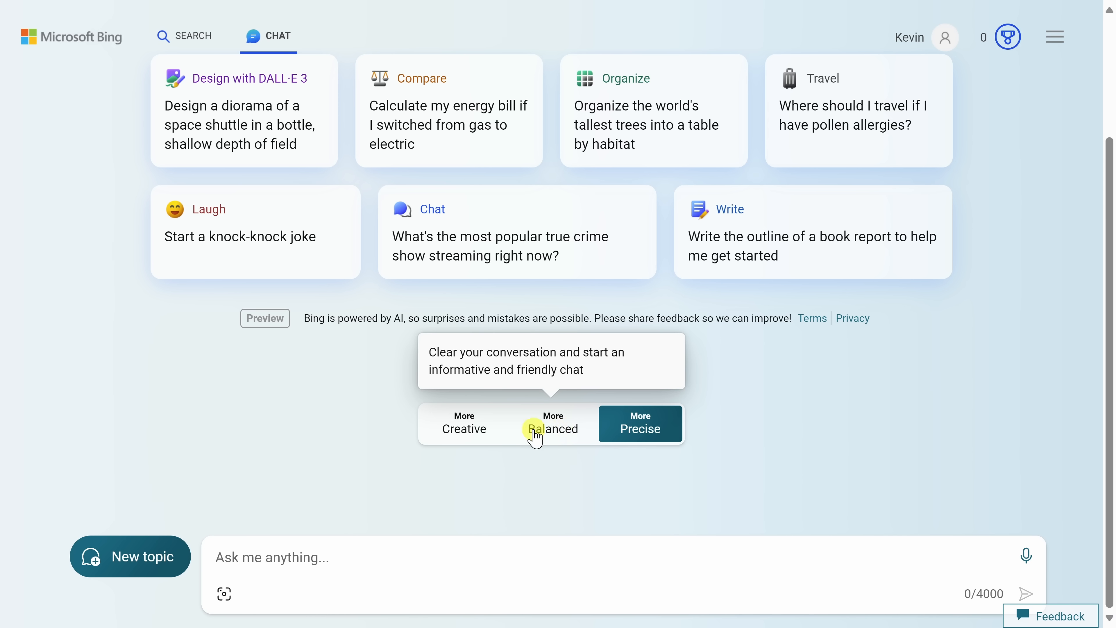
pyautogui.moveTo(575, 434)
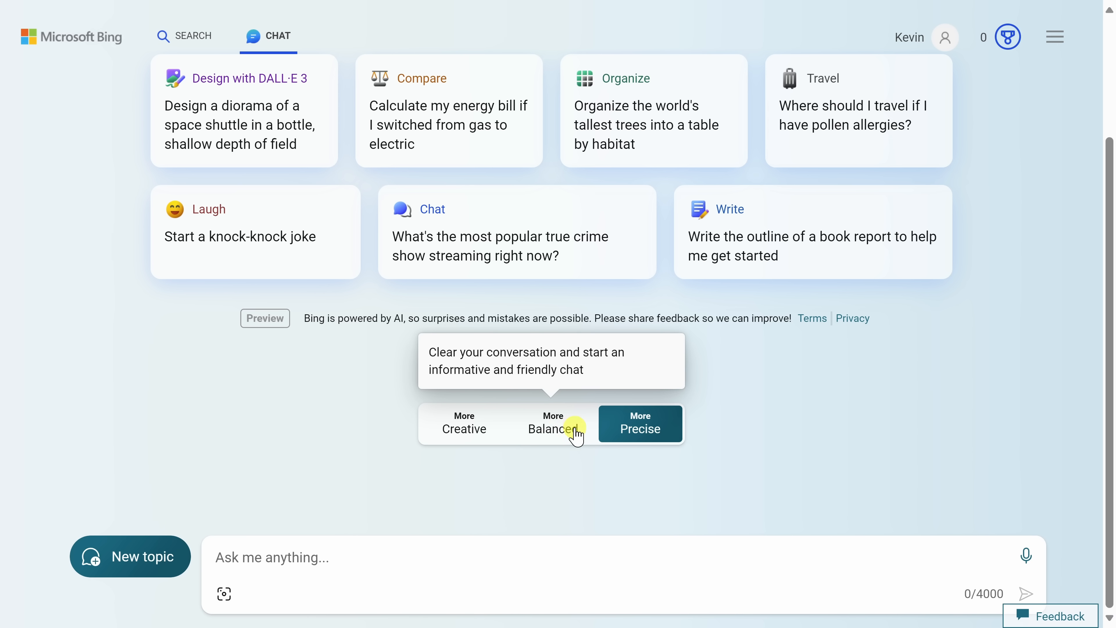
pyautogui.click(463, 424)
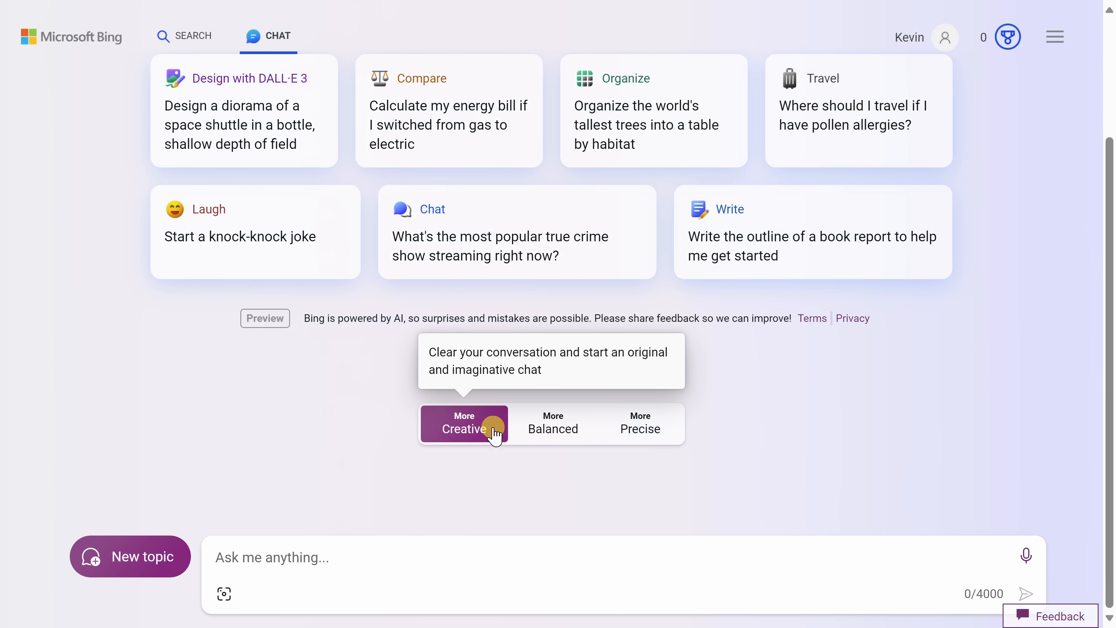
pyautogui.click(552, 422)
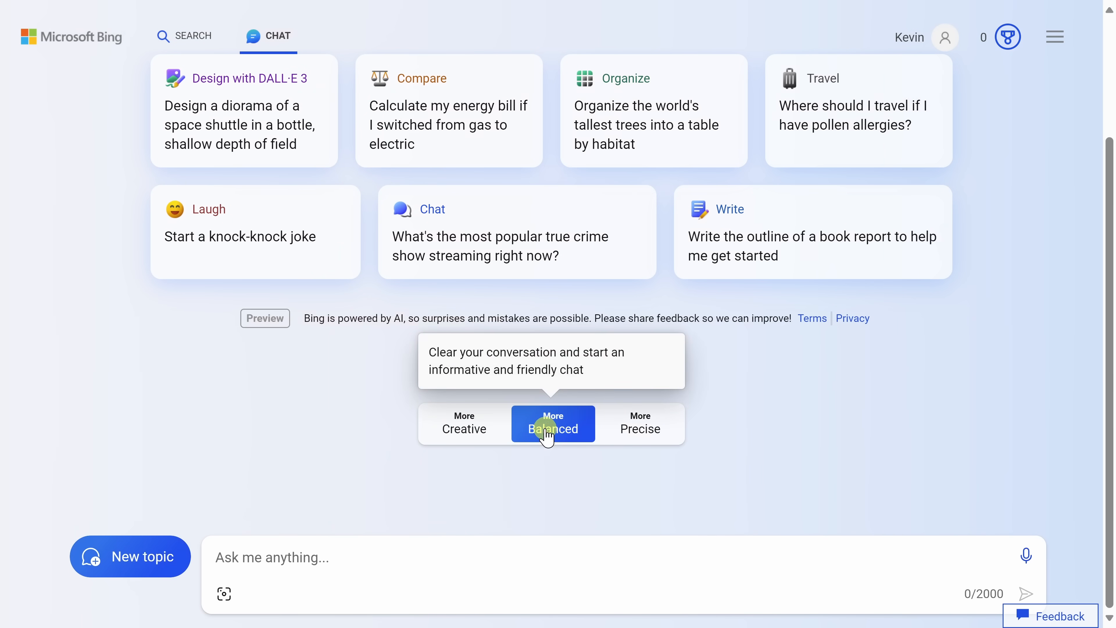
pyautogui.click(639, 423)
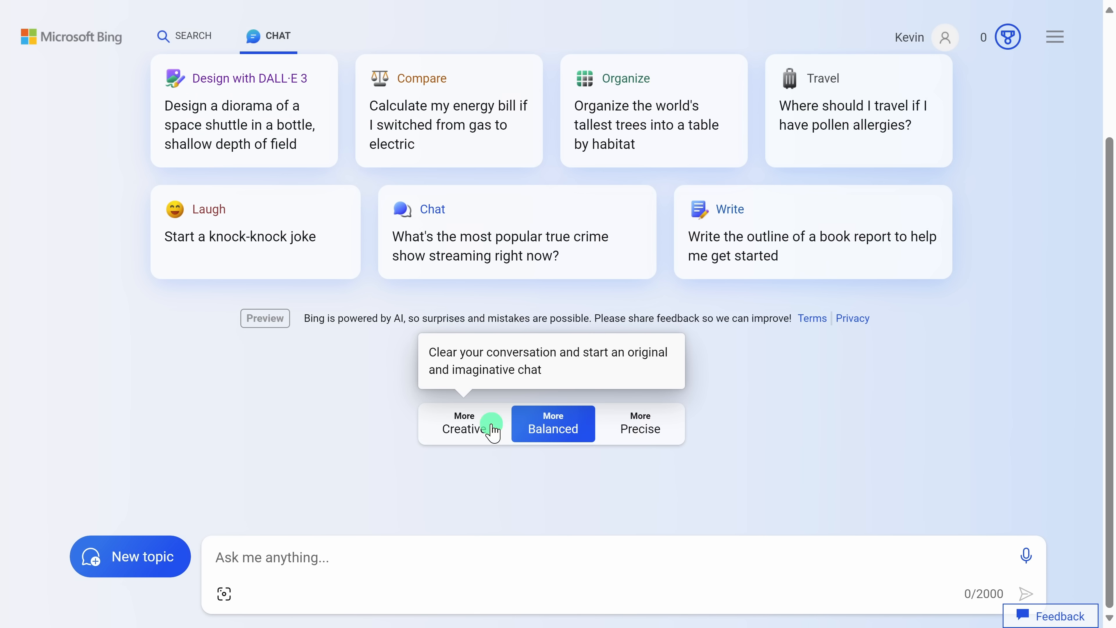
pyautogui.moveTo(443, 429)
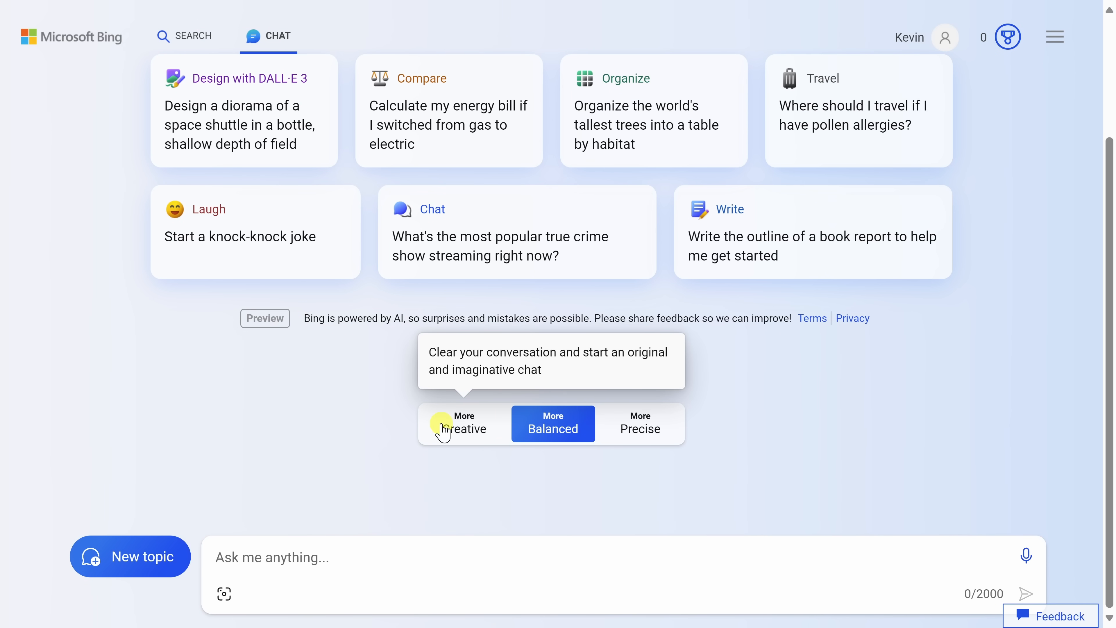
pyautogui.click(463, 424)
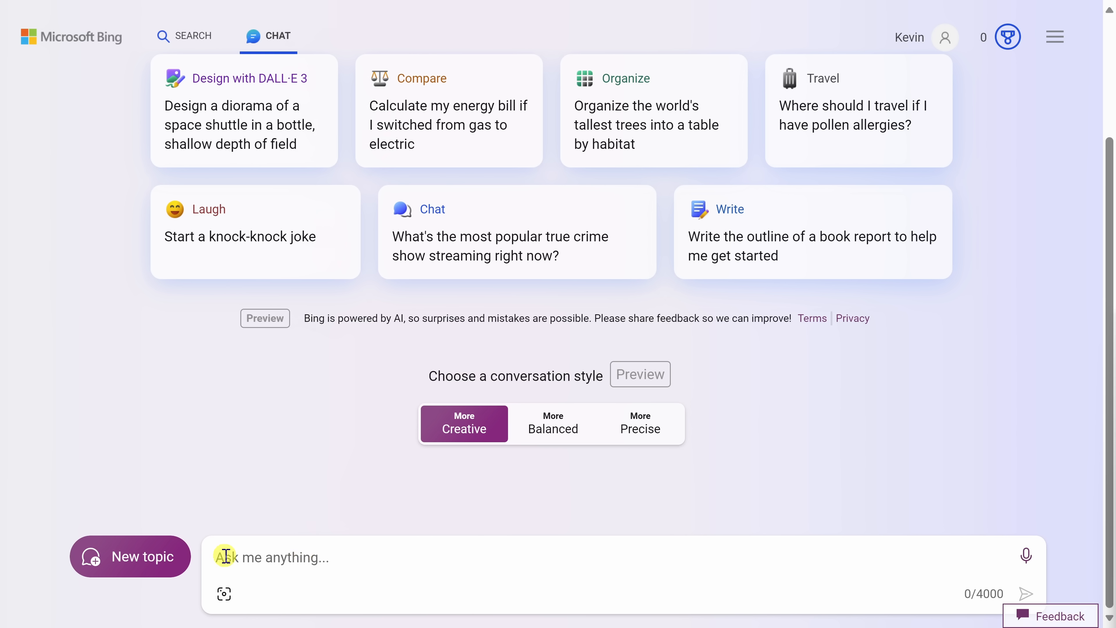
pyautogui.moveTo(760, 553)
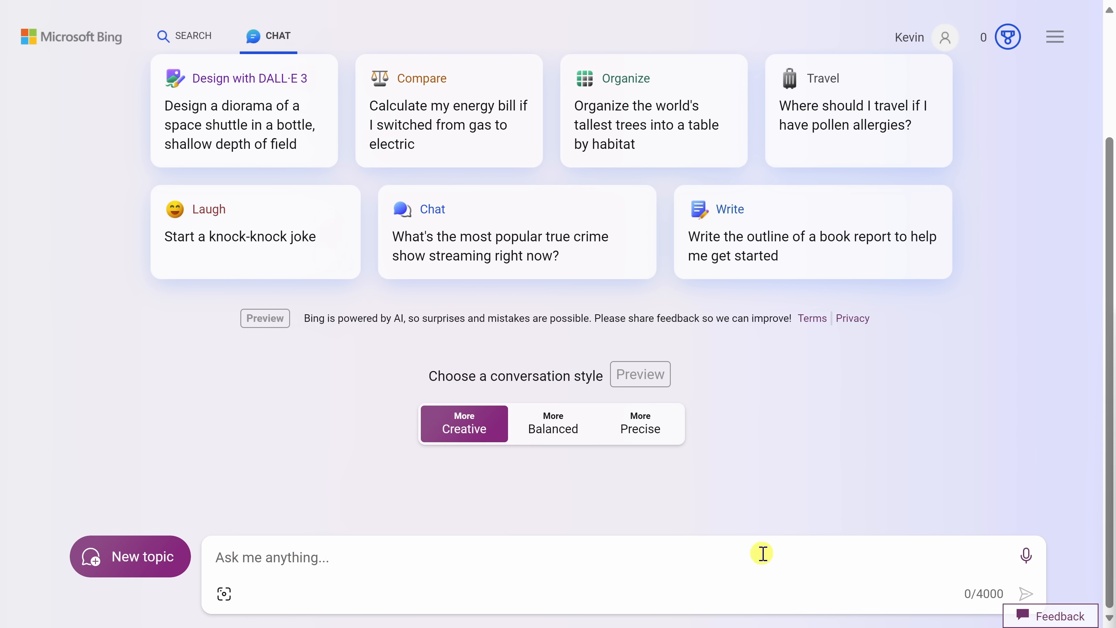
pyautogui.moveTo(1025, 555)
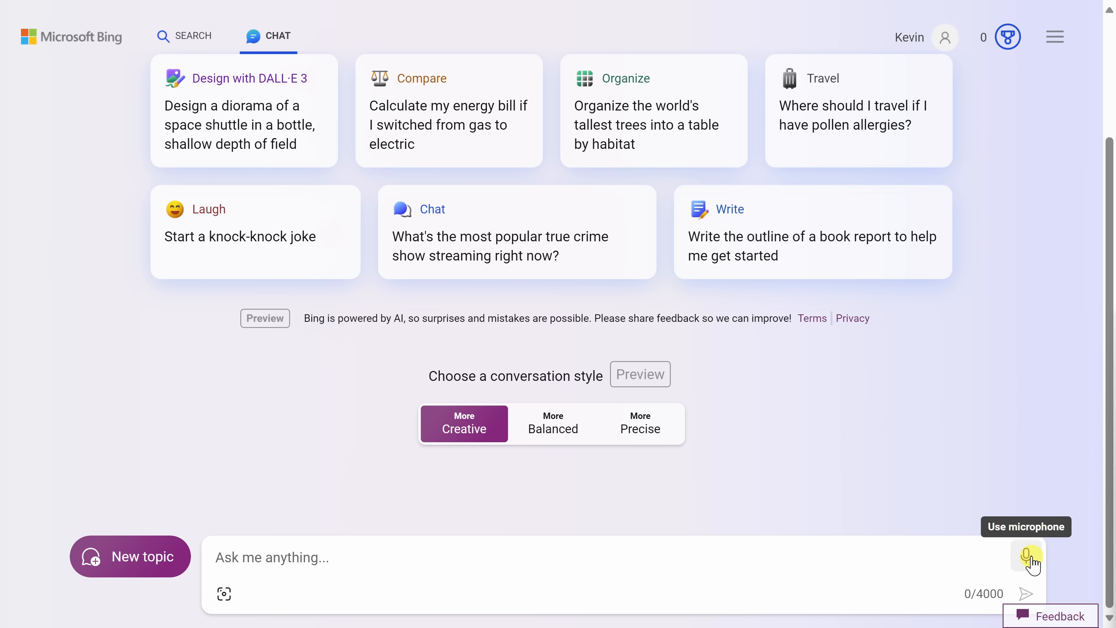
# - Enter the question 'Can you pull together a grocery shopping list to make chocolate chip cookies?'
pyautogui.write('Can you pull together a grocery shopping list to make chocolate chip cookies?')
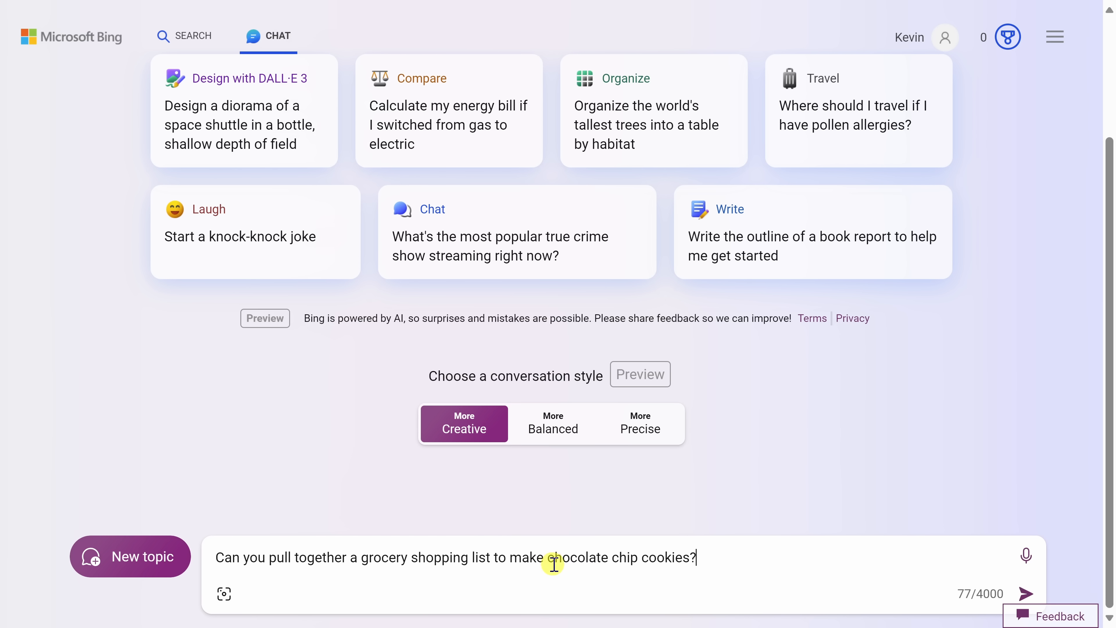
pyautogui.moveTo(595, 557)
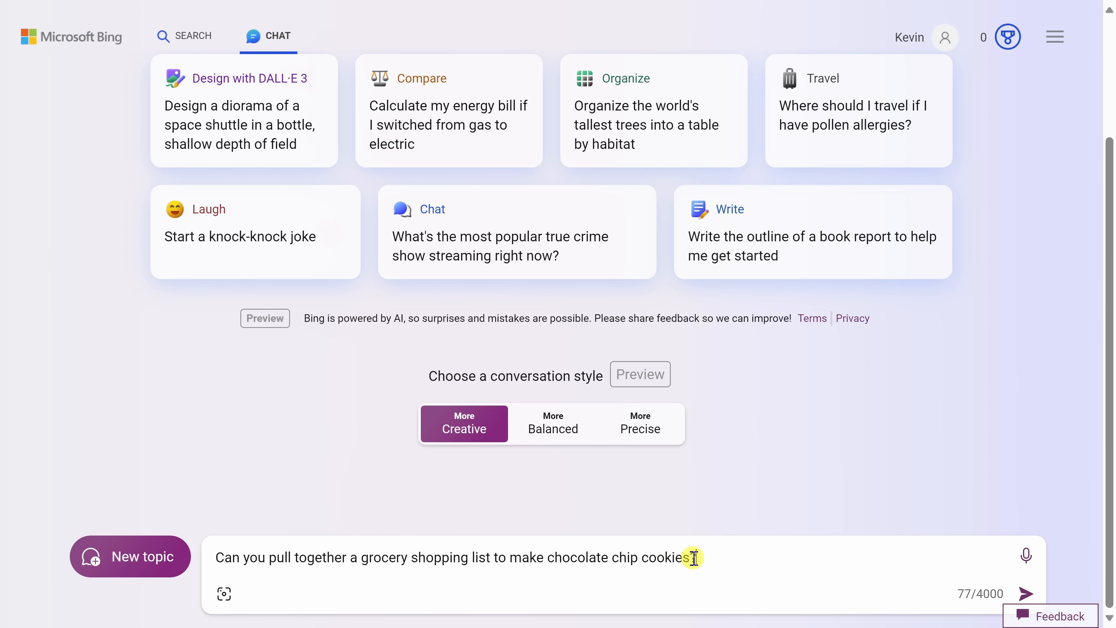
pyautogui.write('?')
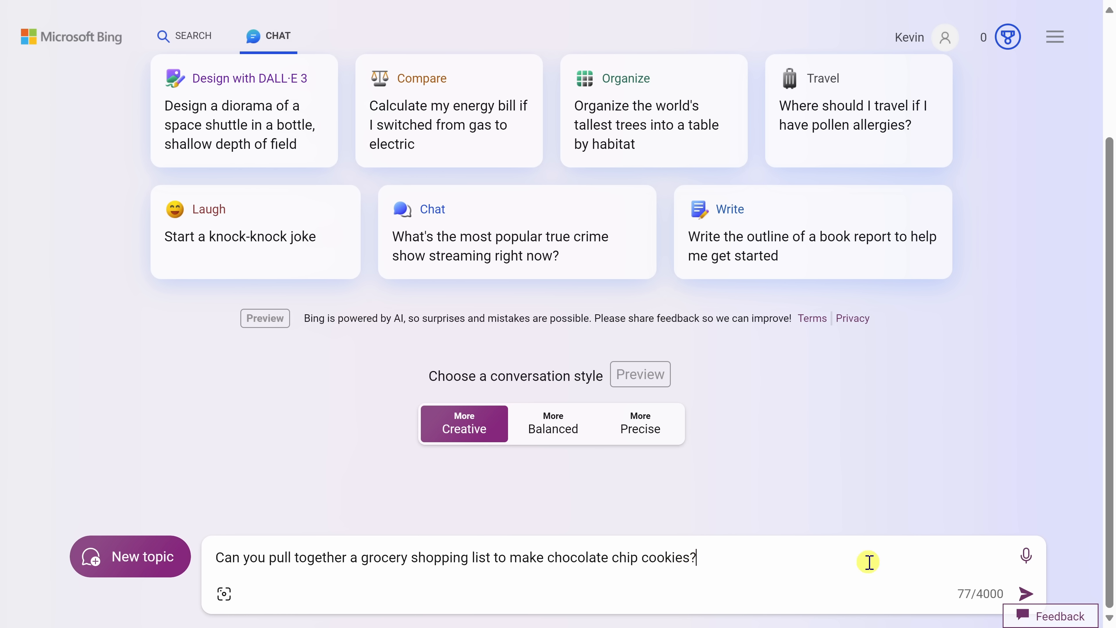
pyautogui.moveTo(982, 594)
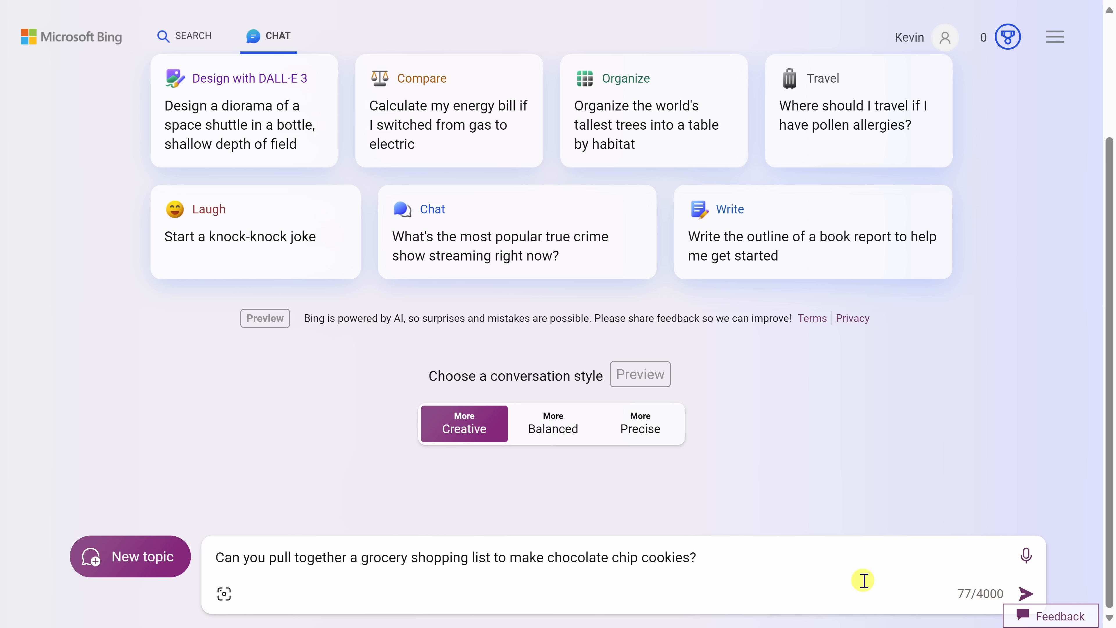
pyautogui.moveTo(1024, 594)
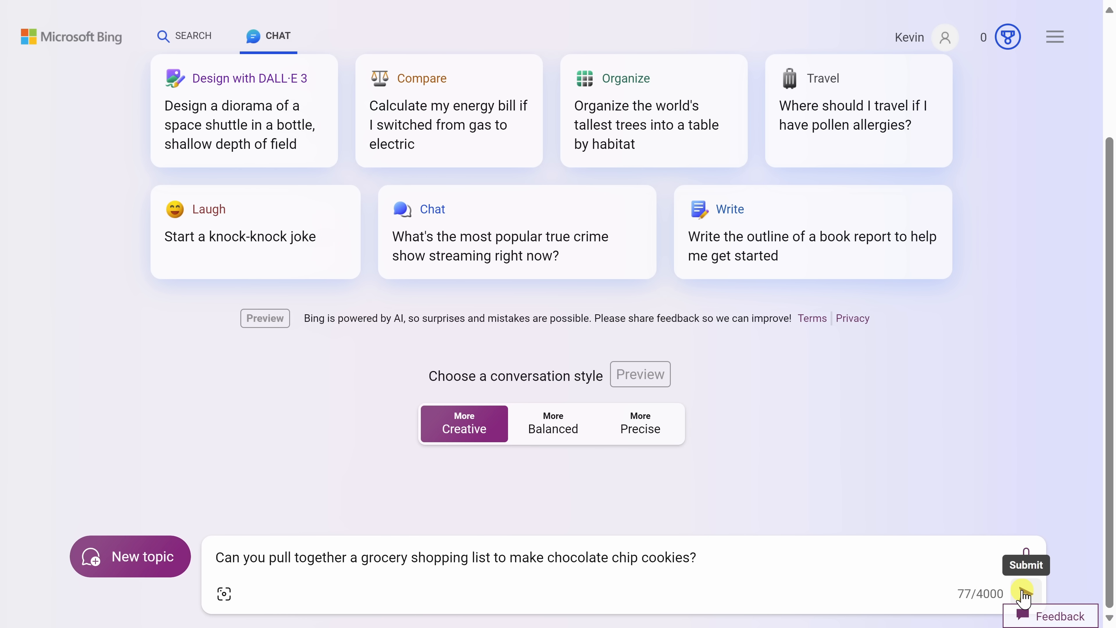
# - Send the shopping-list question and review the ingredient list with its recipe source links
pyautogui.click(456, 557)
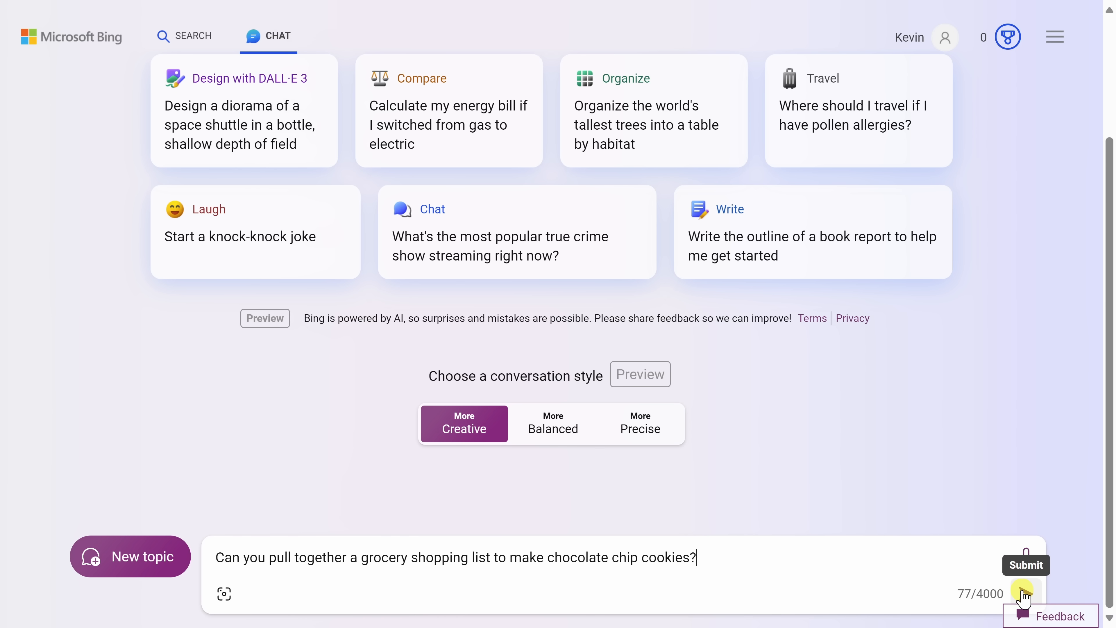
pyautogui.click(1025, 564)
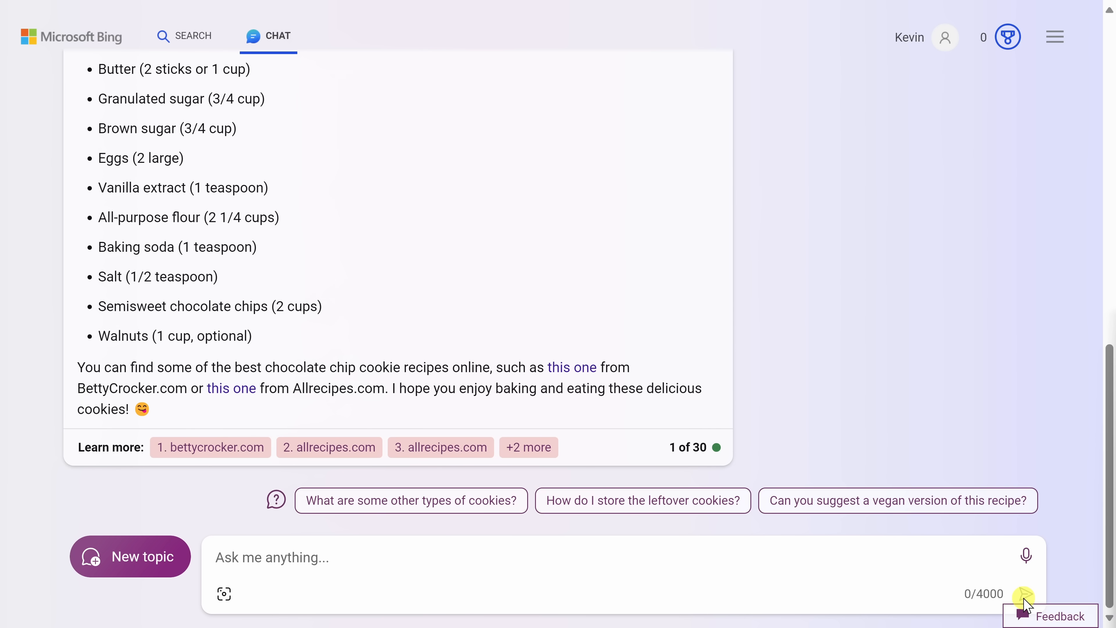
pyautogui.scroll(3)
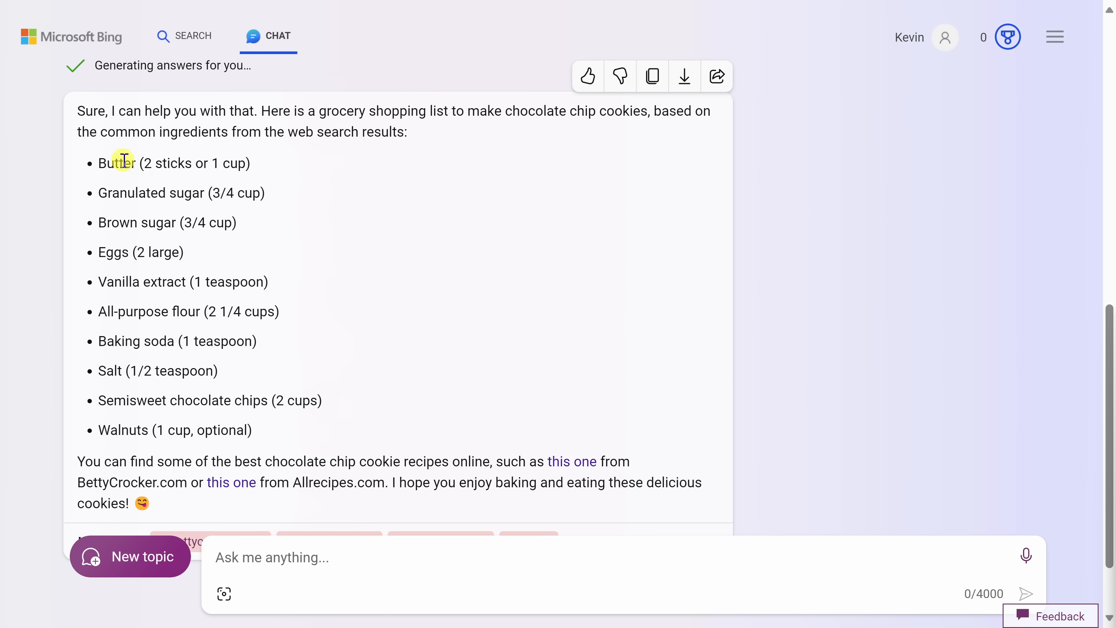
pyautogui.moveTo(133, 237)
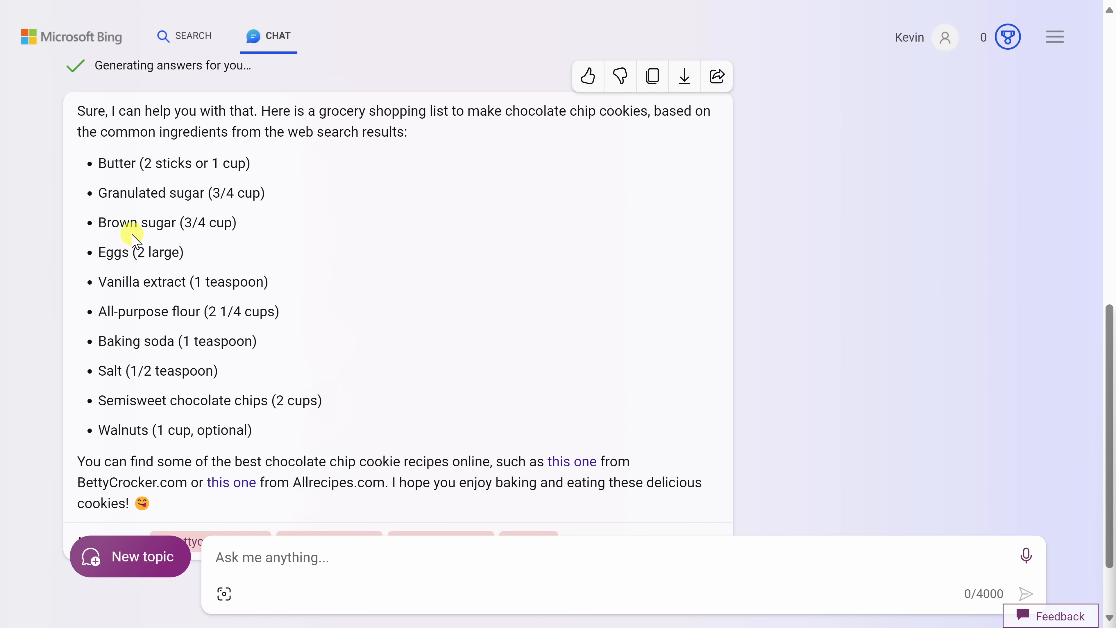
pyautogui.moveTo(192, 272)
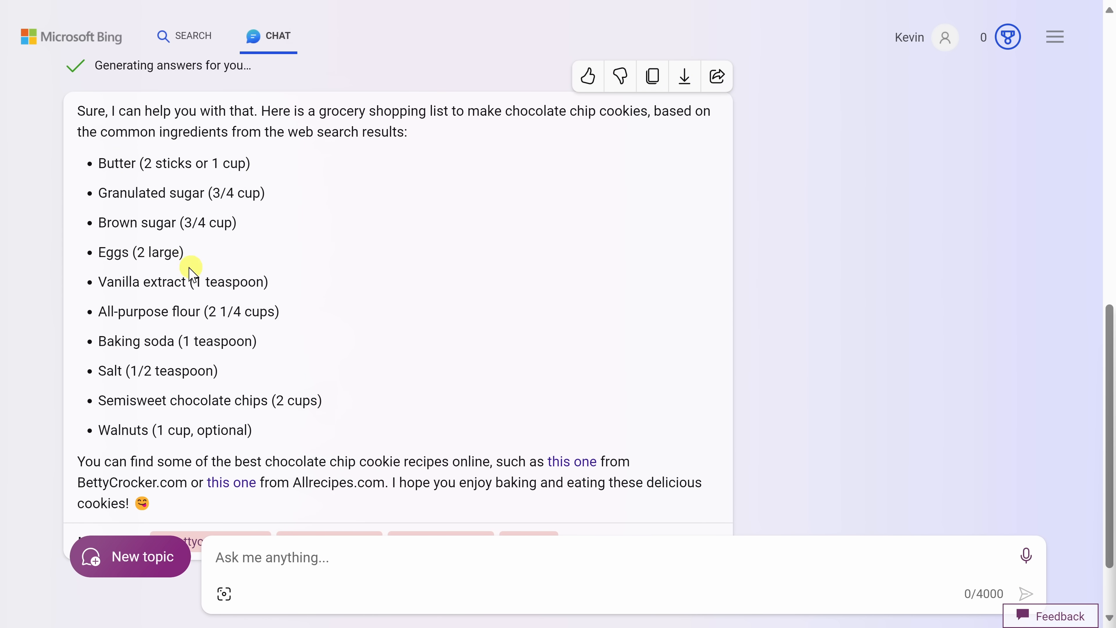
pyautogui.moveTo(305, 416)
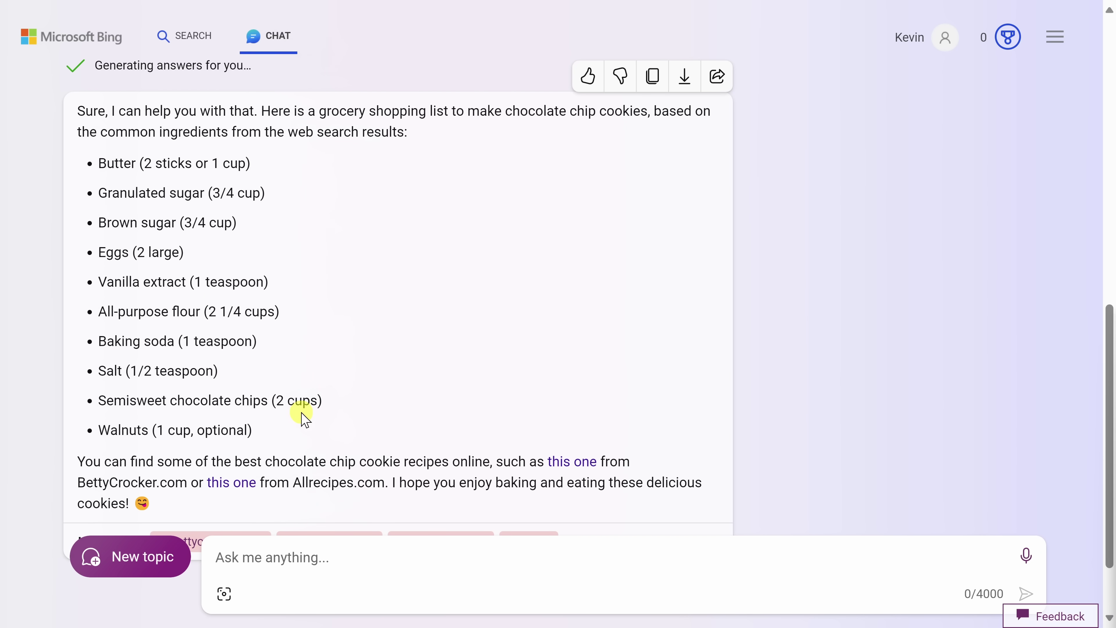
pyautogui.moveTo(219, 184)
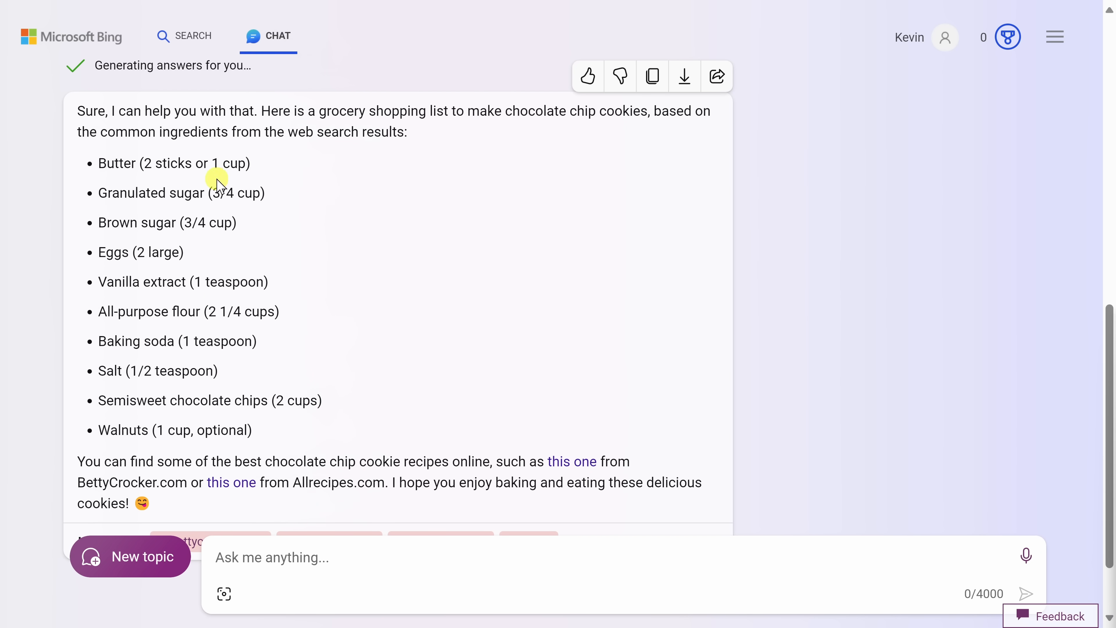
pyautogui.moveTo(263, 363)
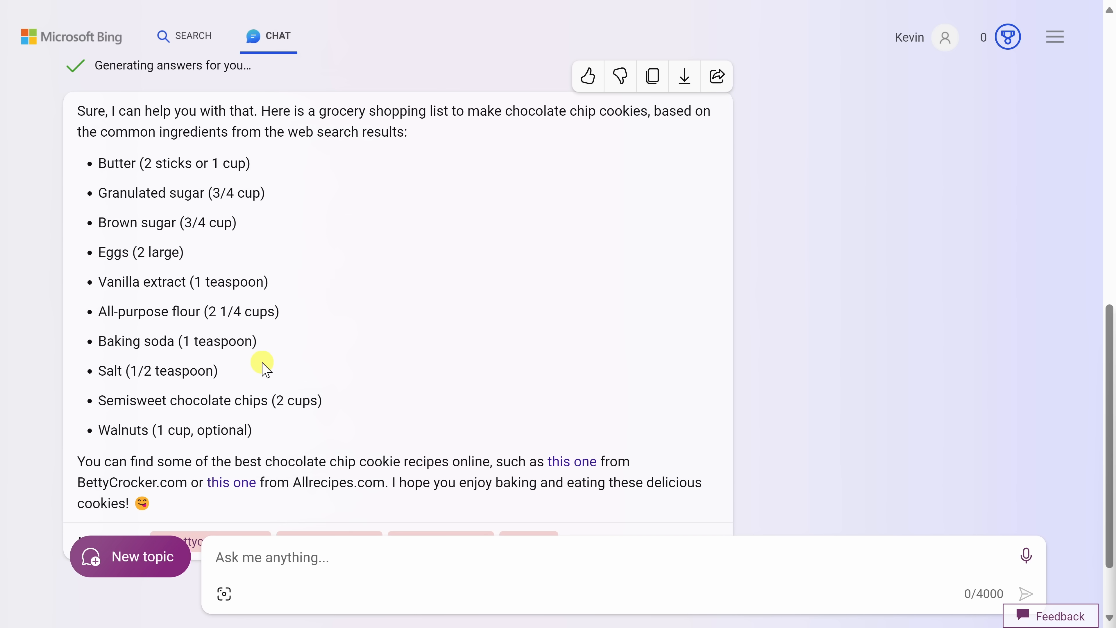
pyautogui.moveTo(169, 166)
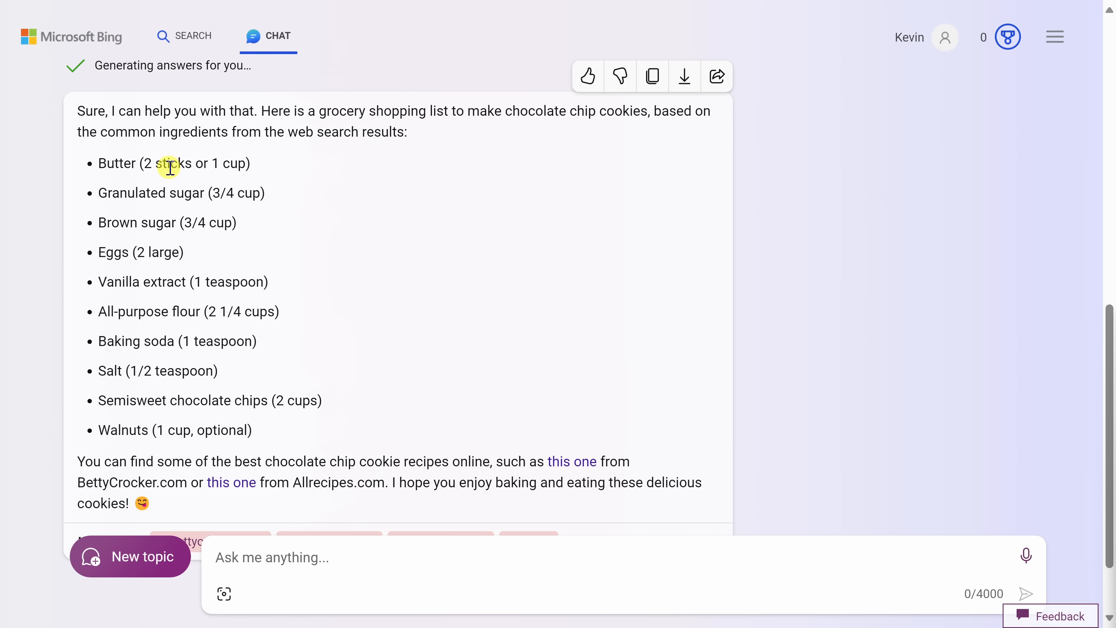
pyautogui.scroll(-3)
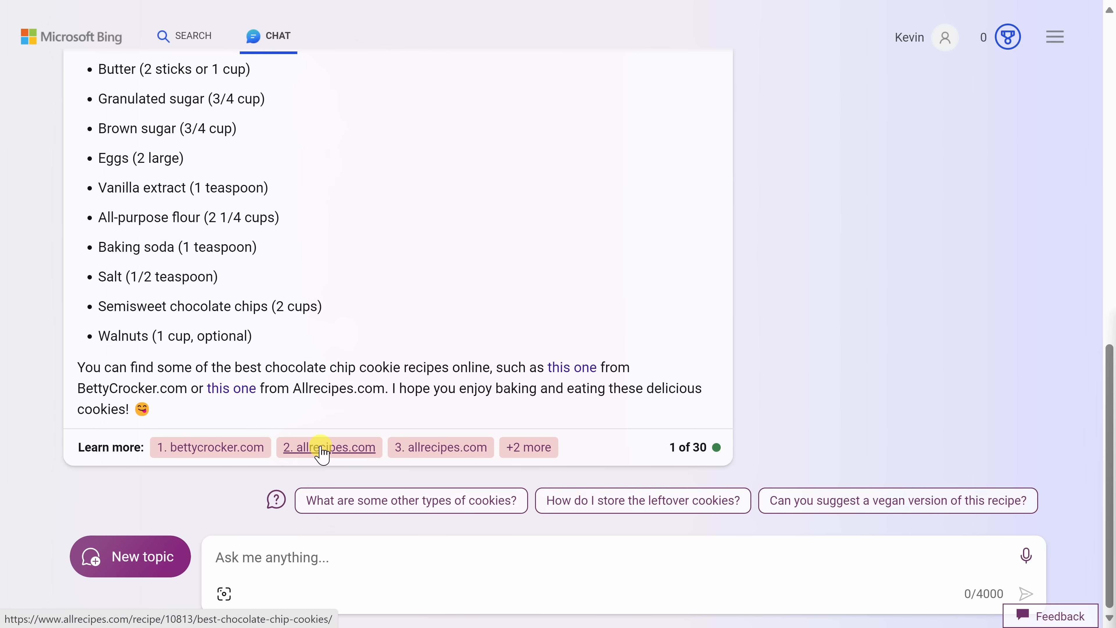
pyautogui.moveTo(440, 447)
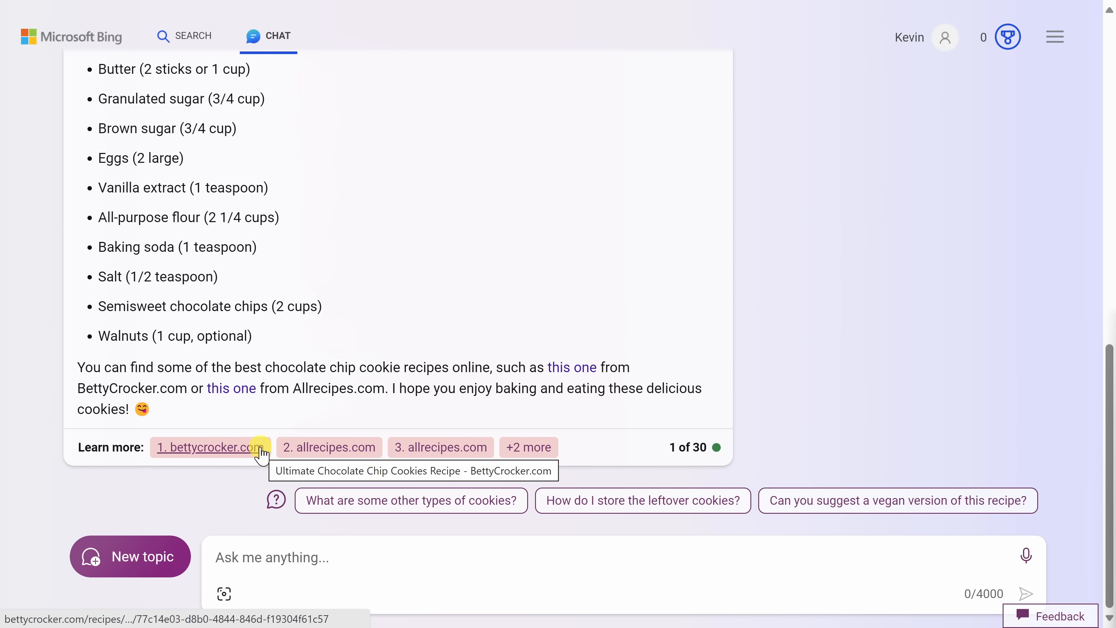
pyautogui.scroll(3)
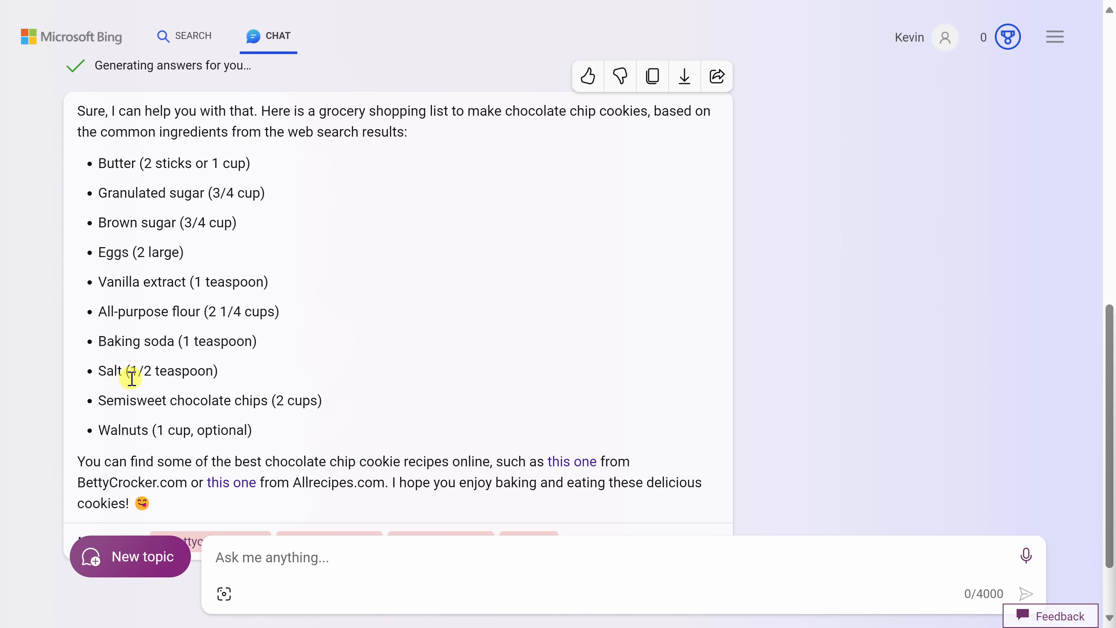
pyautogui.scroll(-3)
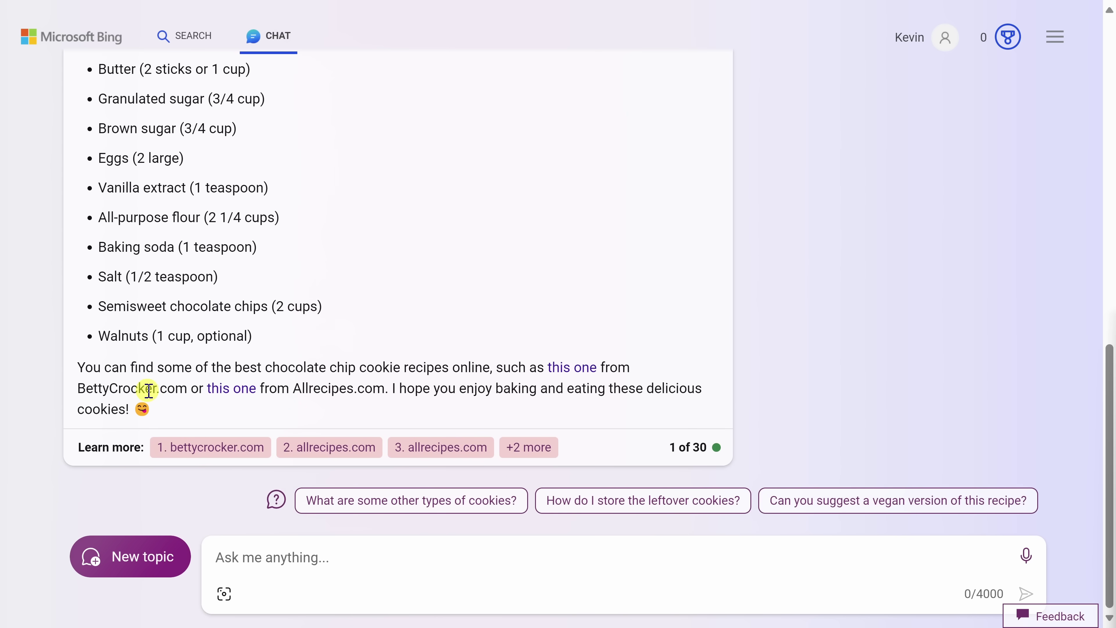
pyautogui.write('Can you show this as a table?')
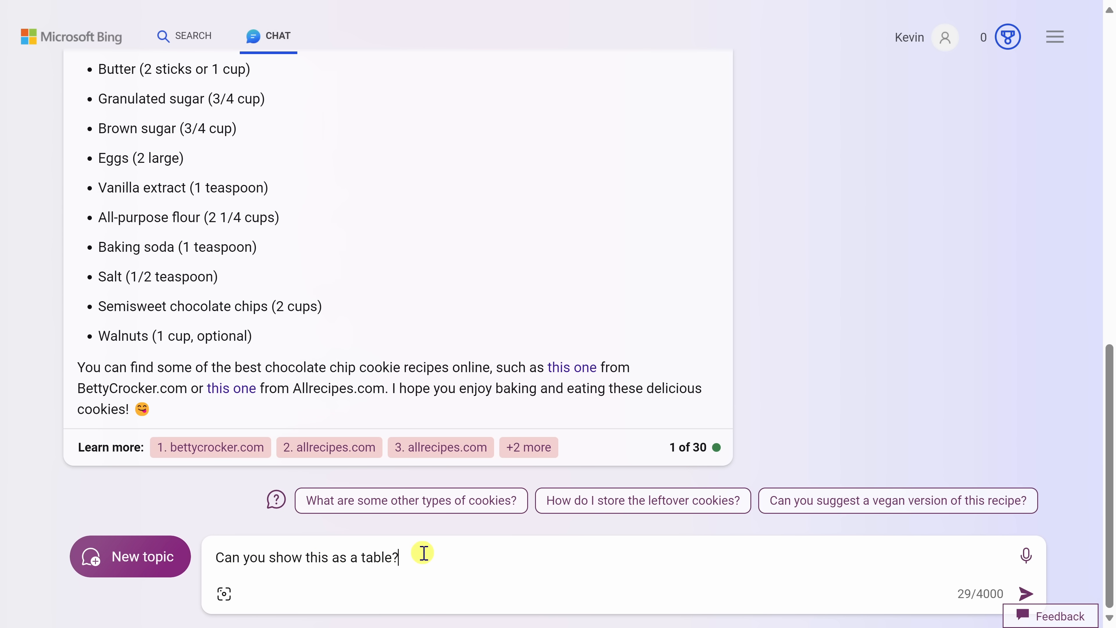
pyautogui.moveTo(335, 557)
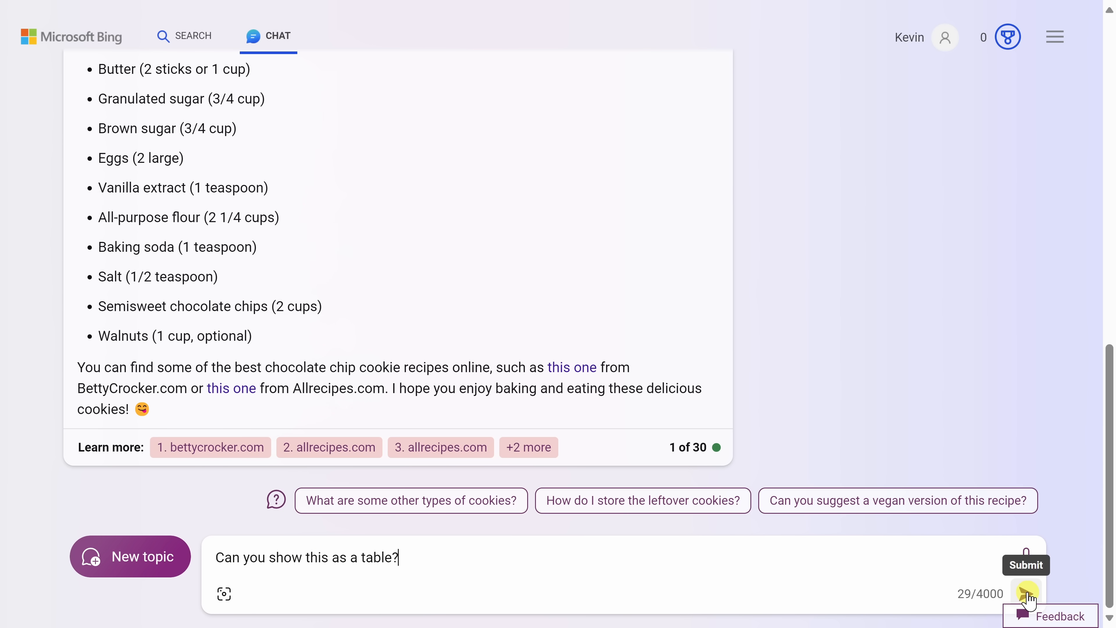
pyautogui.click(1025, 564)
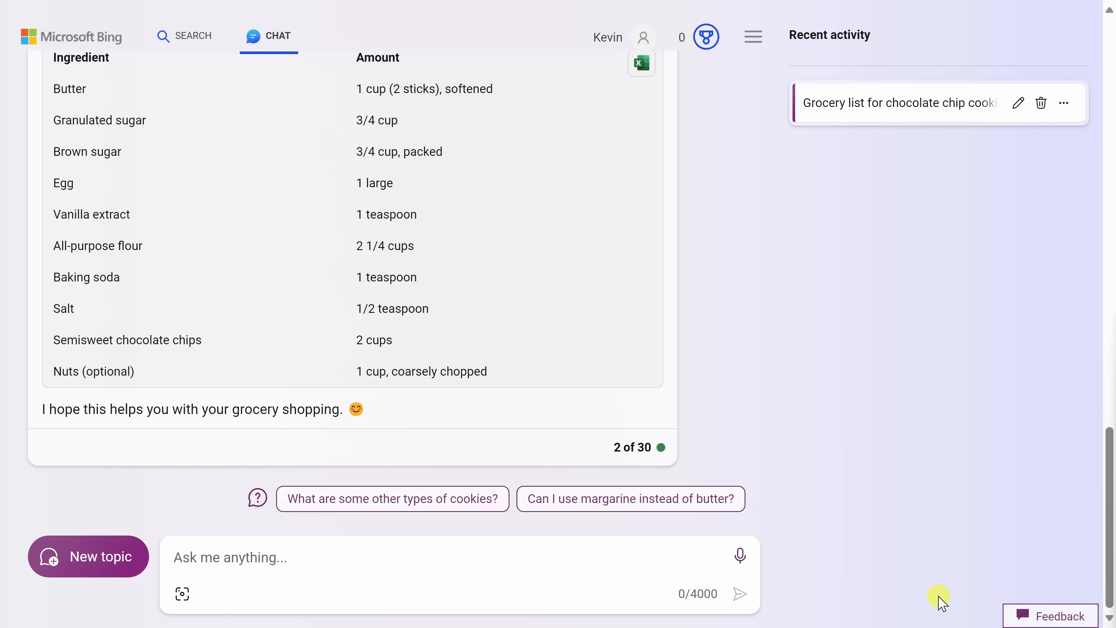
pyautogui.scroll(3)
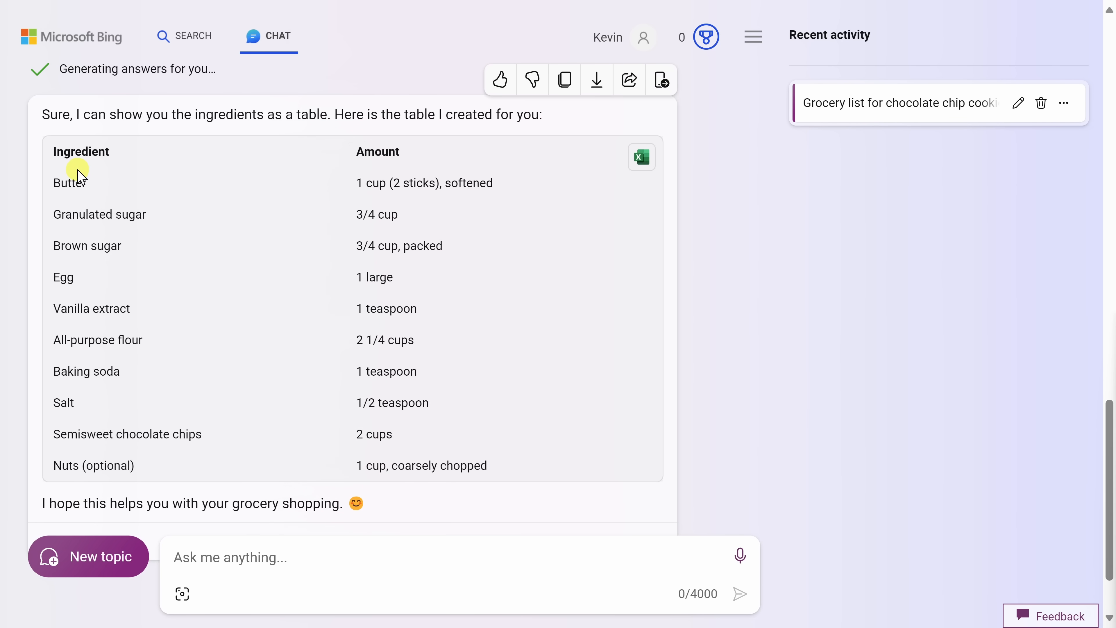
pyautogui.moveTo(95, 381)
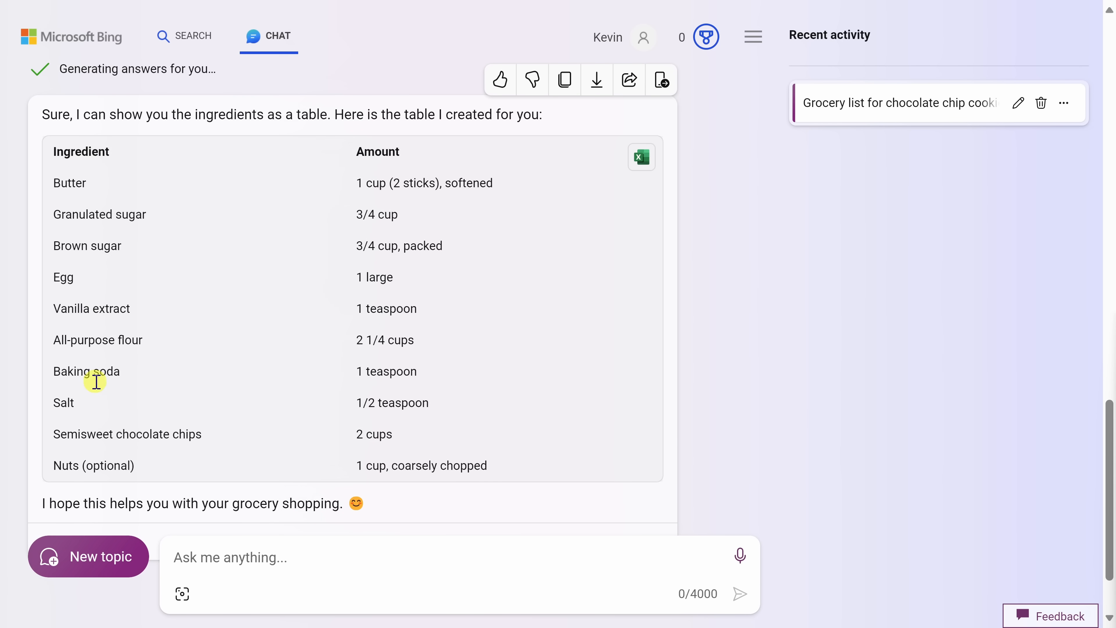
pyautogui.moveTo(411, 234)
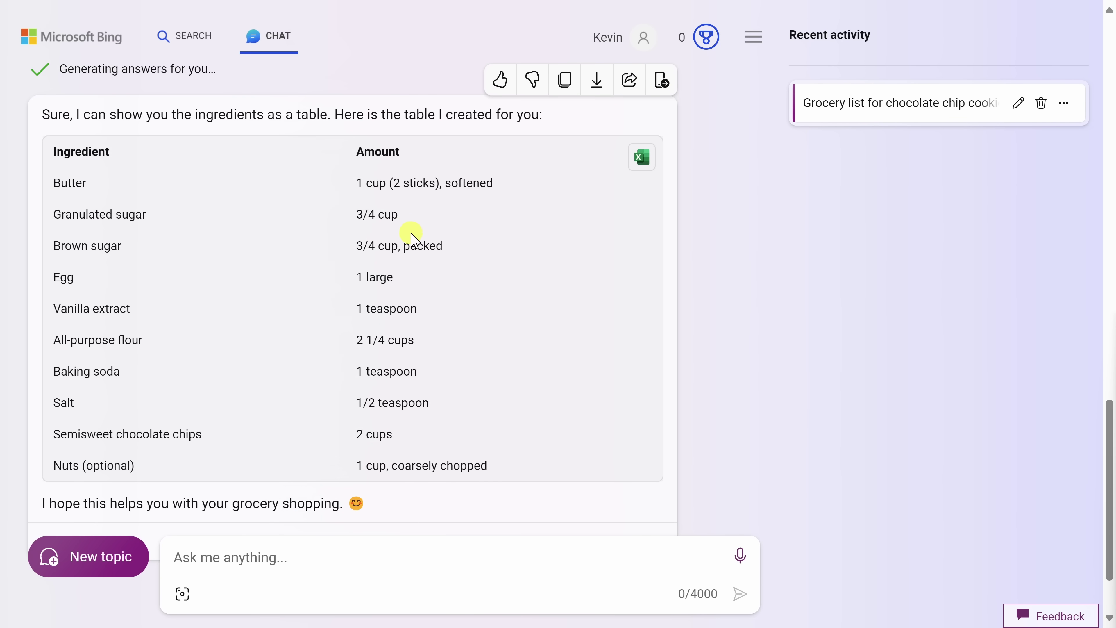
pyautogui.scroll(-3)
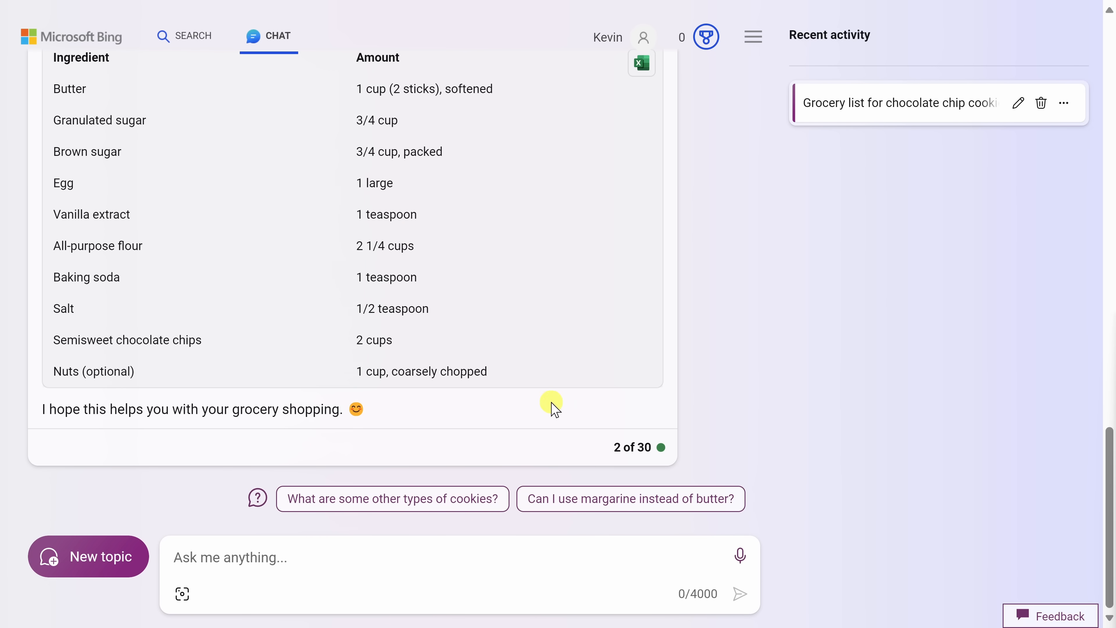
pyautogui.moveTo(616, 452)
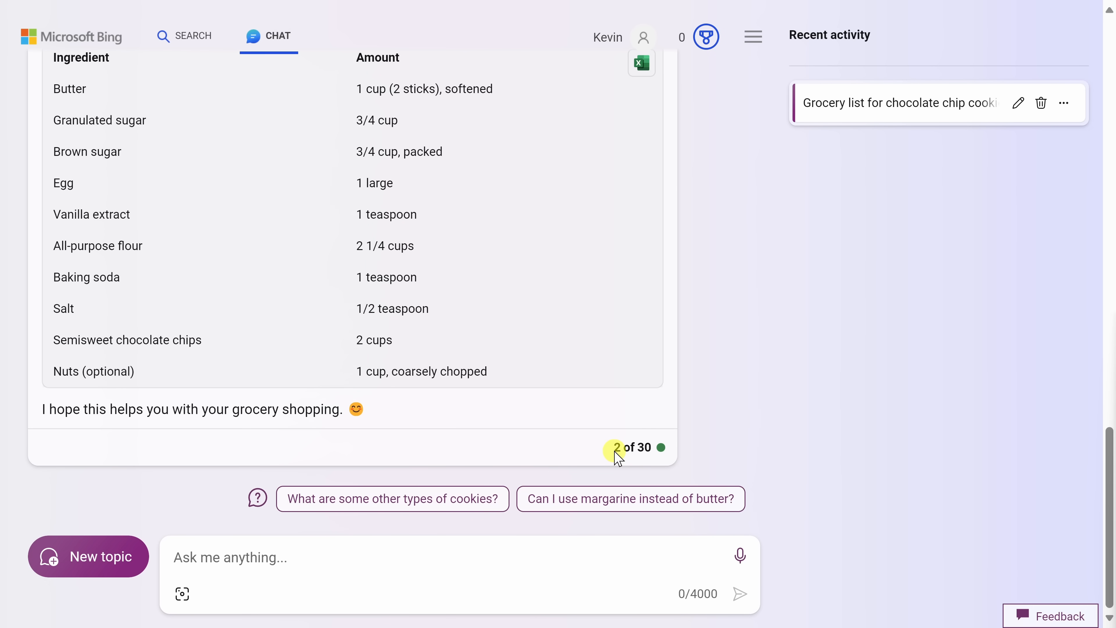
pyautogui.moveTo(653, 456)
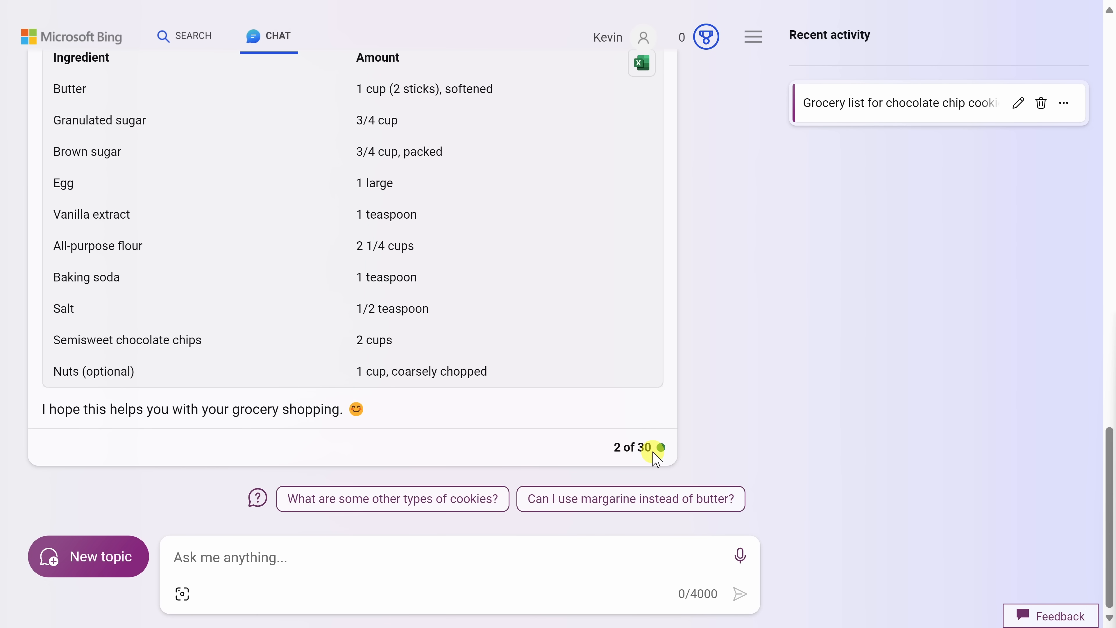
pyautogui.moveTo(601, 226)
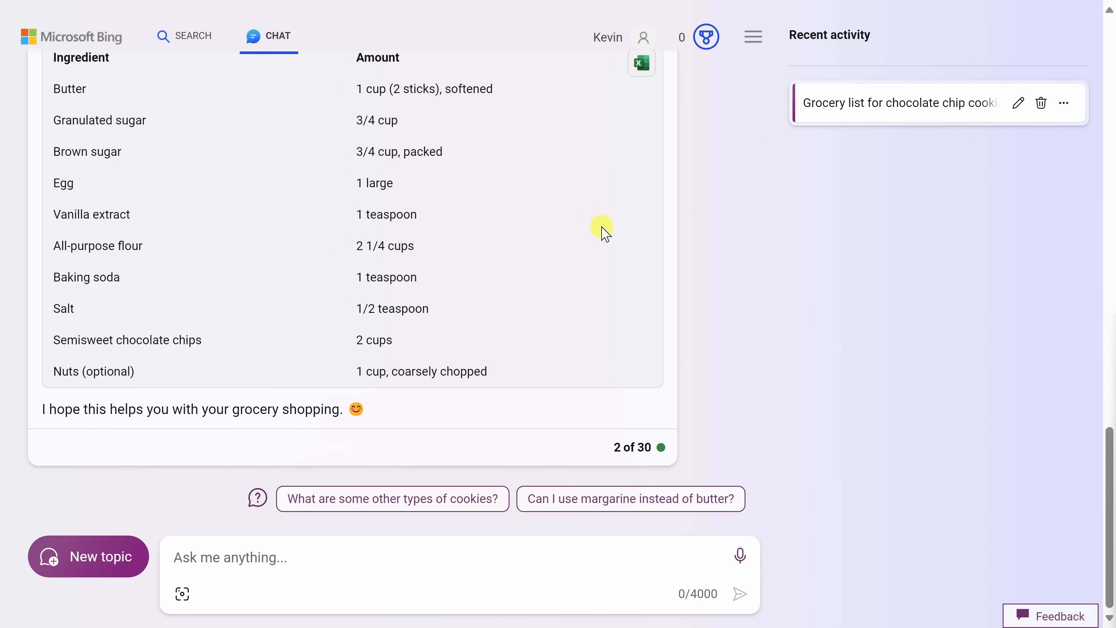
pyautogui.moveTo(640, 457)
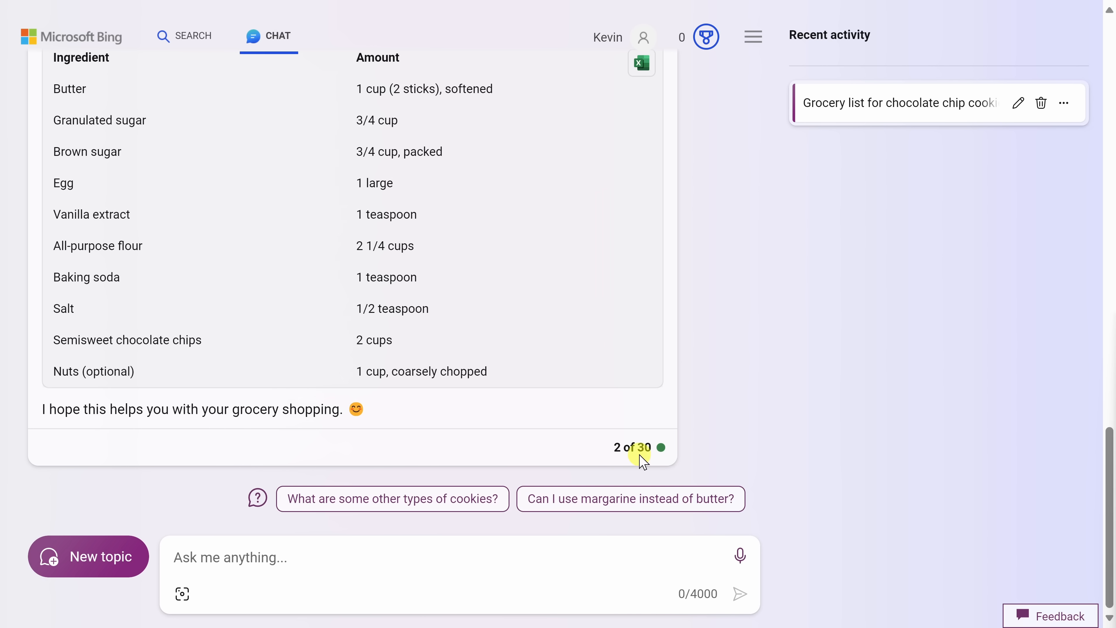
pyautogui.moveTo(656, 451)
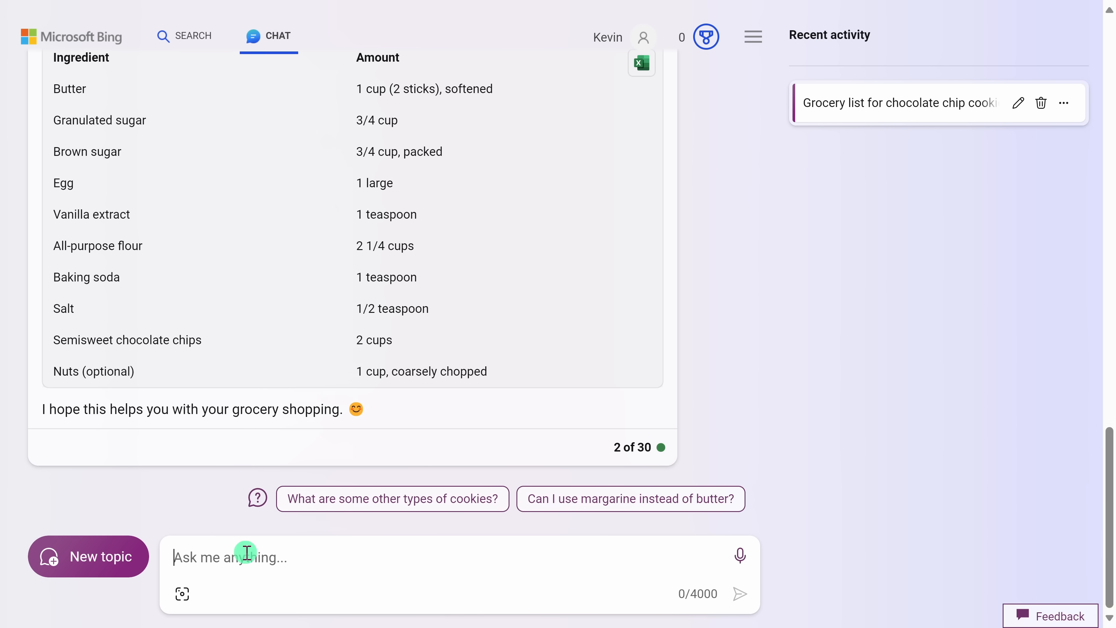
# - Ask 'How do I bake them?' and read the four-step baking guide, selecting part of its opening sentence
pyautogui.write('How do I bake them?')
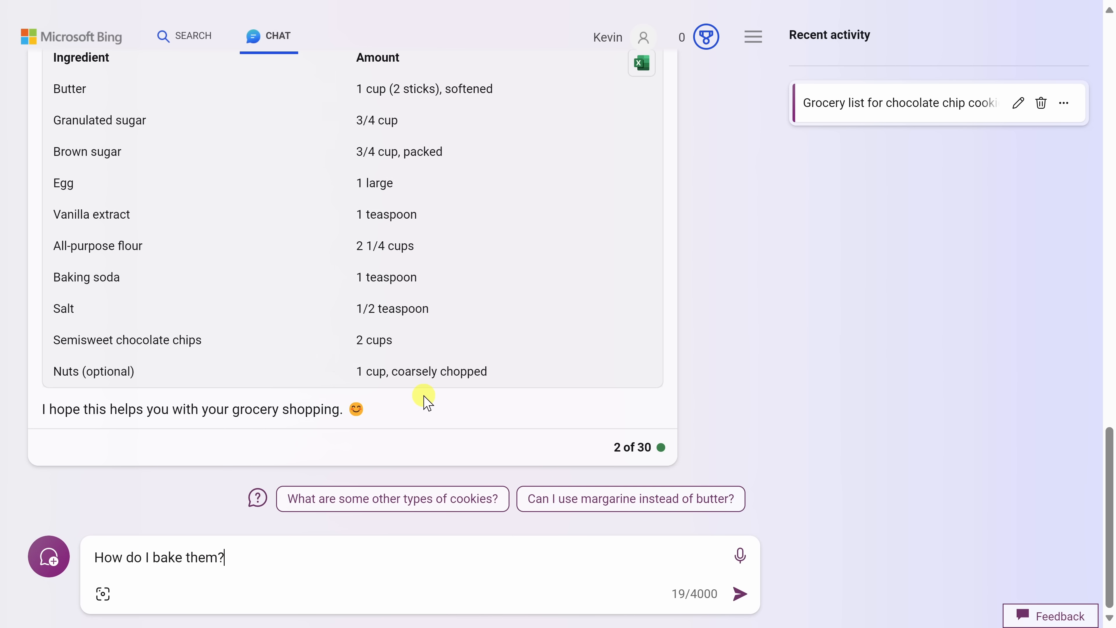
pyautogui.moveTo(405, 409)
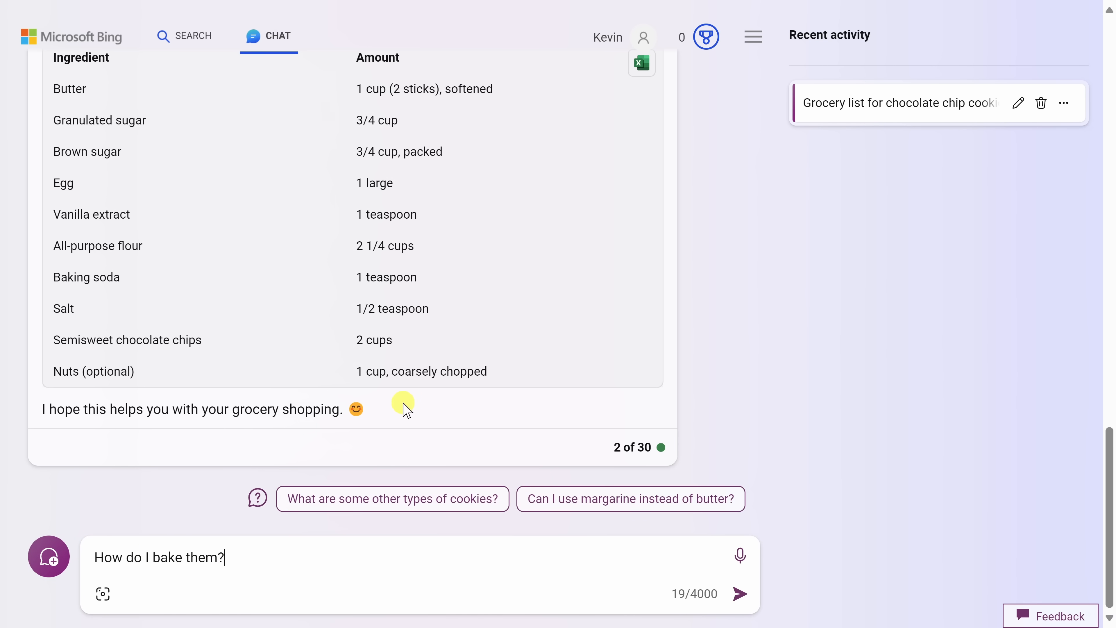
pyautogui.click(739, 592)
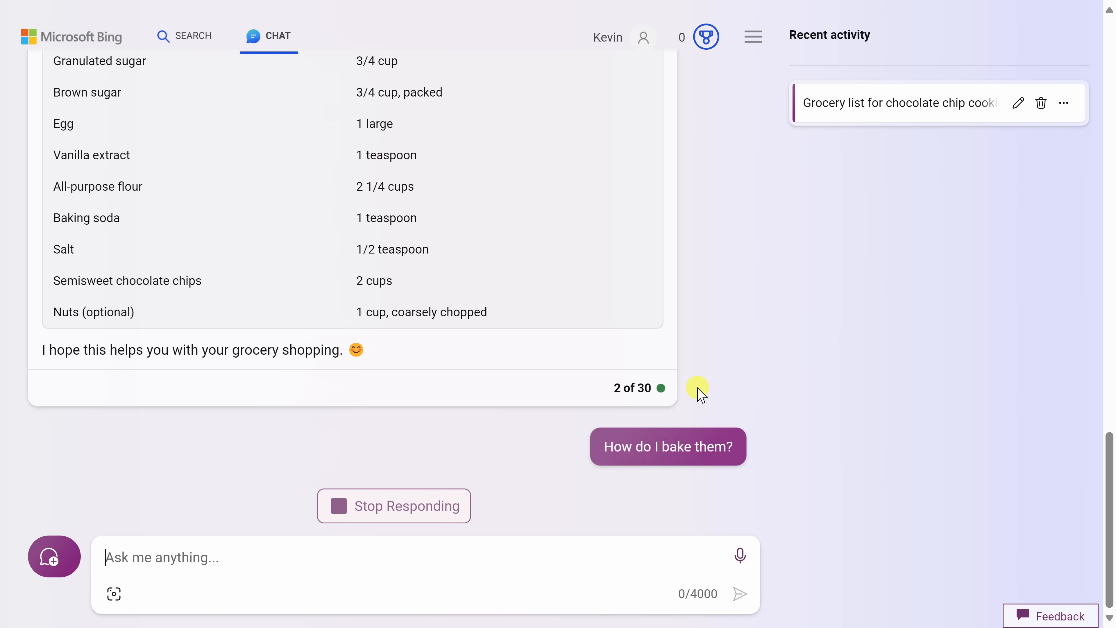
pyautogui.moveTo(772, 410)
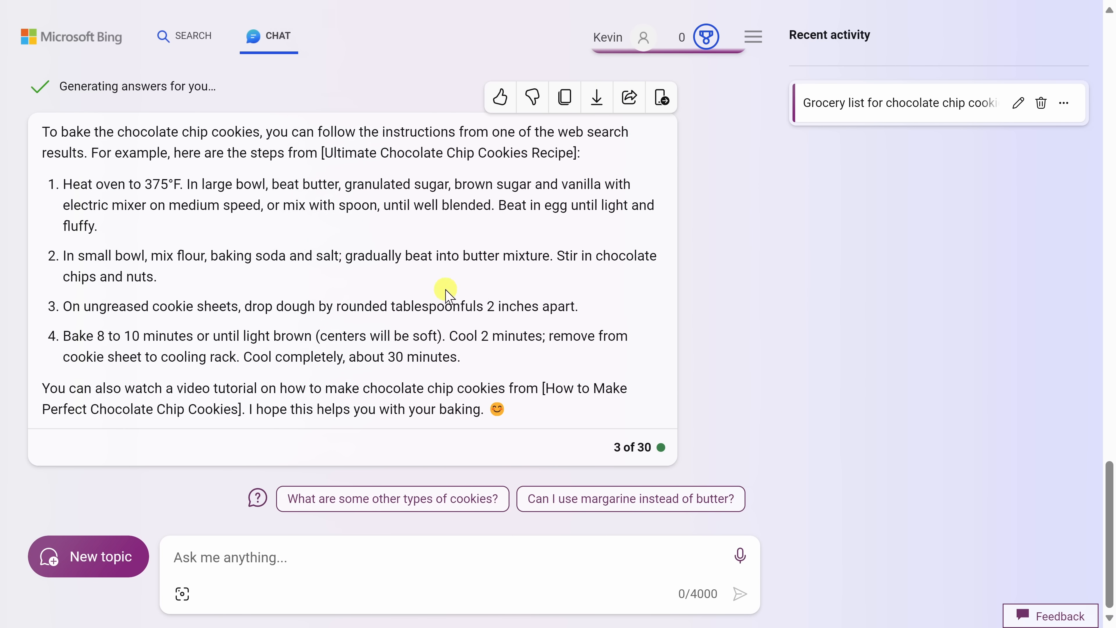
pyautogui.moveTo(149, 207)
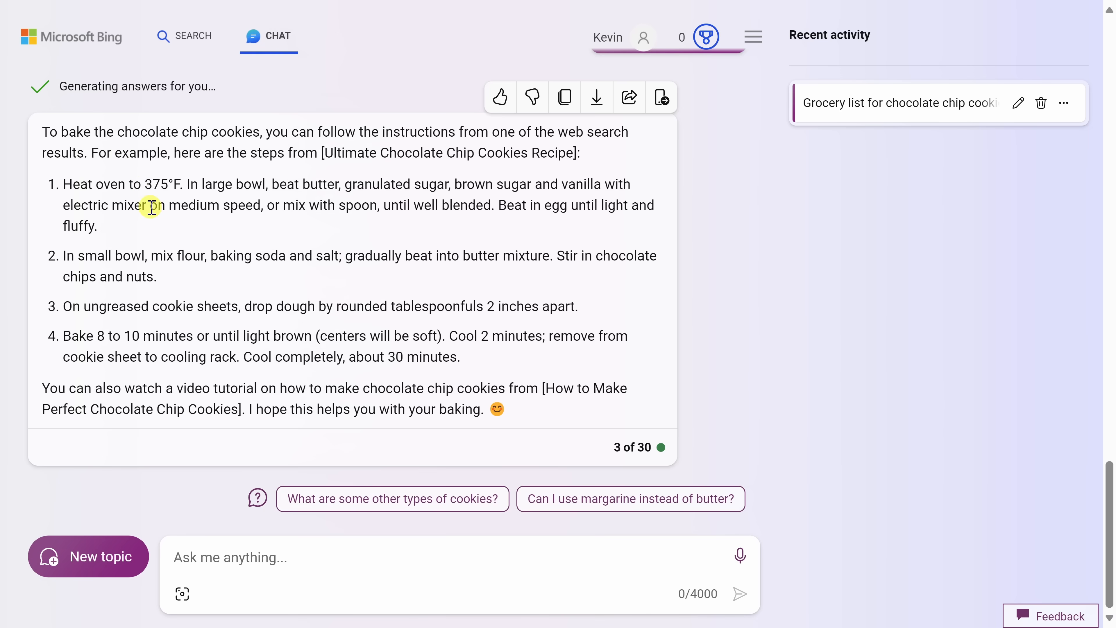
pyautogui.scroll(3)
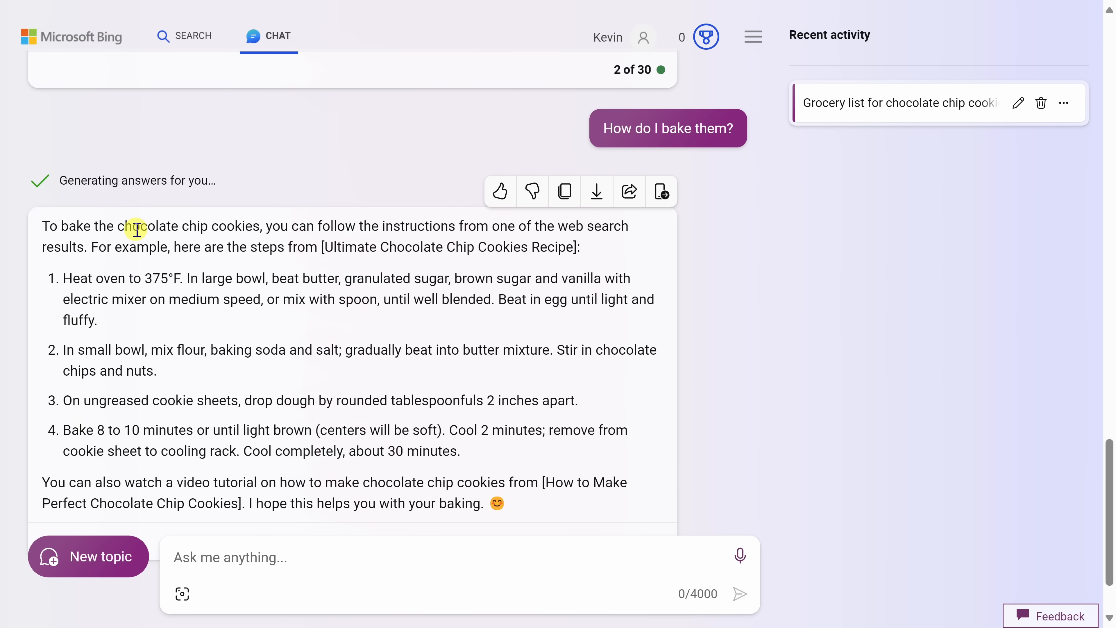
pyautogui.moveTo(70, 226); pyautogui.dragTo(245, 225)
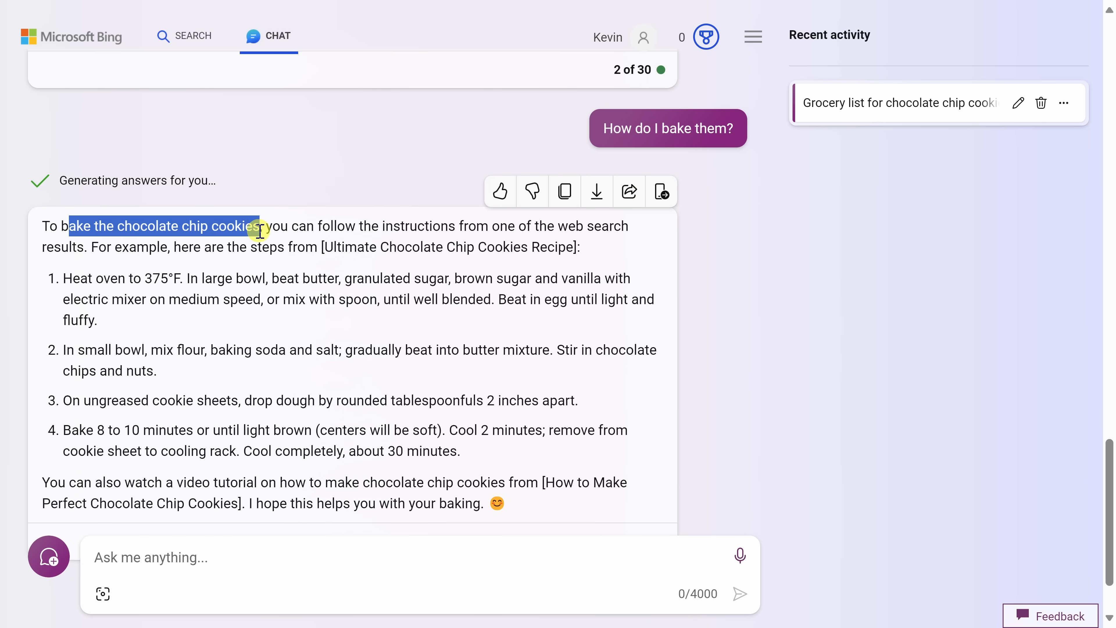
pyautogui.scroll(-3)
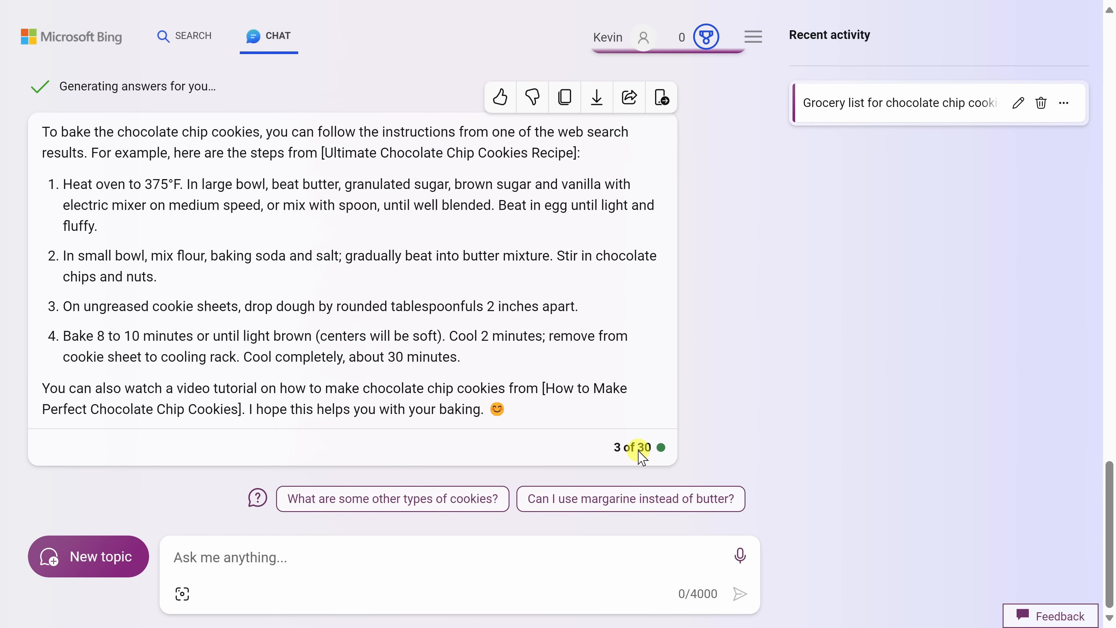
pyautogui.moveTo(649, 454)
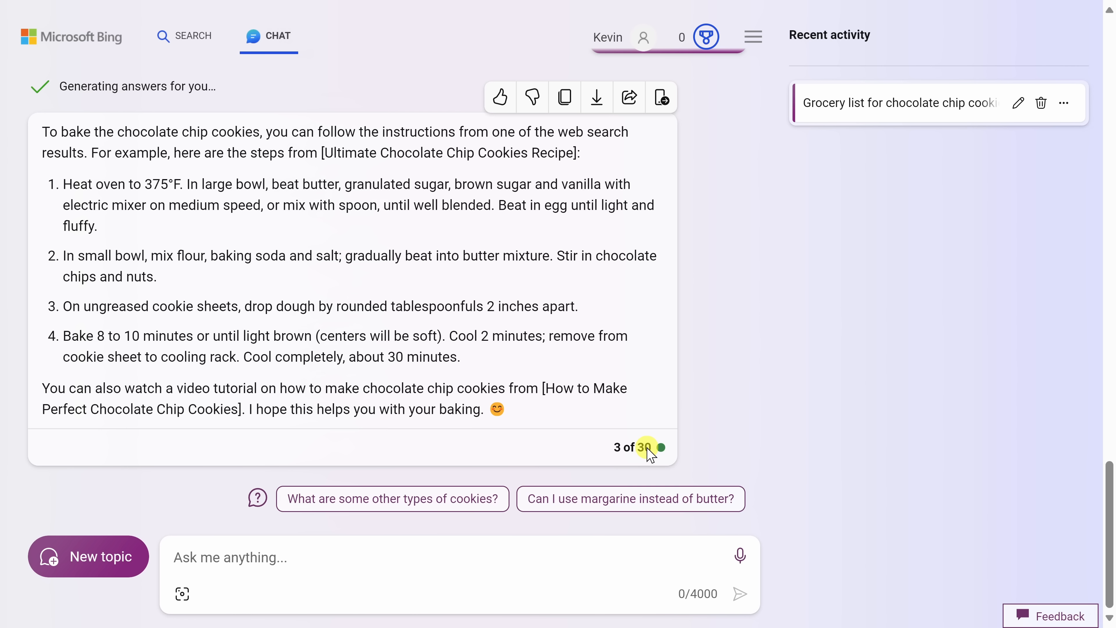
pyautogui.moveTo(376, 169)
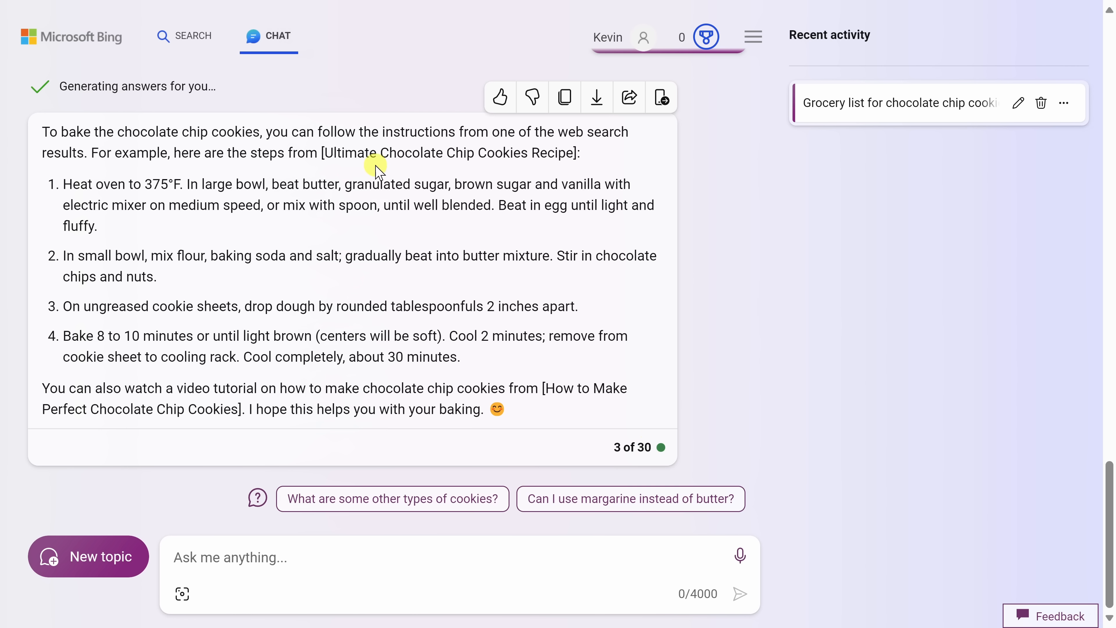
pyautogui.moveTo(484, 134)
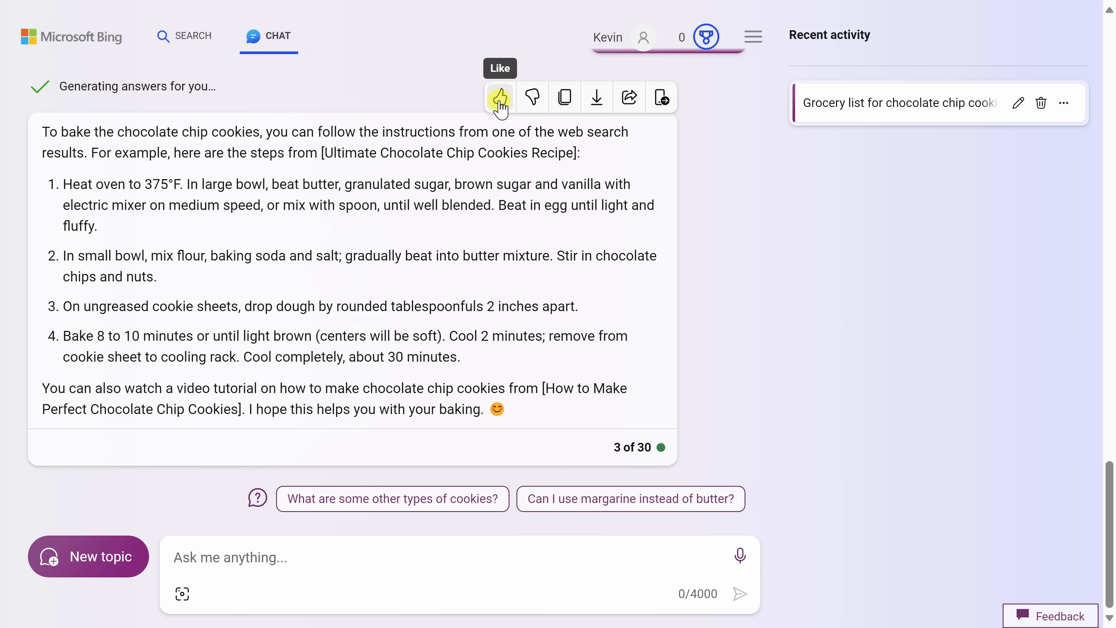
pyautogui.moveTo(532, 98)
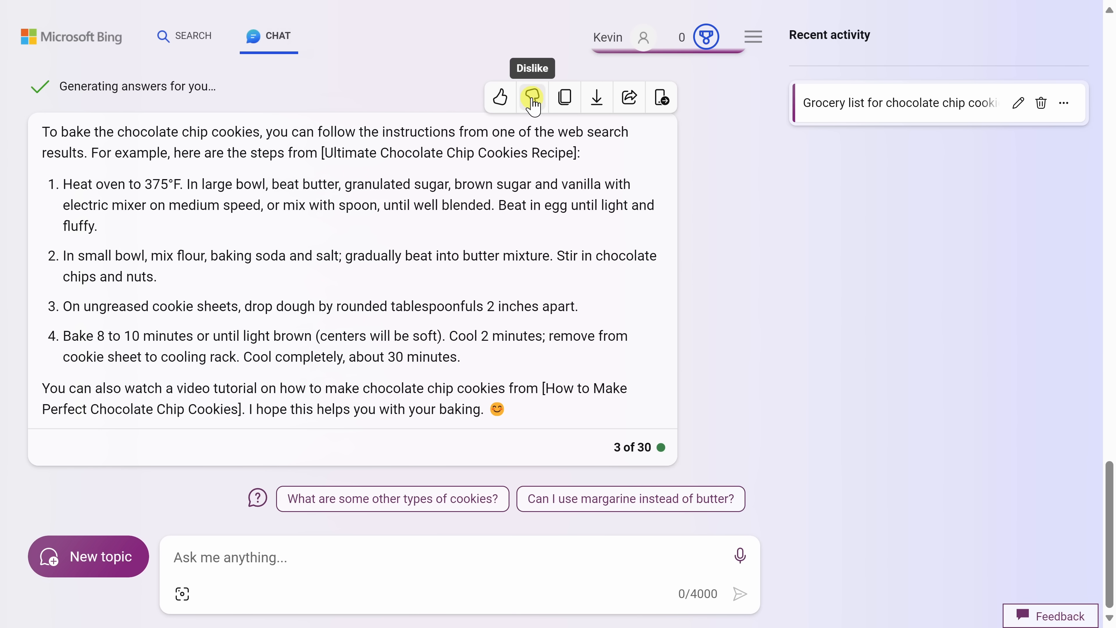
pyautogui.moveTo(564, 98)
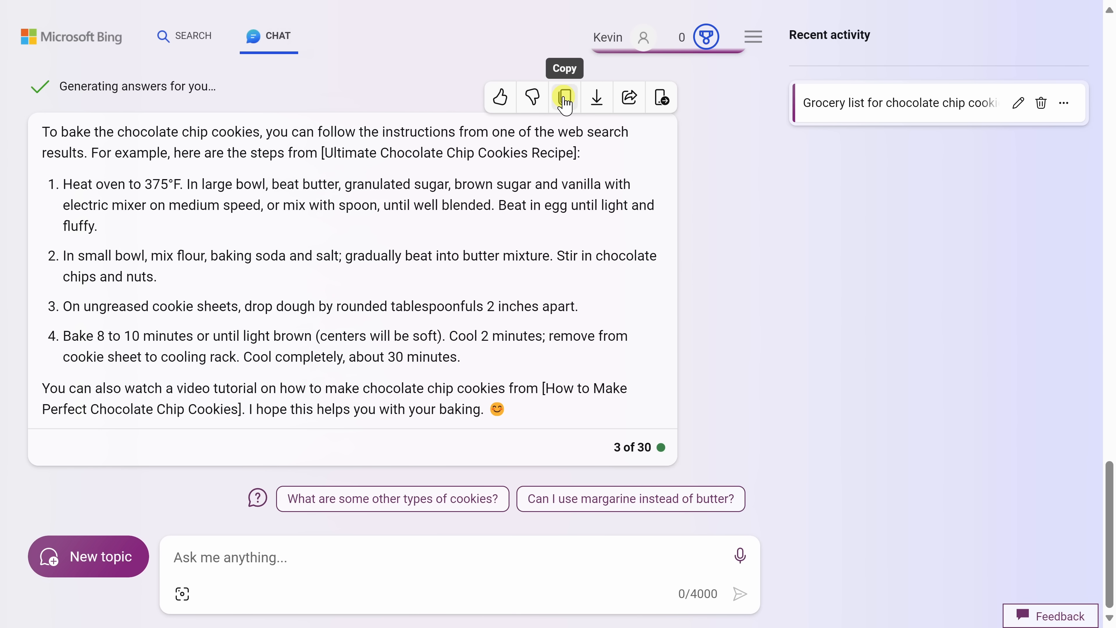
# - View the Export formats for the answer, then Share it to get the continue-on-phone QR code
pyautogui.click(596, 98)
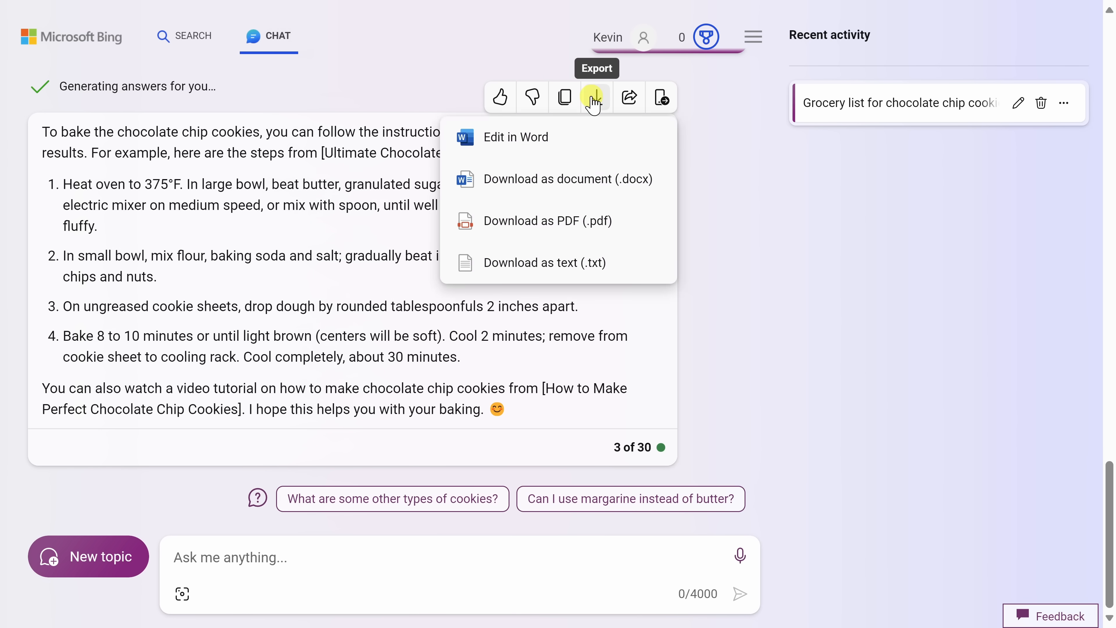
pyautogui.moveTo(582, 179)
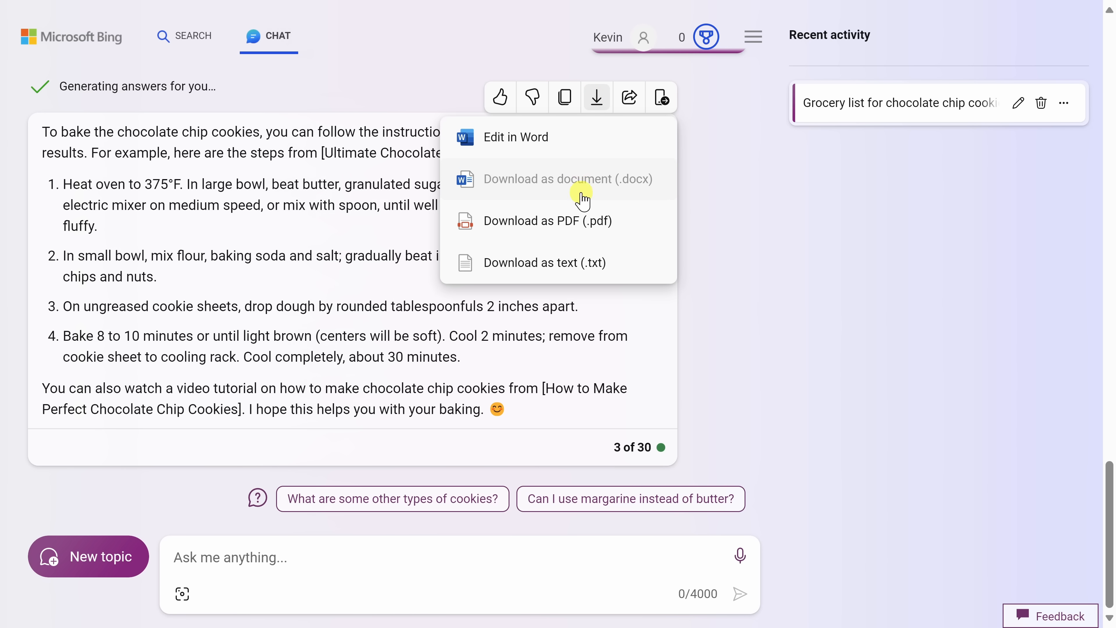
pyautogui.moveTo(586, 262)
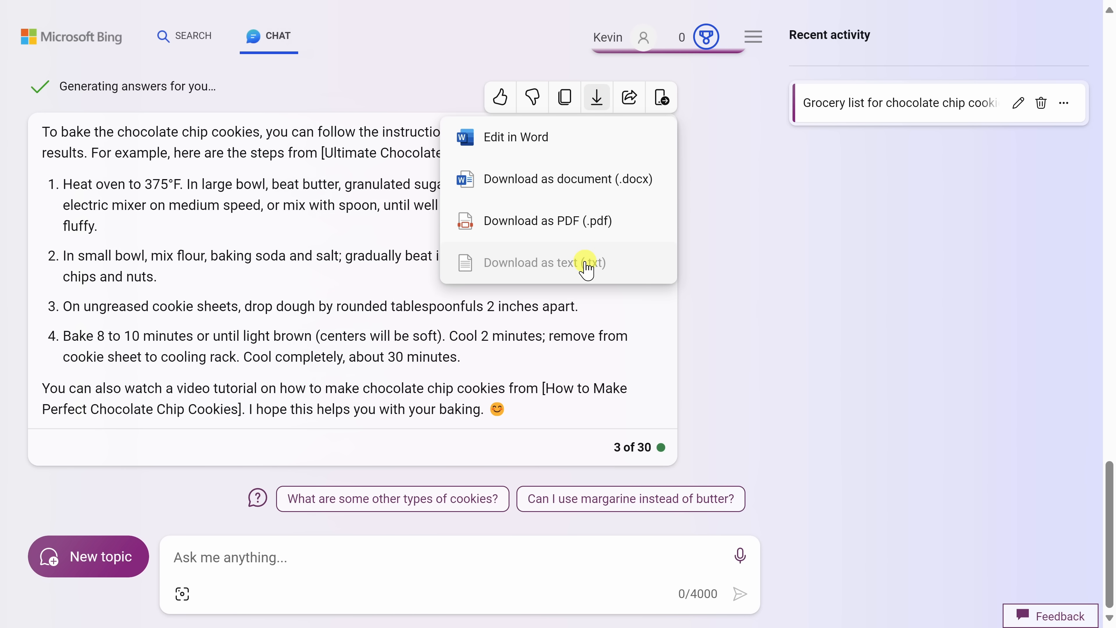
pyautogui.moveTo(628, 97)
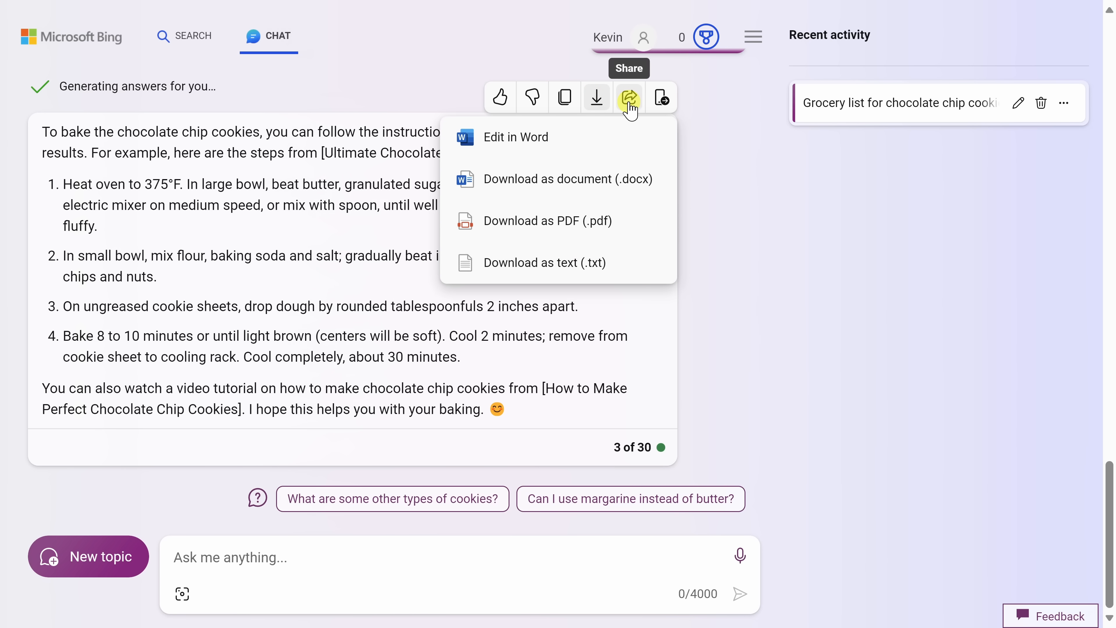
pyautogui.click(660, 98)
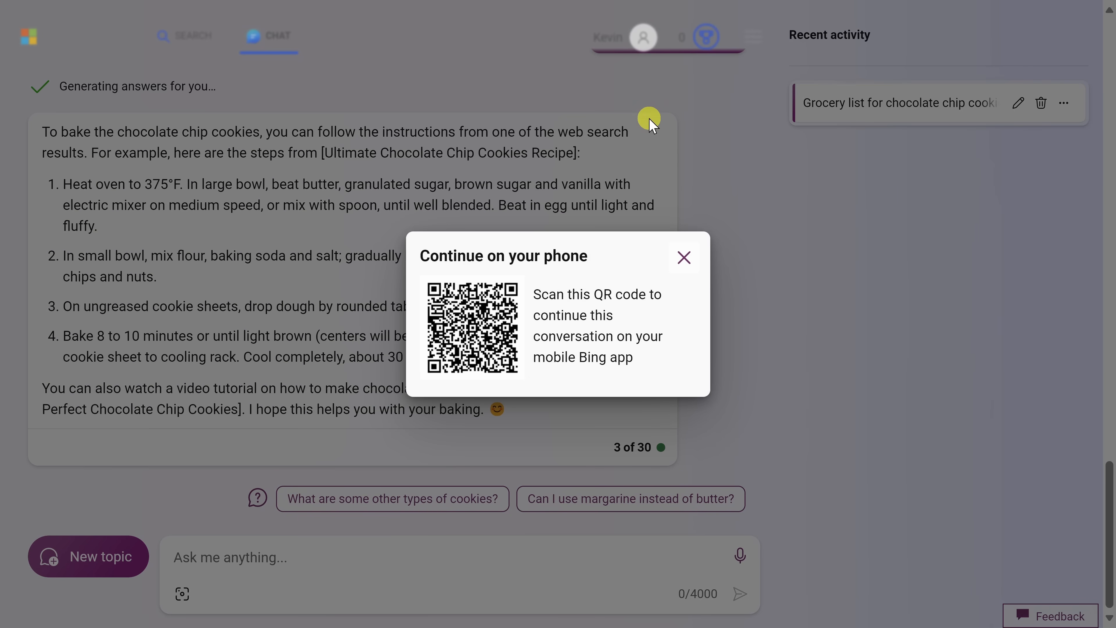
# - Close the continue-on-phone QR code dialog to return to the baking answer
pyautogui.click(682, 257)
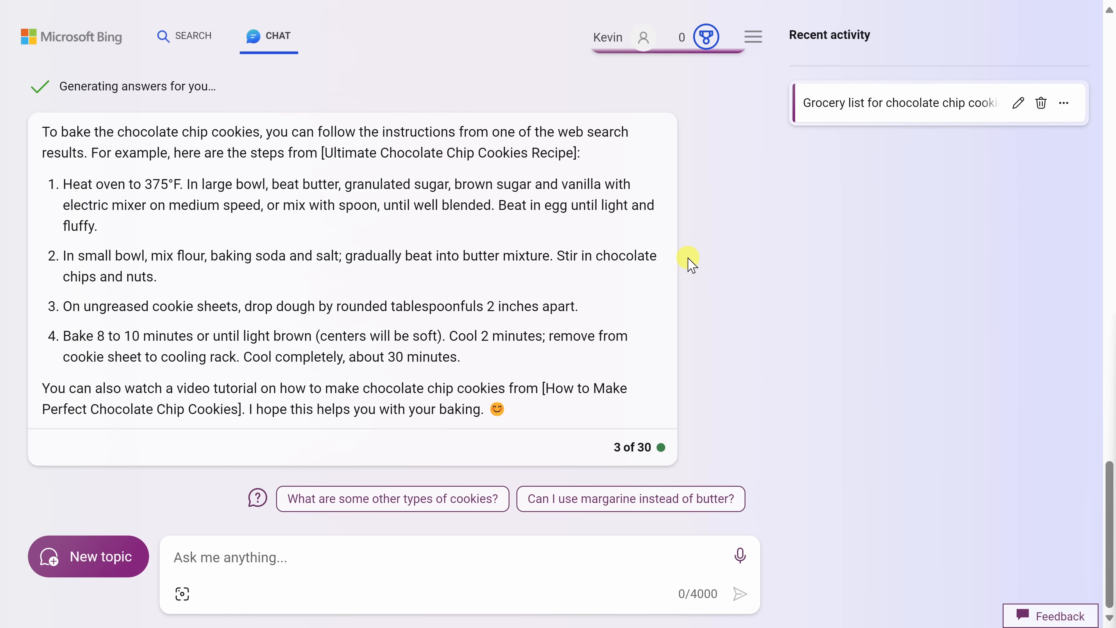
pyautogui.moveTo(682, 262)
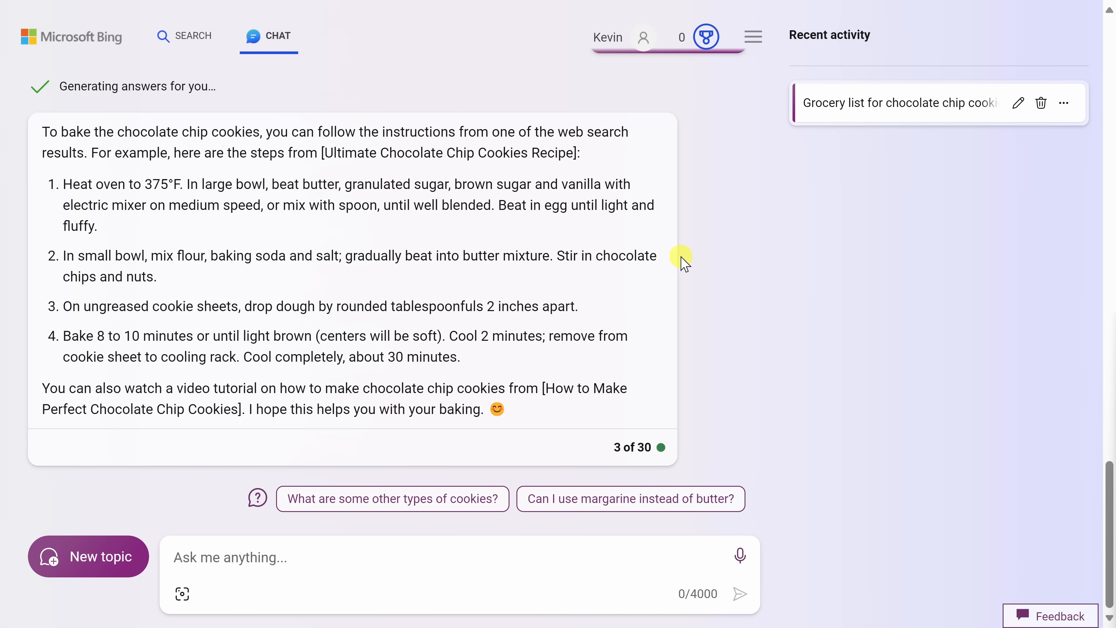
pyautogui.moveTo(687, 269)
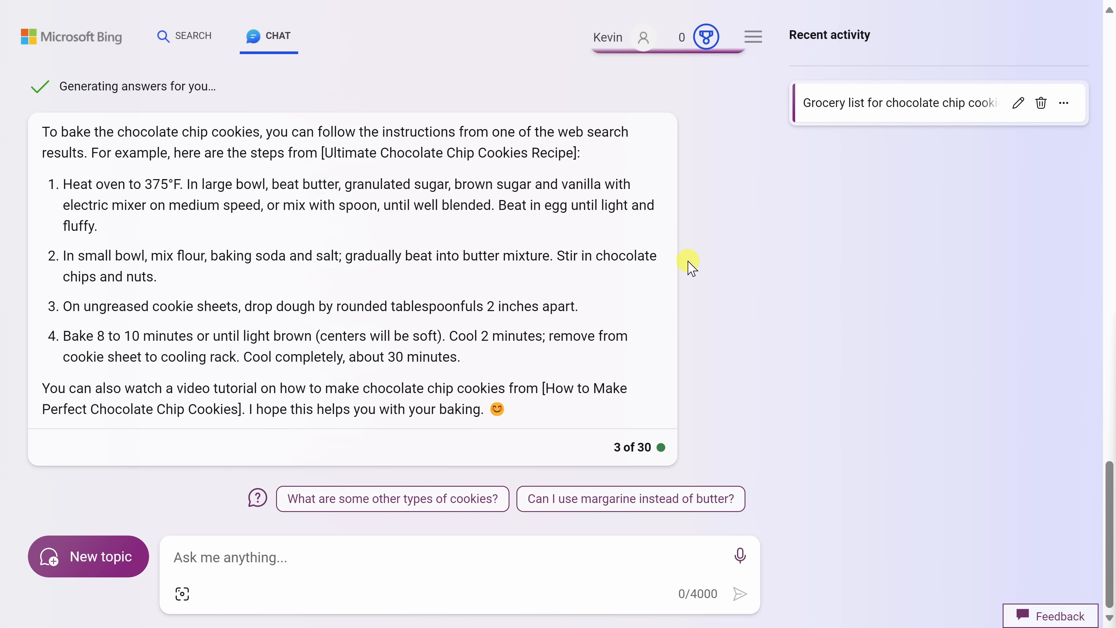
pyautogui.moveTo(185, 520)
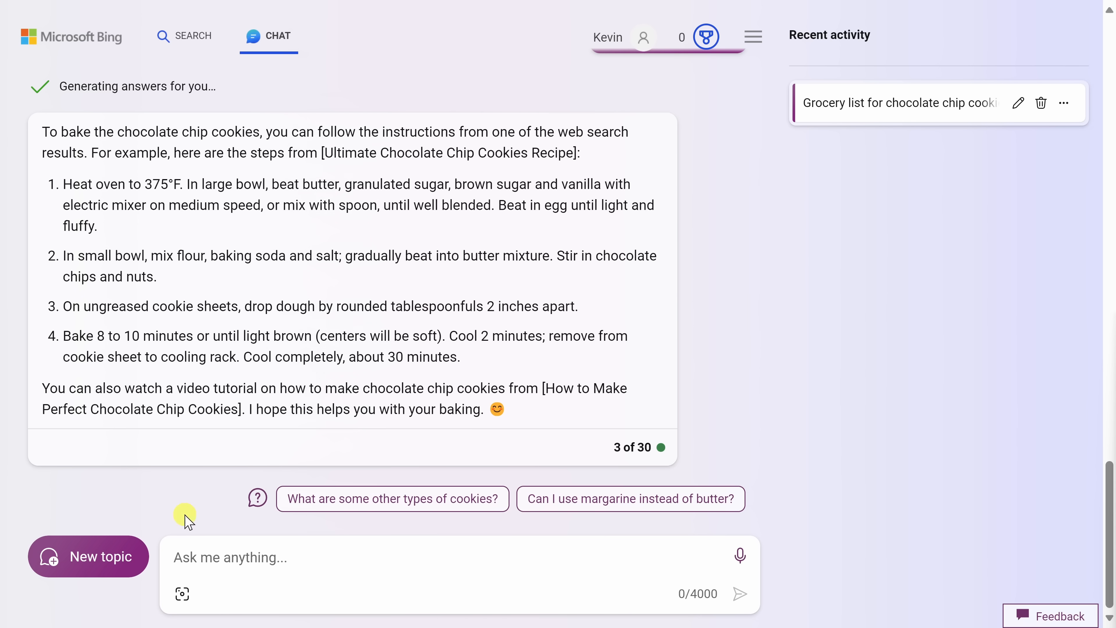
pyautogui.moveTo(100, 570)
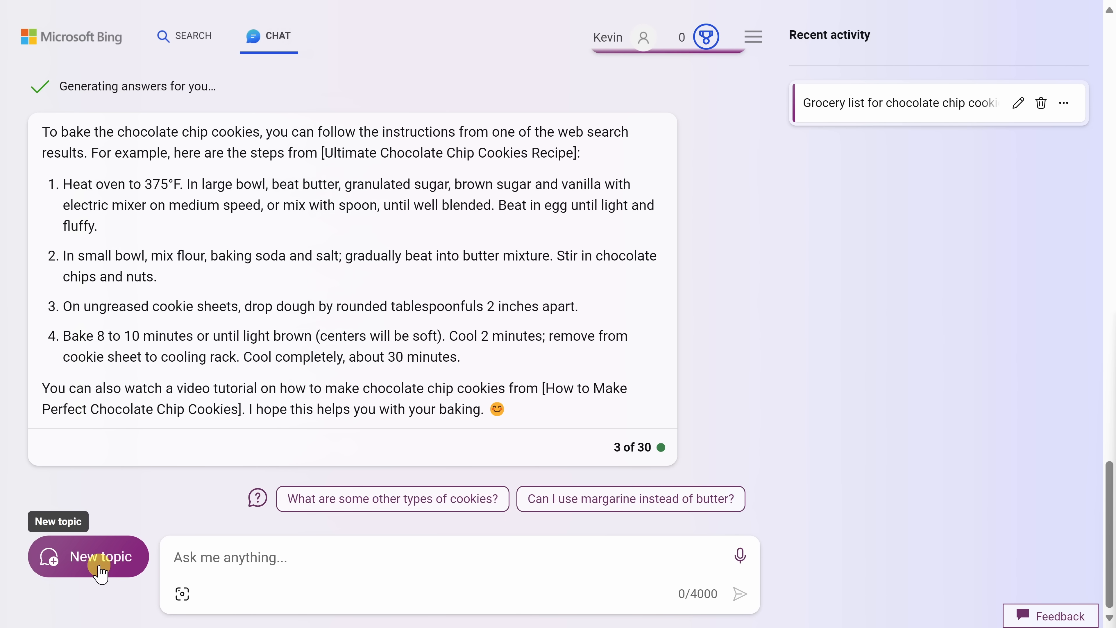
pyautogui.moveTo(622, 451)
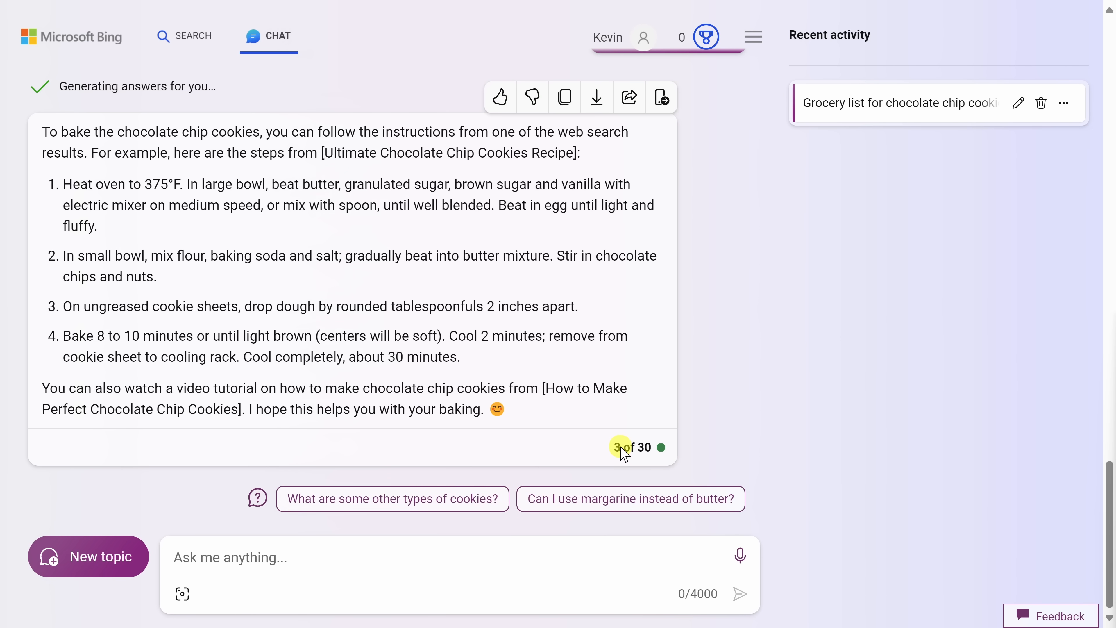
pyautogui.moveTo(622, 457)
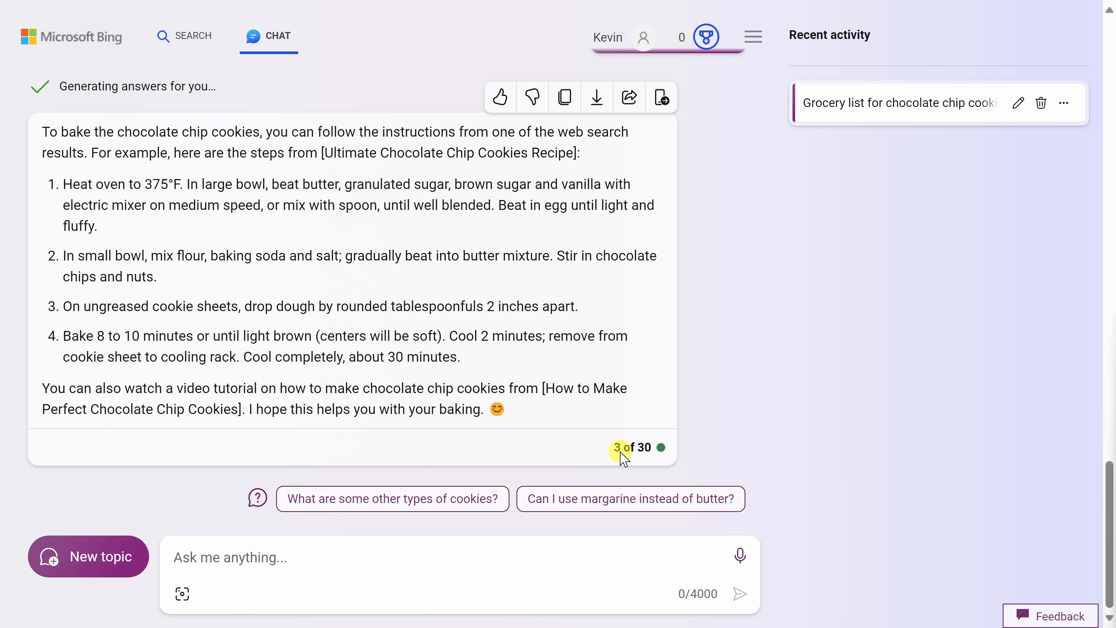
pyautogui.moveTo(96, 570)
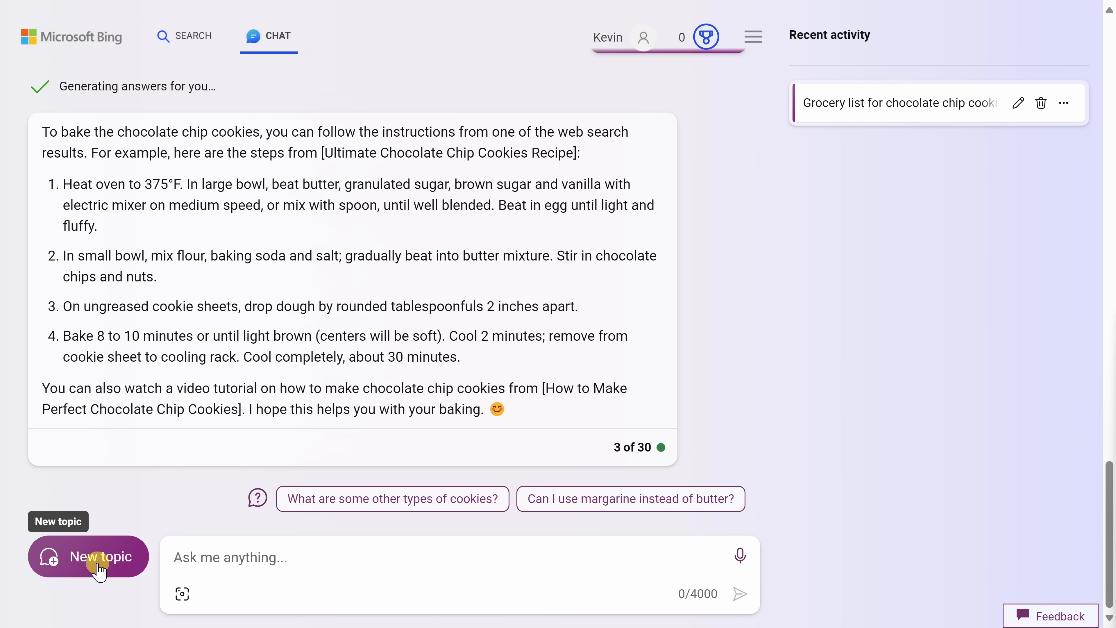
# - In a new topic, request 3 t-shirt design ideas for the Kevin Cookie Company
pyautogui.click(88, 556)
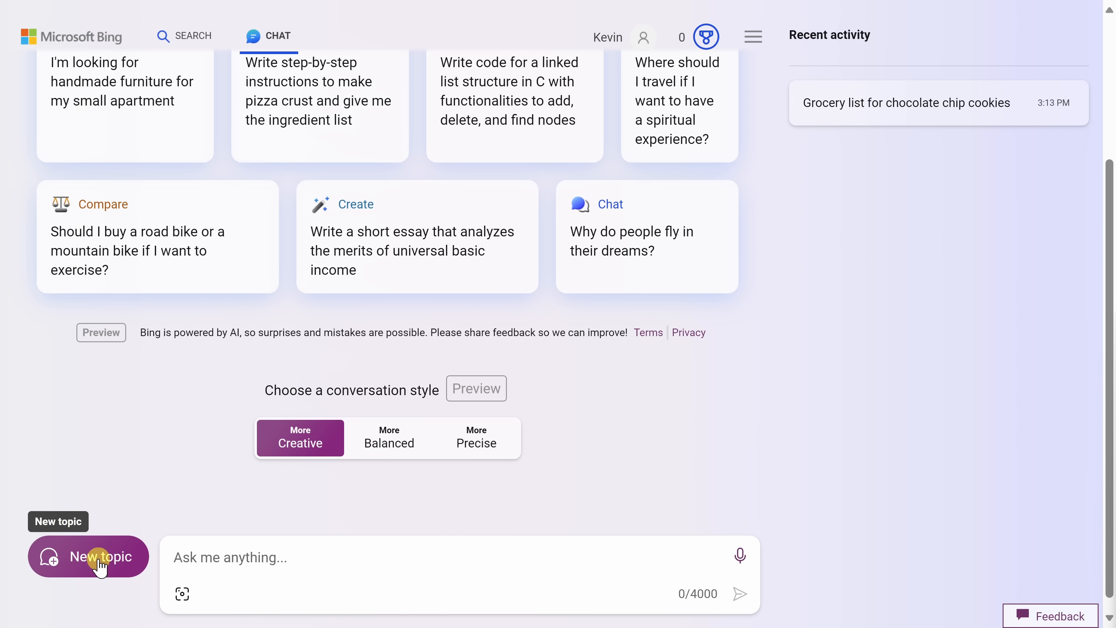
pyautogui.moveTo(157, 573)
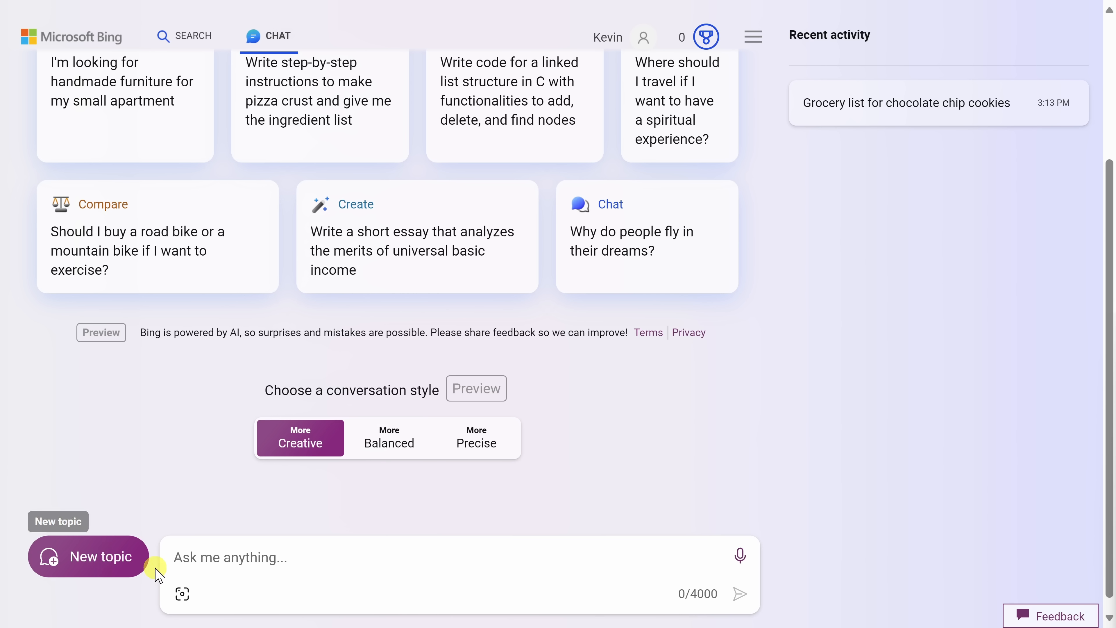
pyautogui.moveTo(261, 557)
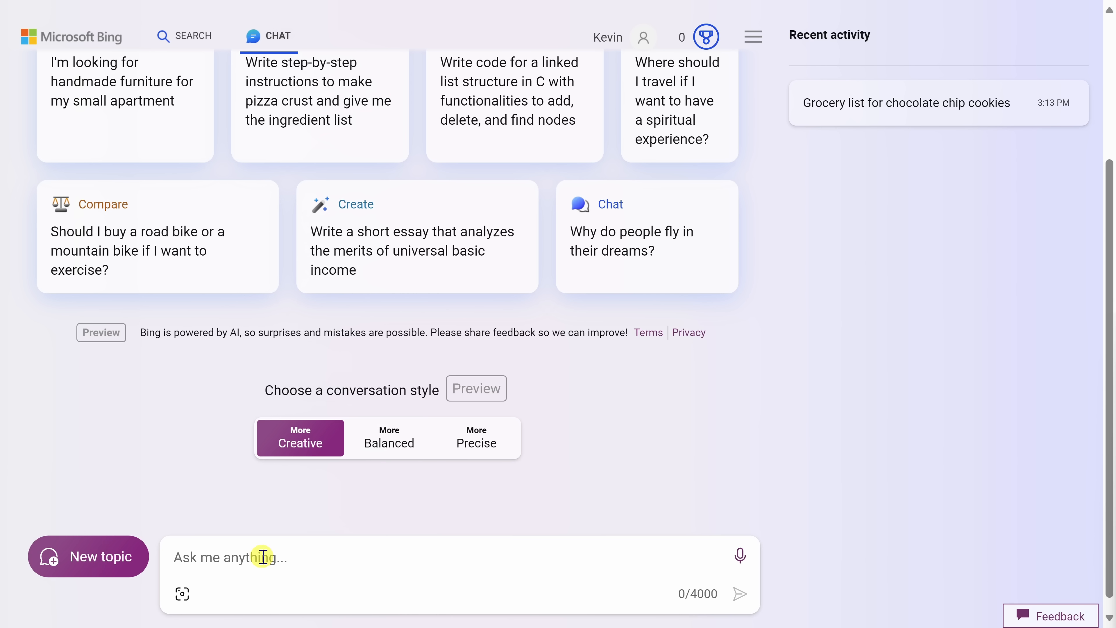
pyautogui.moveTo(269, 547)
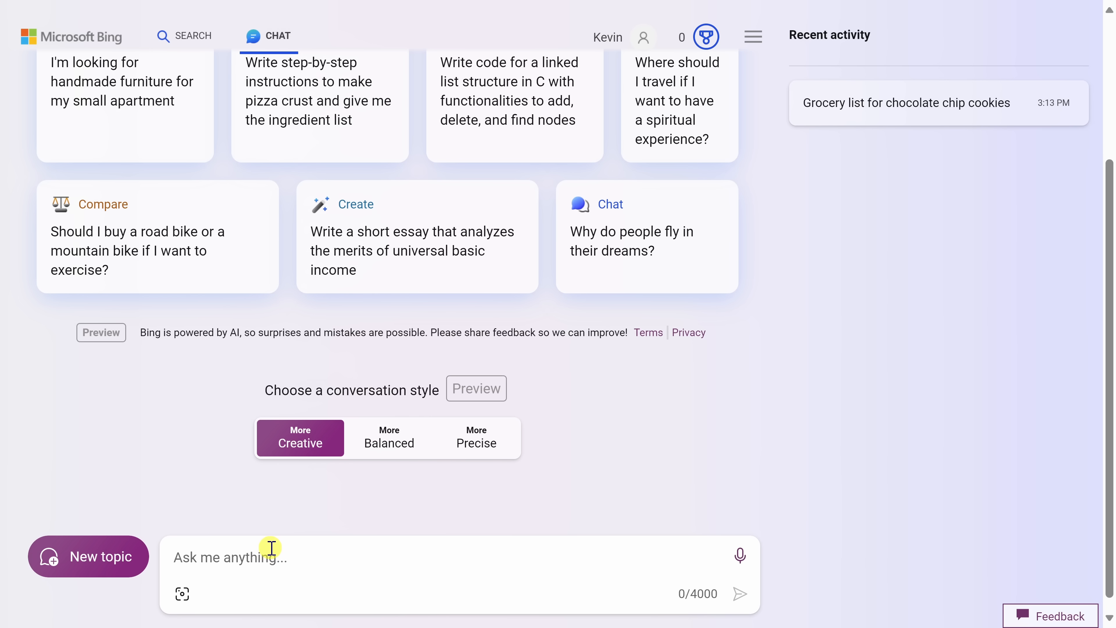
pyautogui.write('I run a cookie company called the Kevin Cookie Company. Can you come up with 3 t-shirt ideas?')
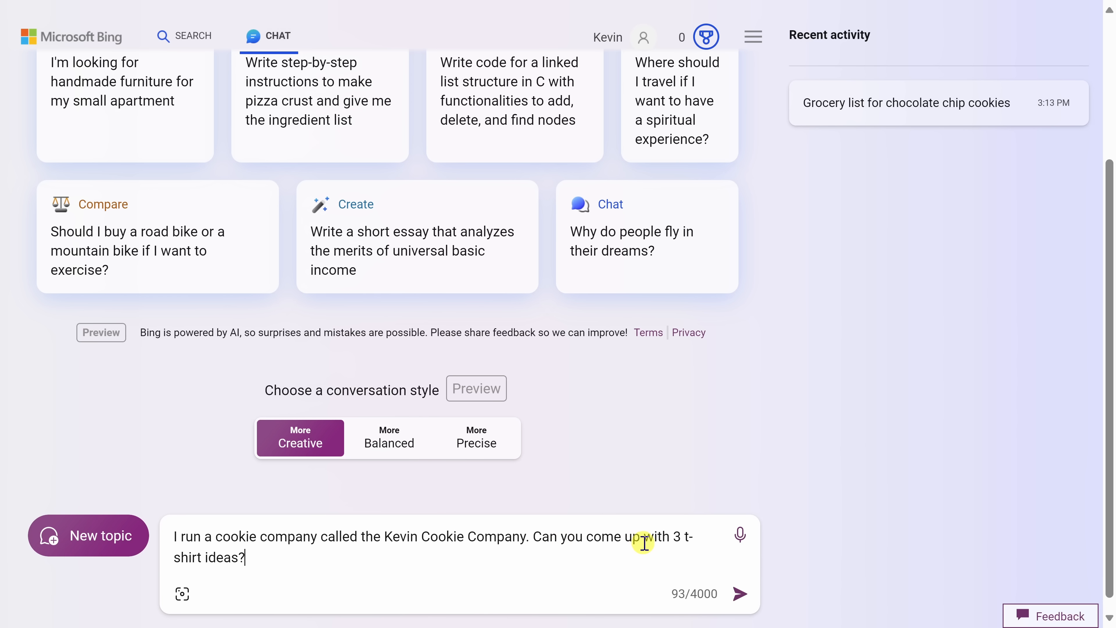
pyautogui.click(743, 593)
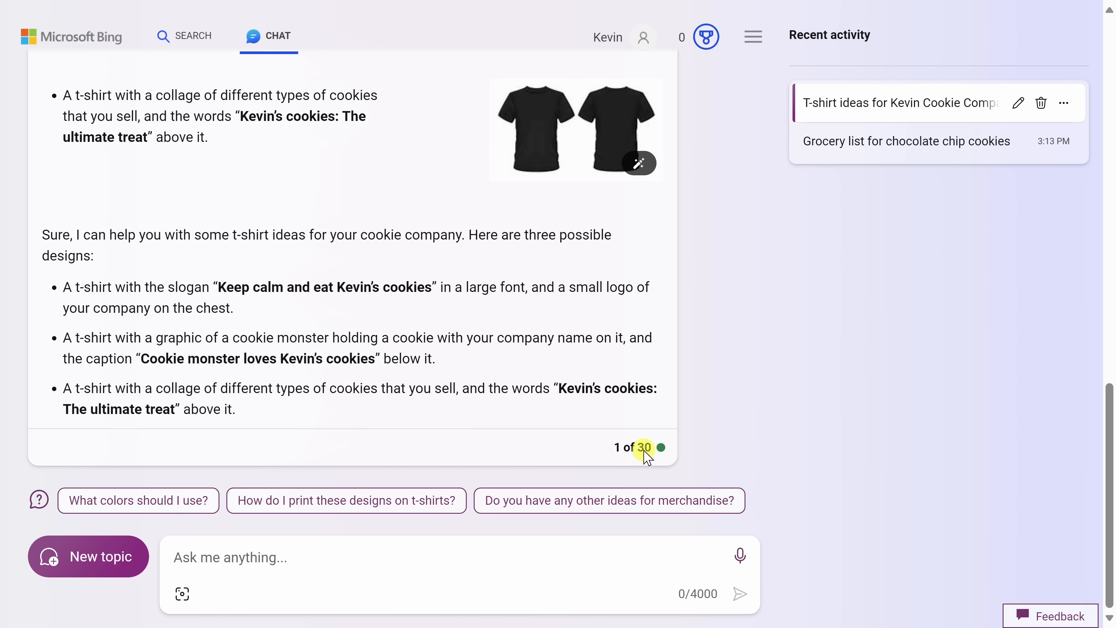
pyautogui.moveTo(530, 287)
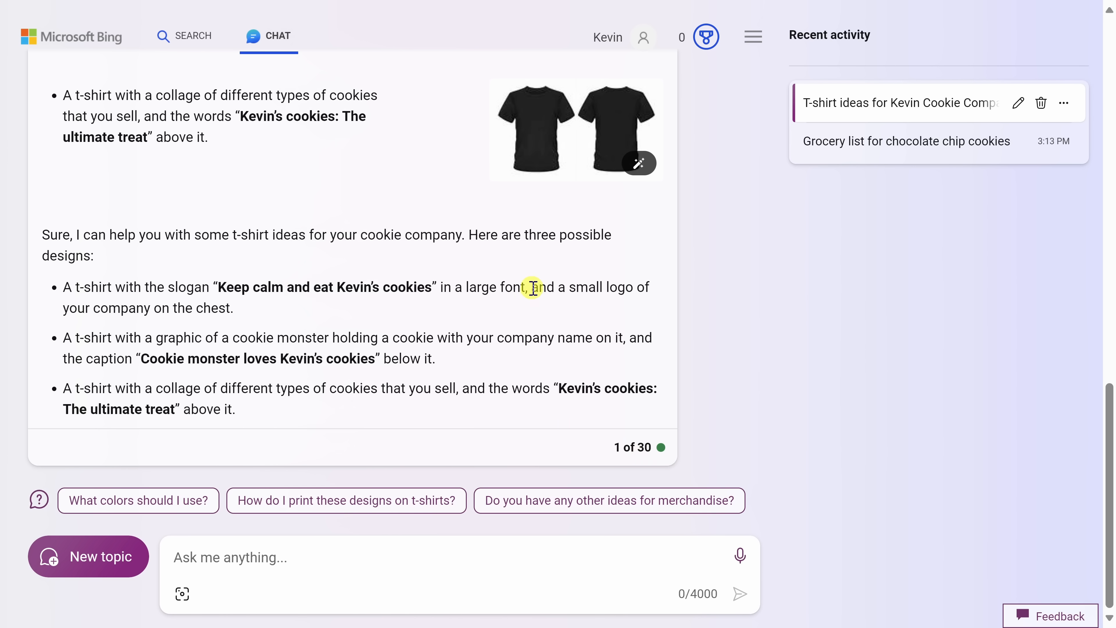
pyautogui.moveTo(299, 298)
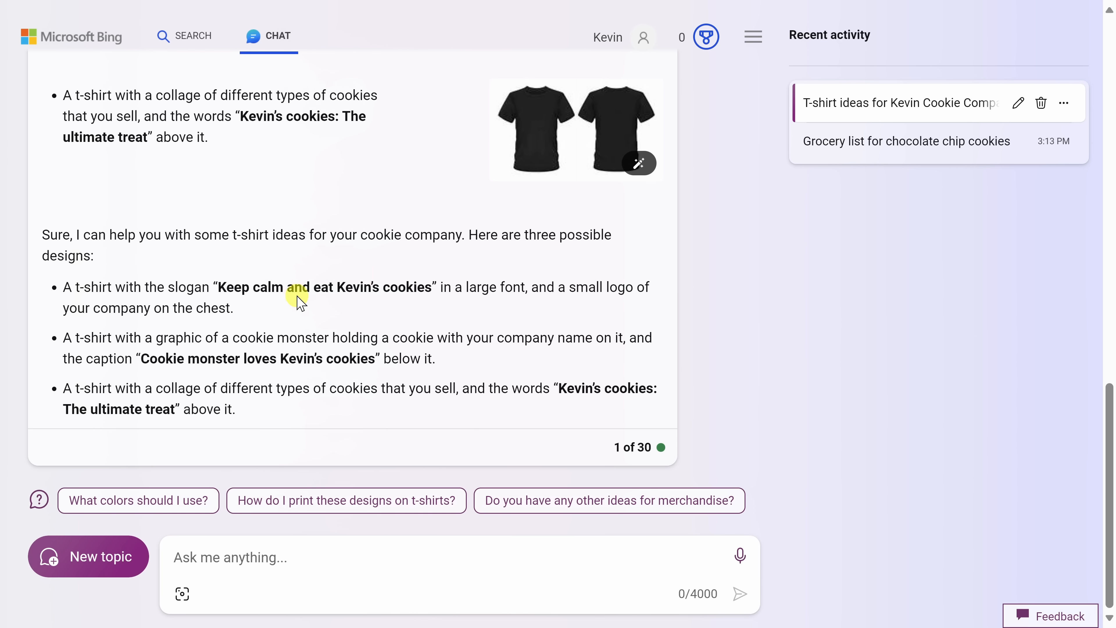
pyautogui.moveTo(297, 330)
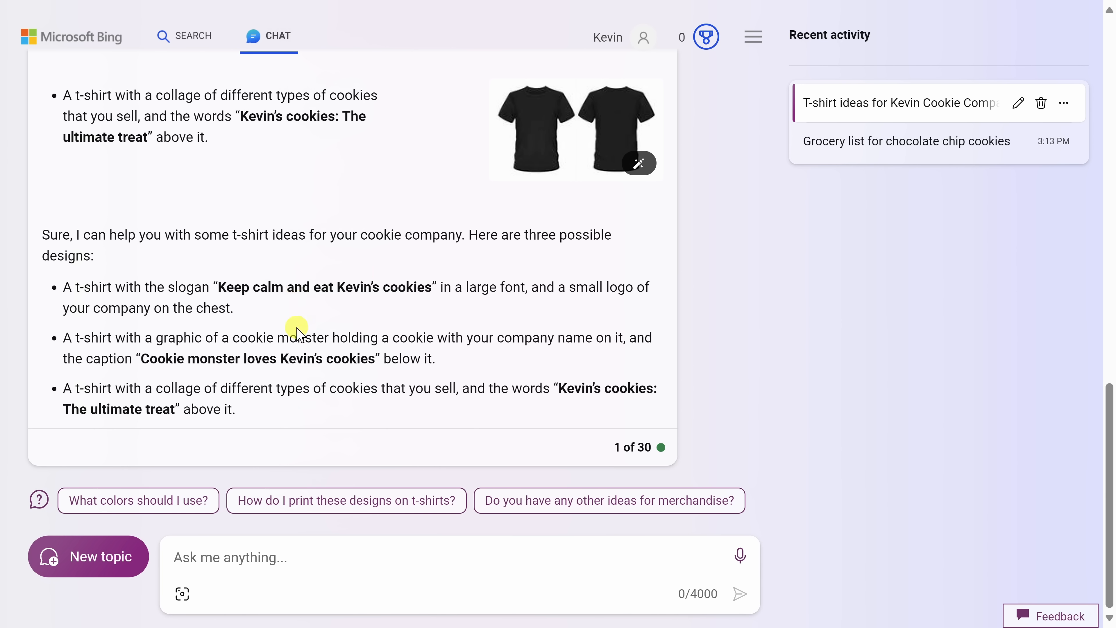
pyautogui.moveTo(429, 437)
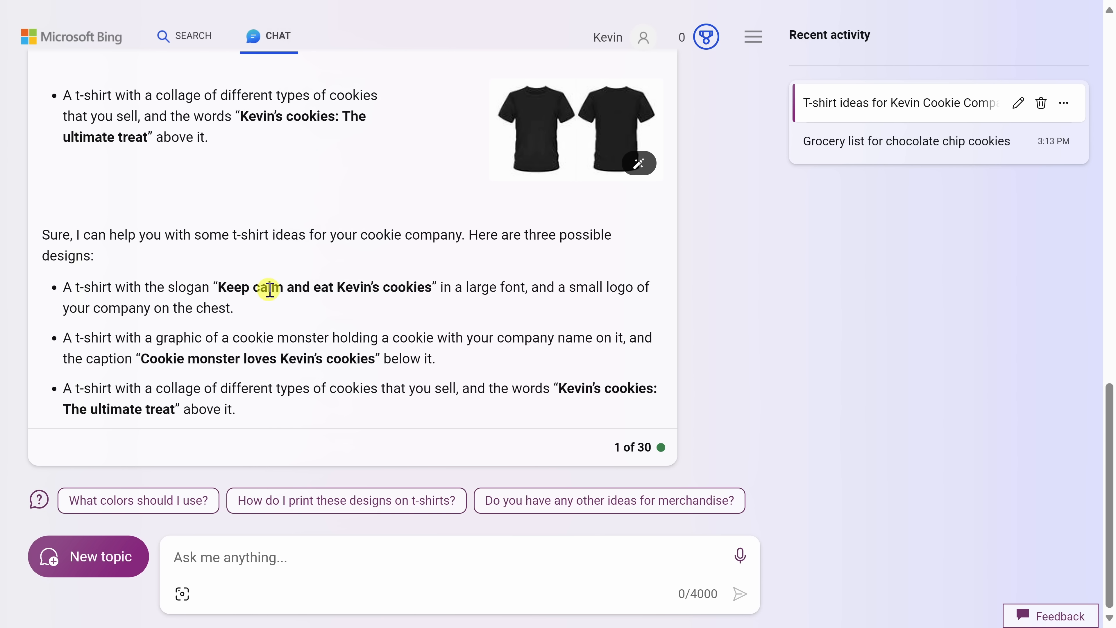
pyautogui.moveTo(432, 288)
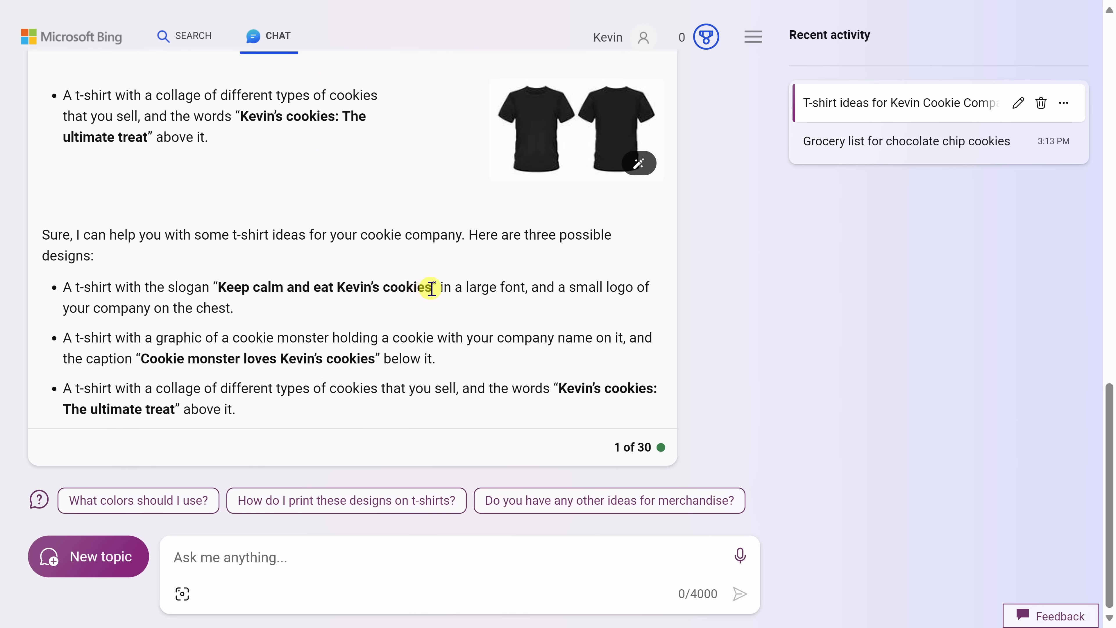
# - Ask 'can you create some visuals for these ideas?' and review the generated mockups for all three shirts
pyautogui.write('can you create some visuals for these ideas?')
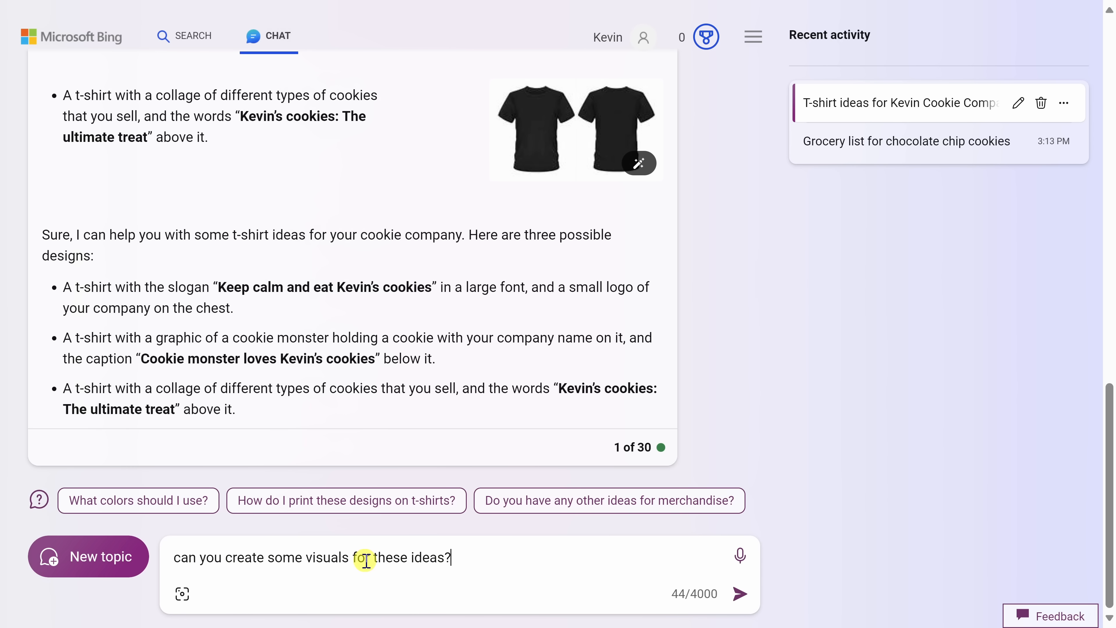
pyautogui.moveTo(274, 564)
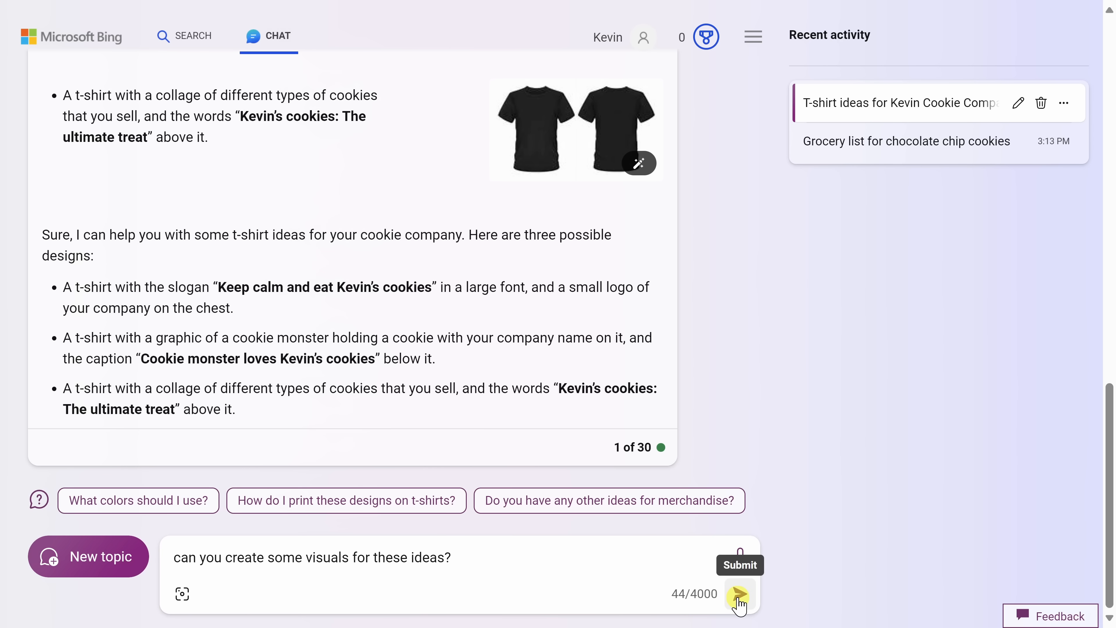
pyautogui.click(739, 594)
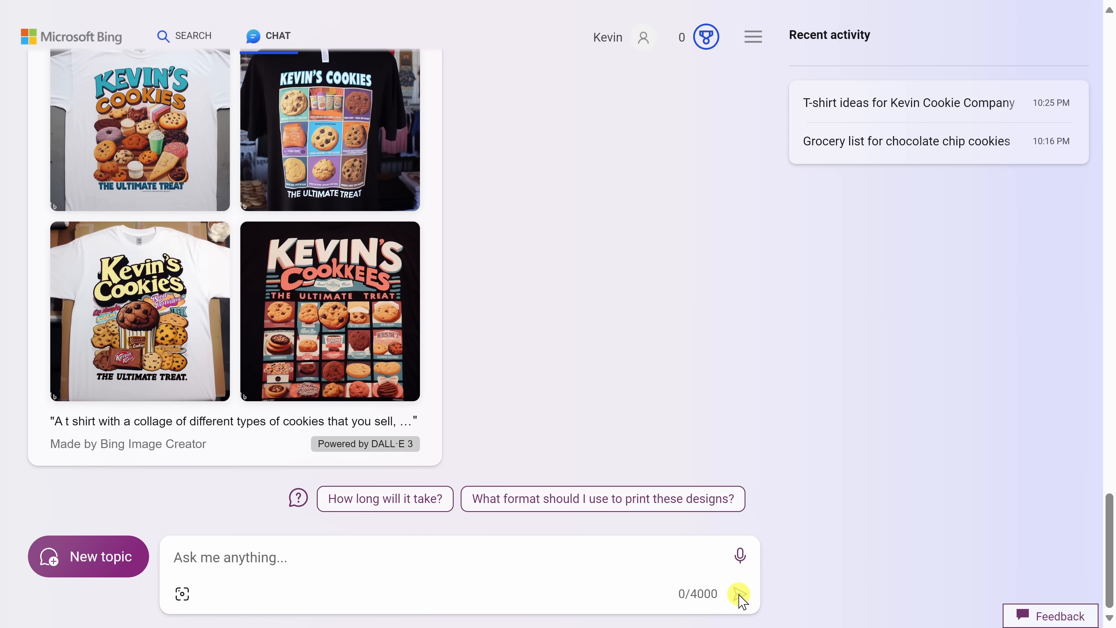
pyautogui.scroll(3)
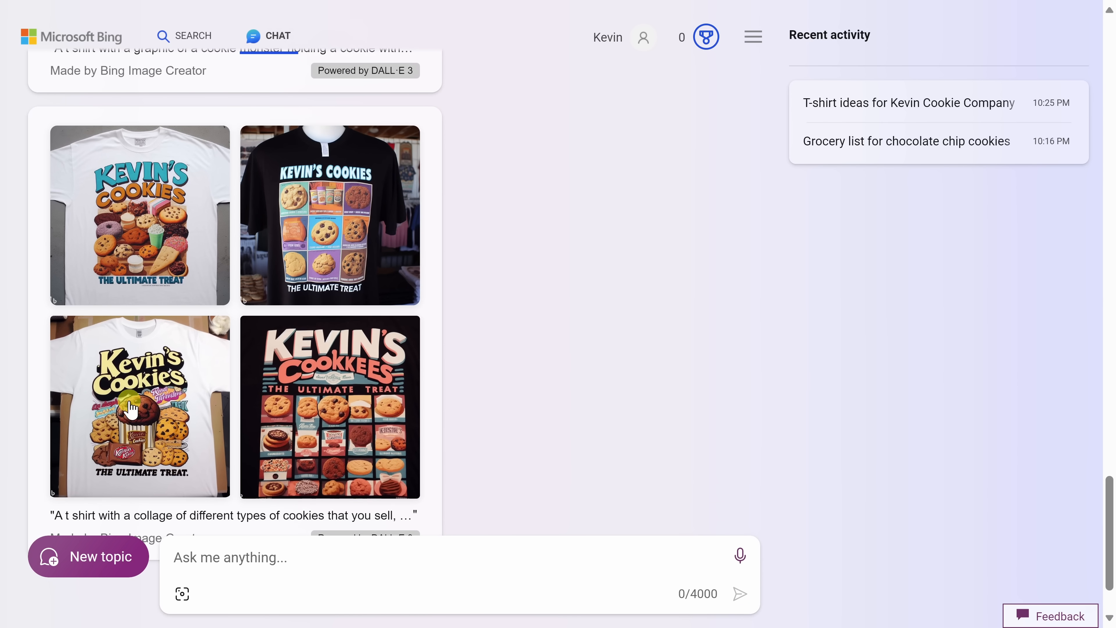
pyautogui.scroll(3)
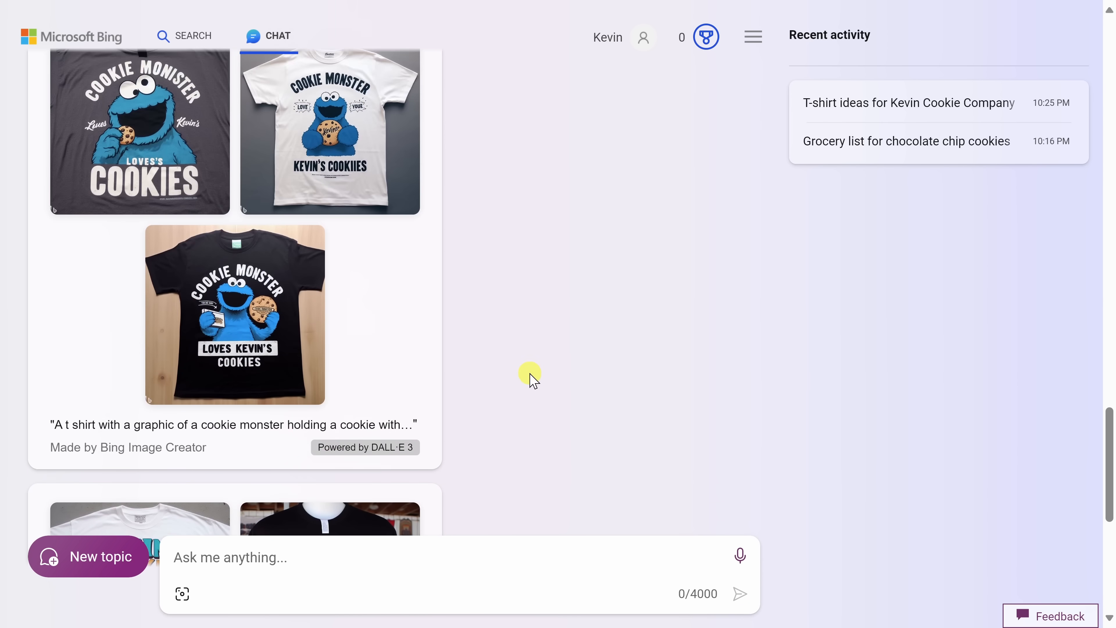
pyautogui.scroll(3)
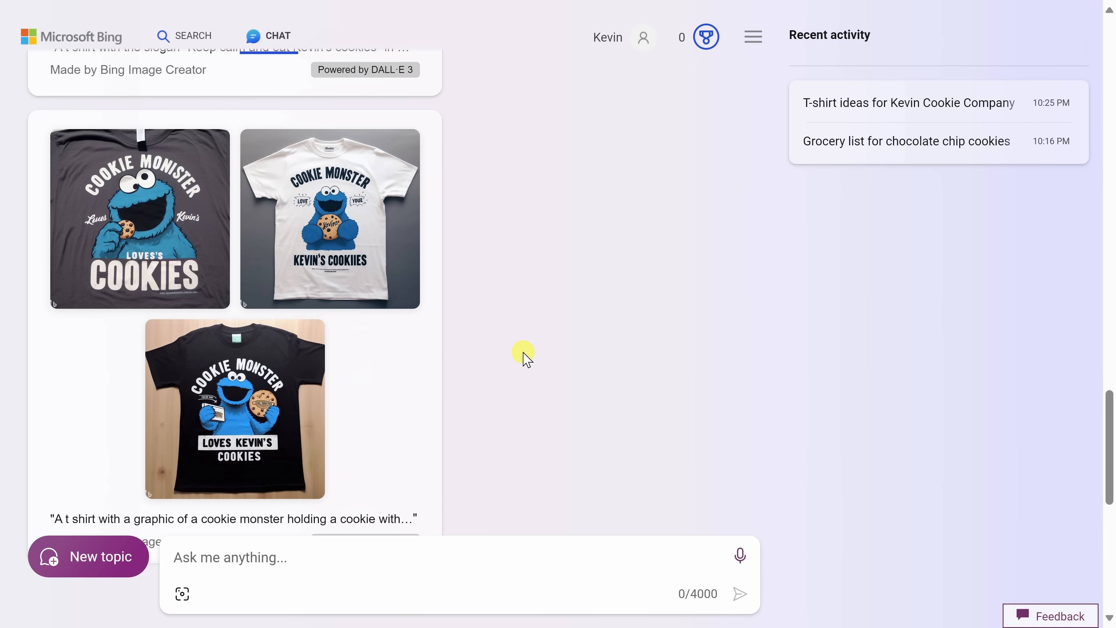
pyautogui.moveTo(530, 359)
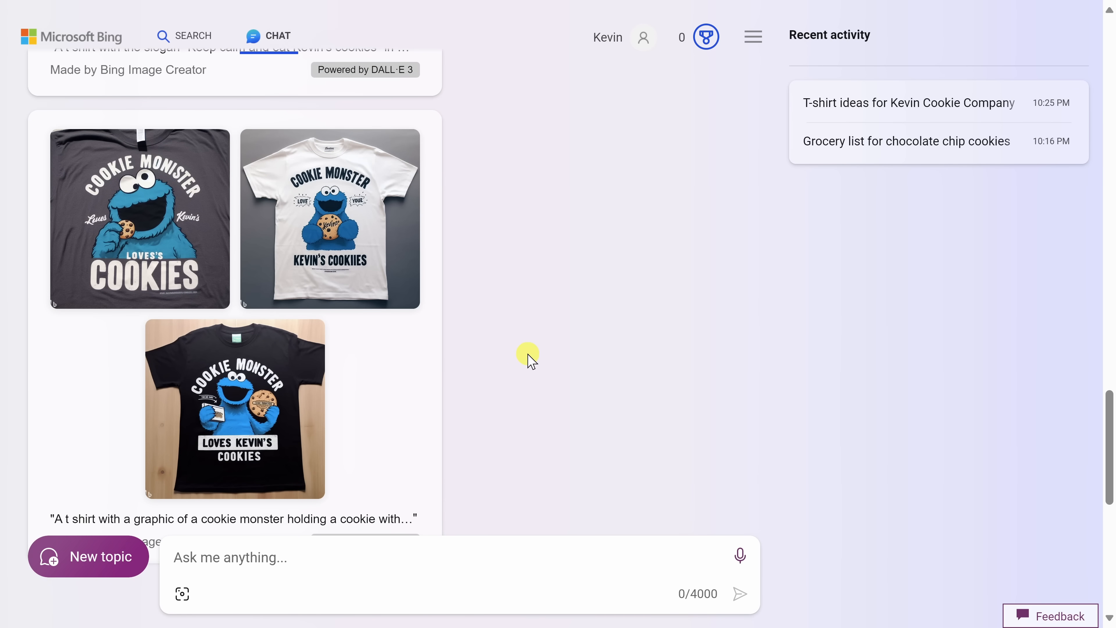
pyautogui.scroll(3)
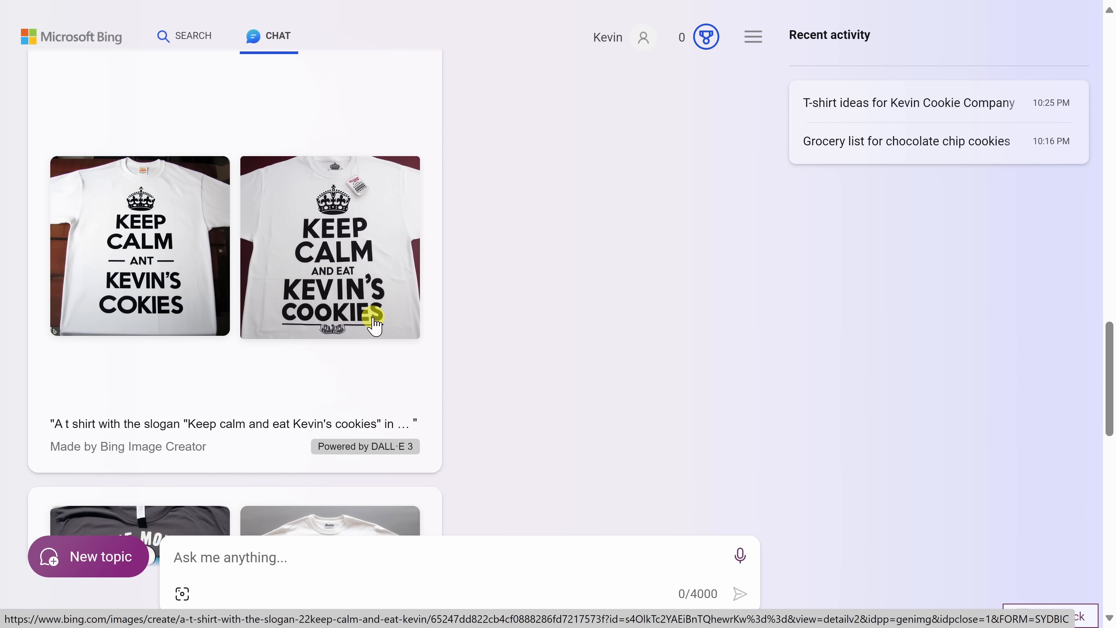
pyautogui.moveTo(380, 321)
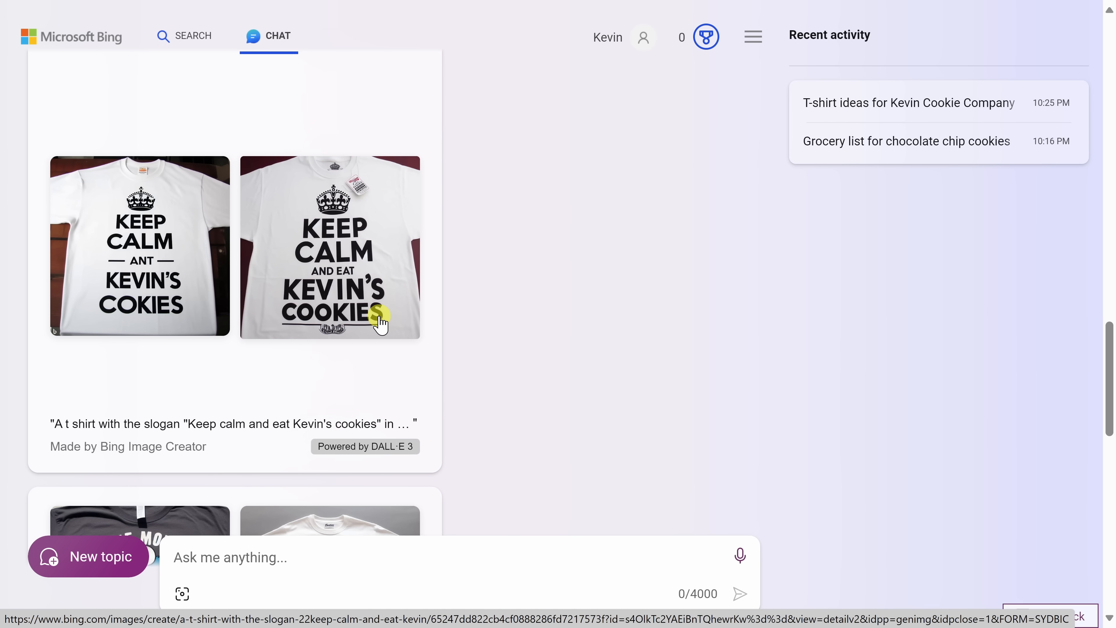
pyautogui.scroll(-3)
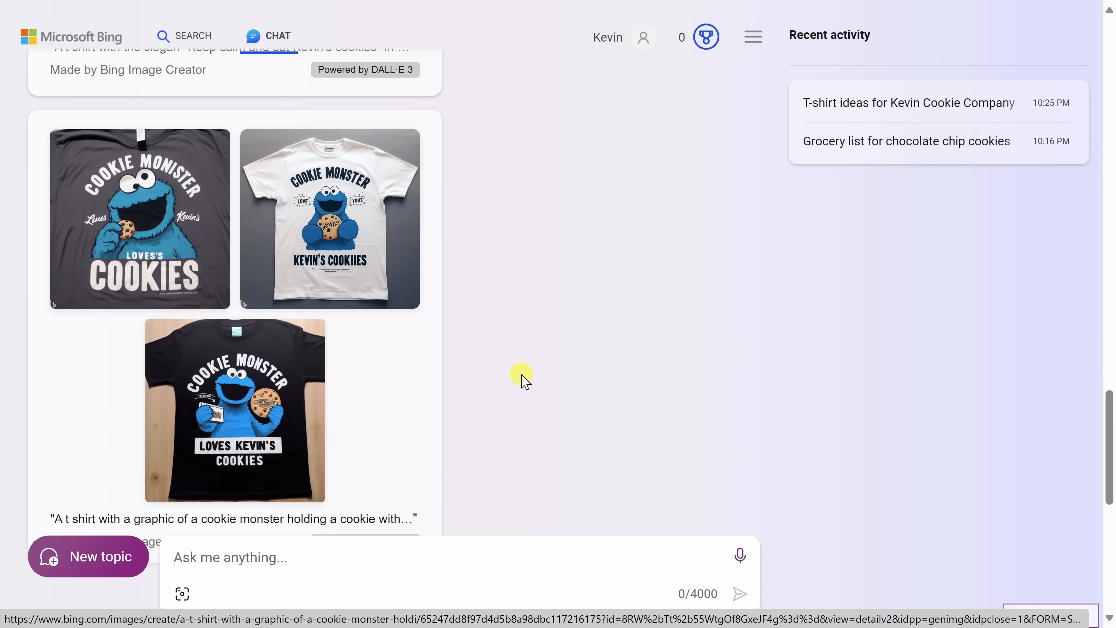
pyautogui.scroll(3)
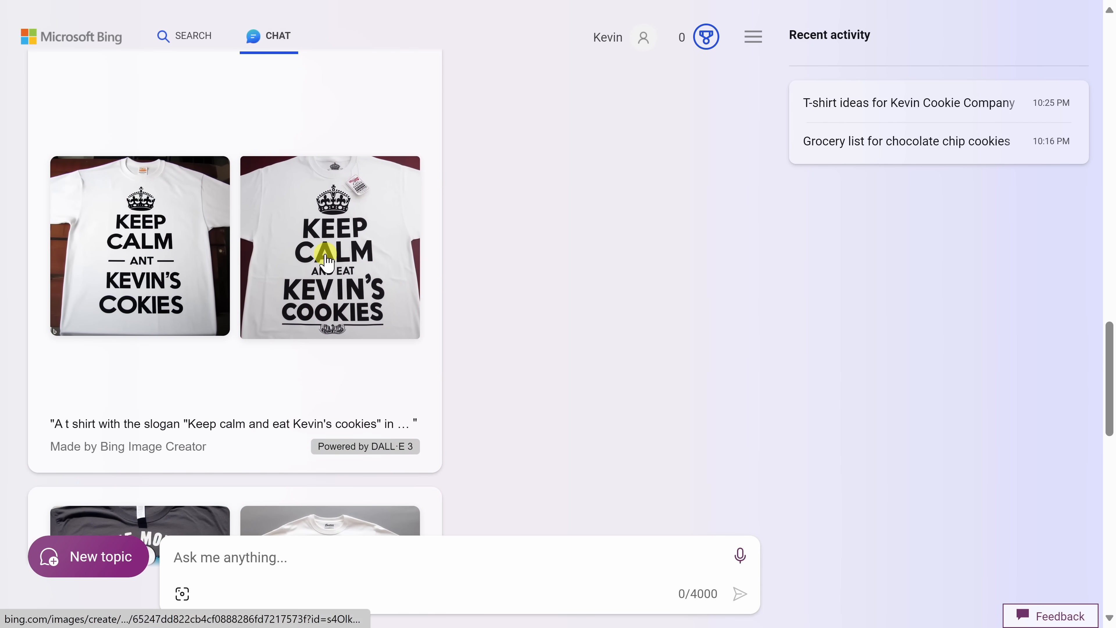
# - View the 'Keep calm and eat Kevin's cookies' shirt full-size in Image Creator, then close it
pyautogui.click(330, 247)
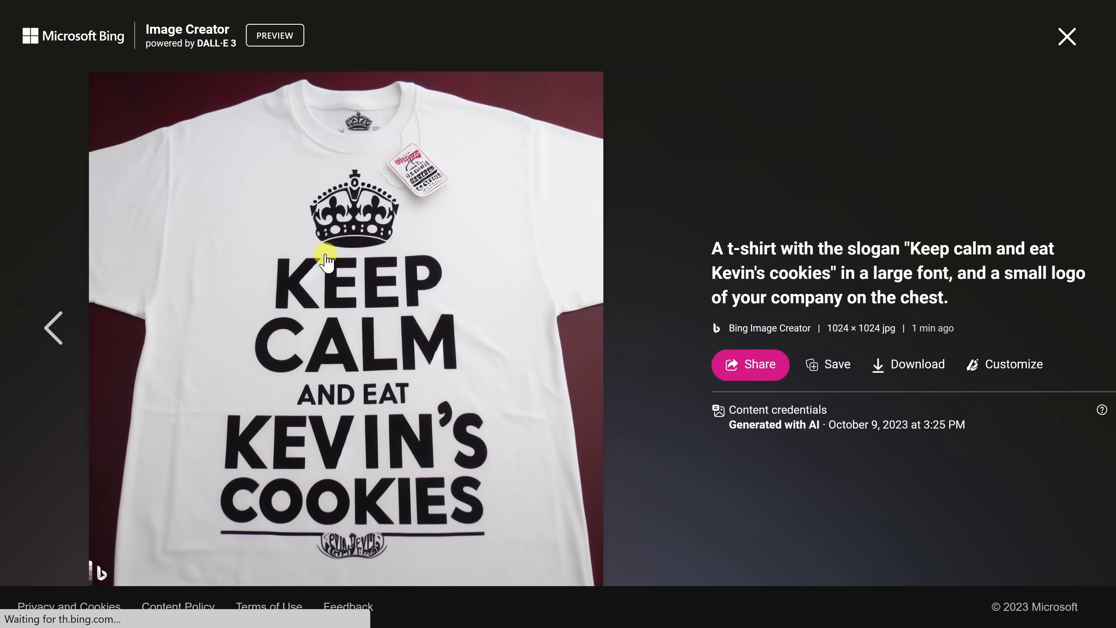
pyautogui.moveTo(156, 57)
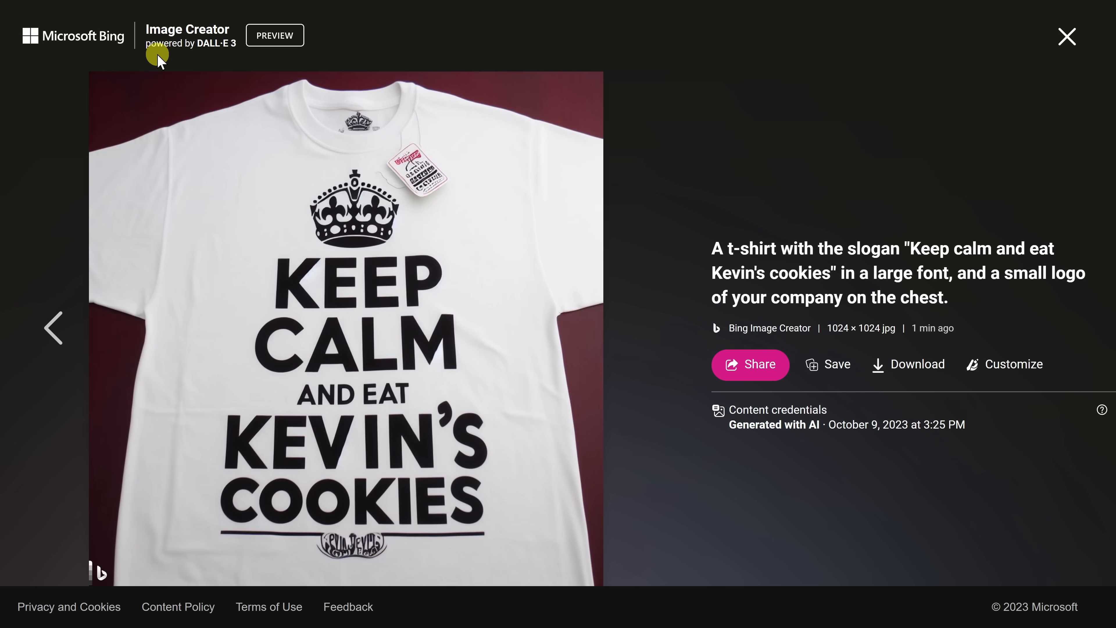
pyautogui.moveTo(449, 368)
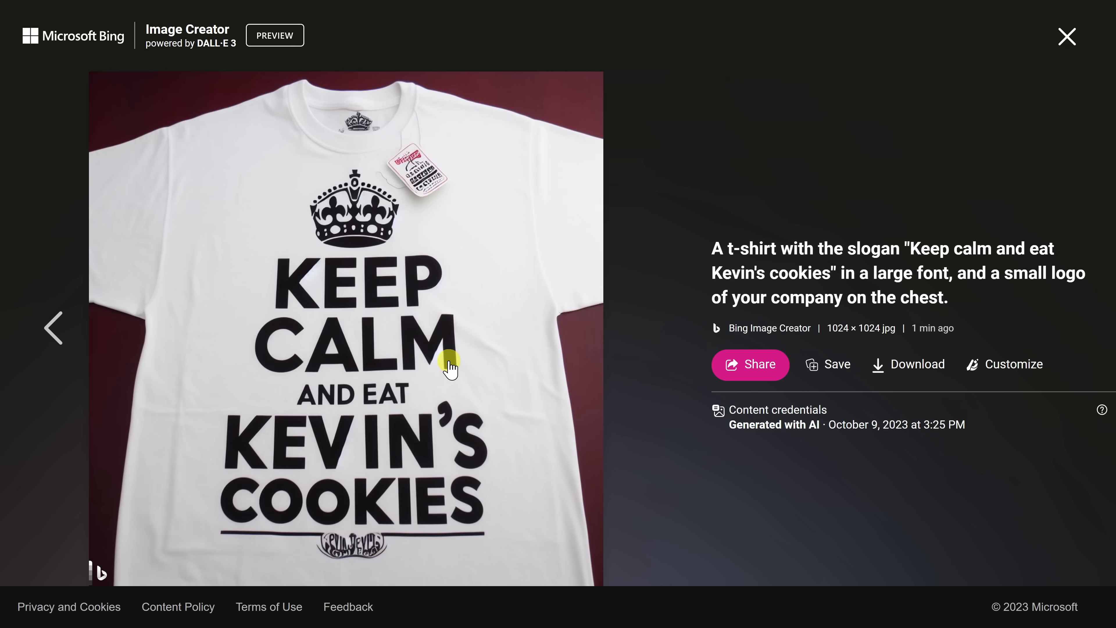
pyautogui.moveTo(714, 249)
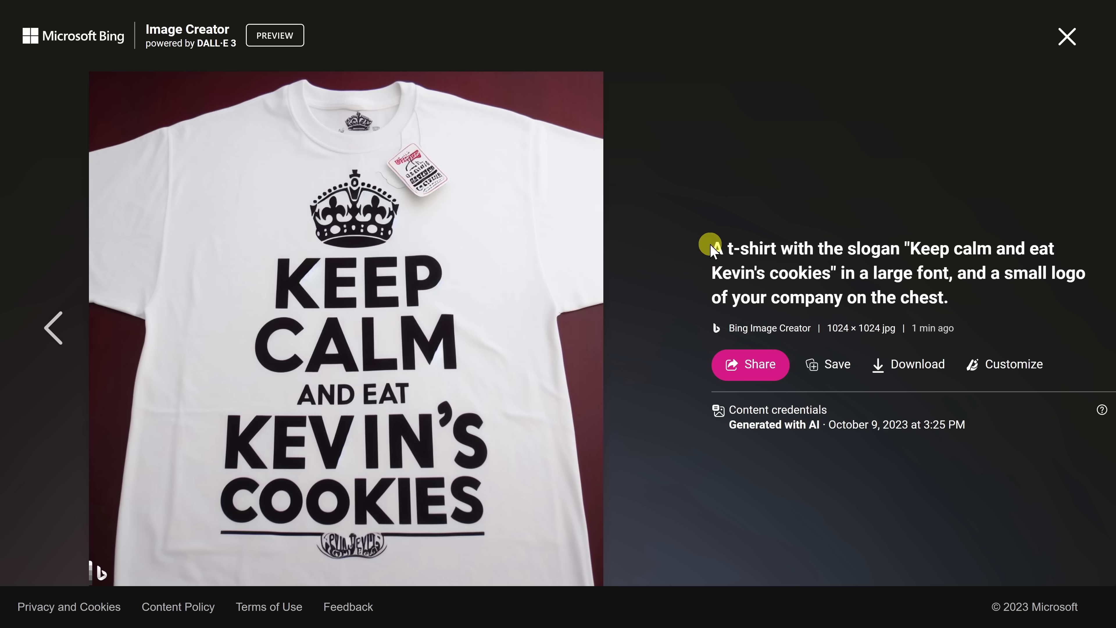
pyautogui.moveTo(739, 250)
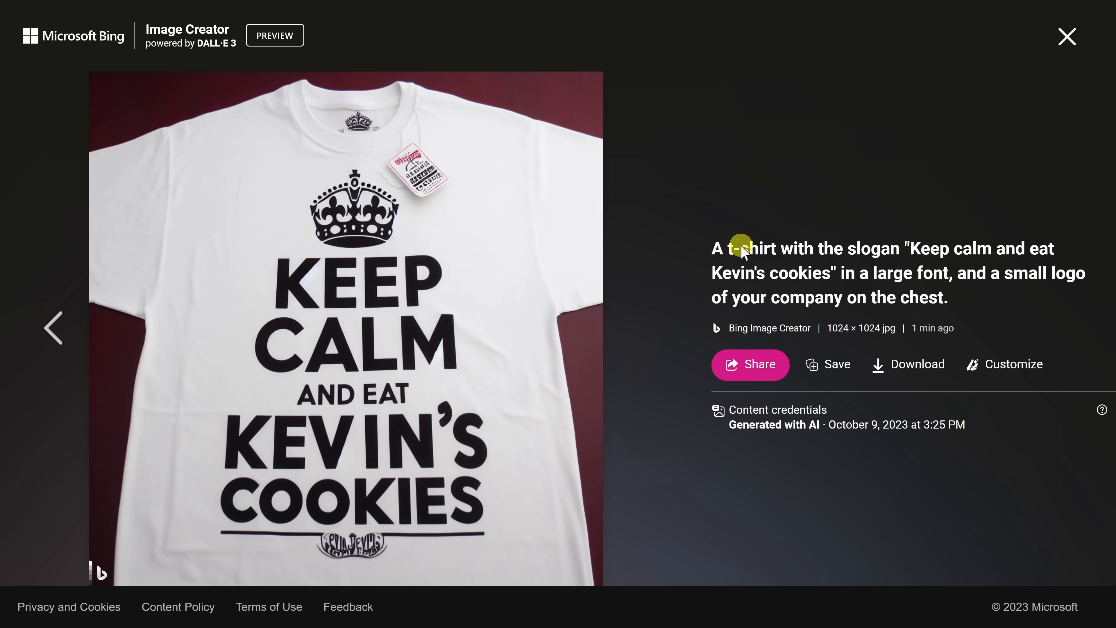
pyautogui.moveTo(887, 260)
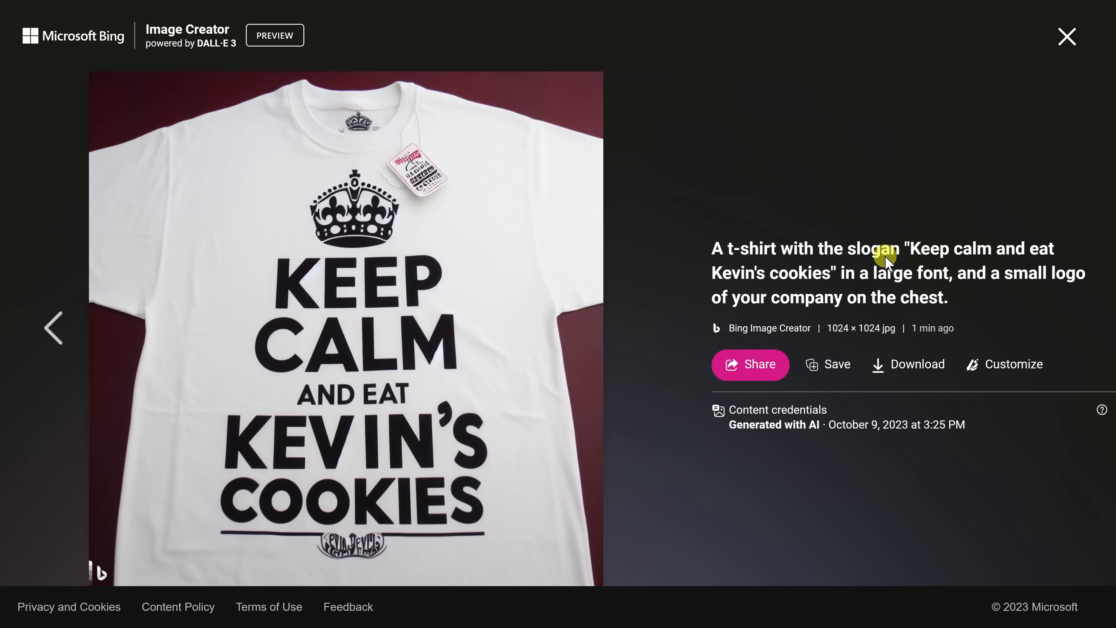
pyautogui.moveTo(858, 277)
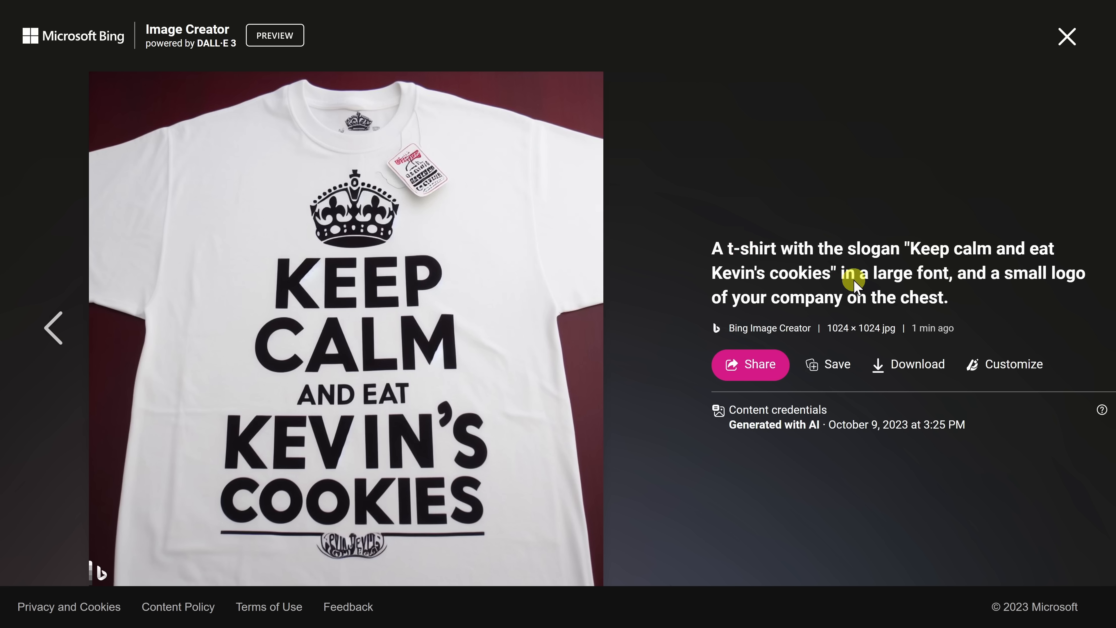
pyautogui.moveTo(911, 303)
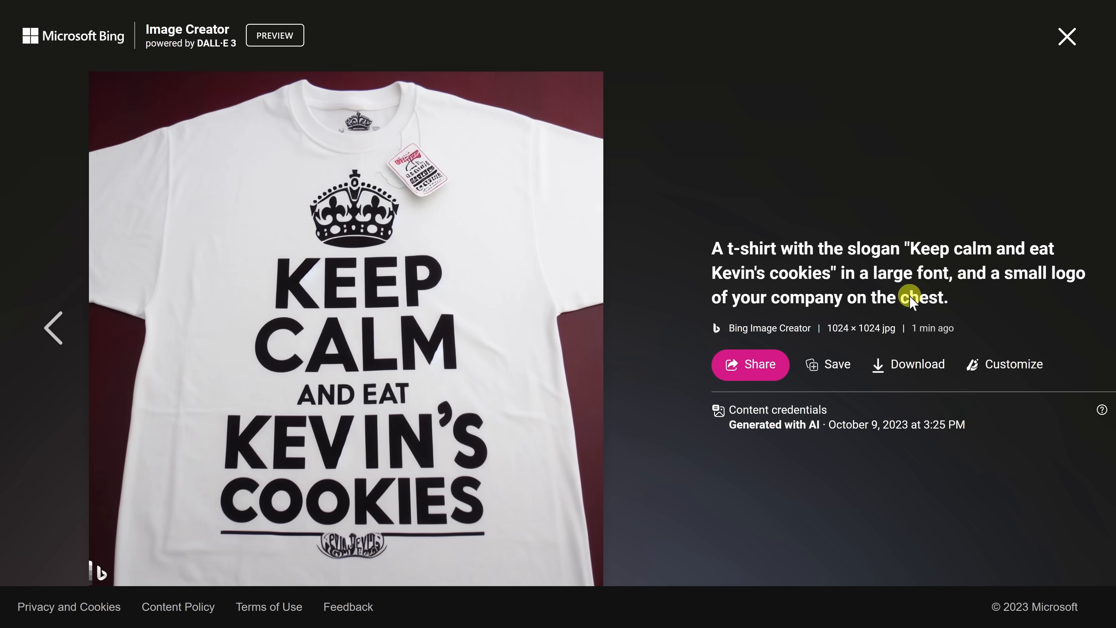
pyautogui.moveTo(447, 418)
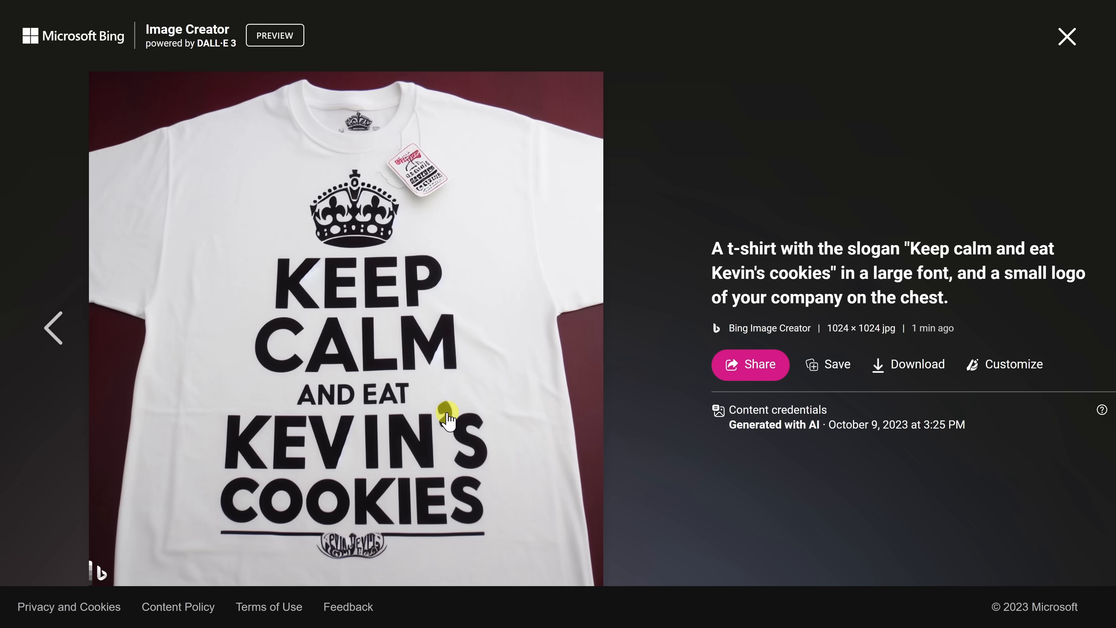
pyautogui.moveTo(752, 315)
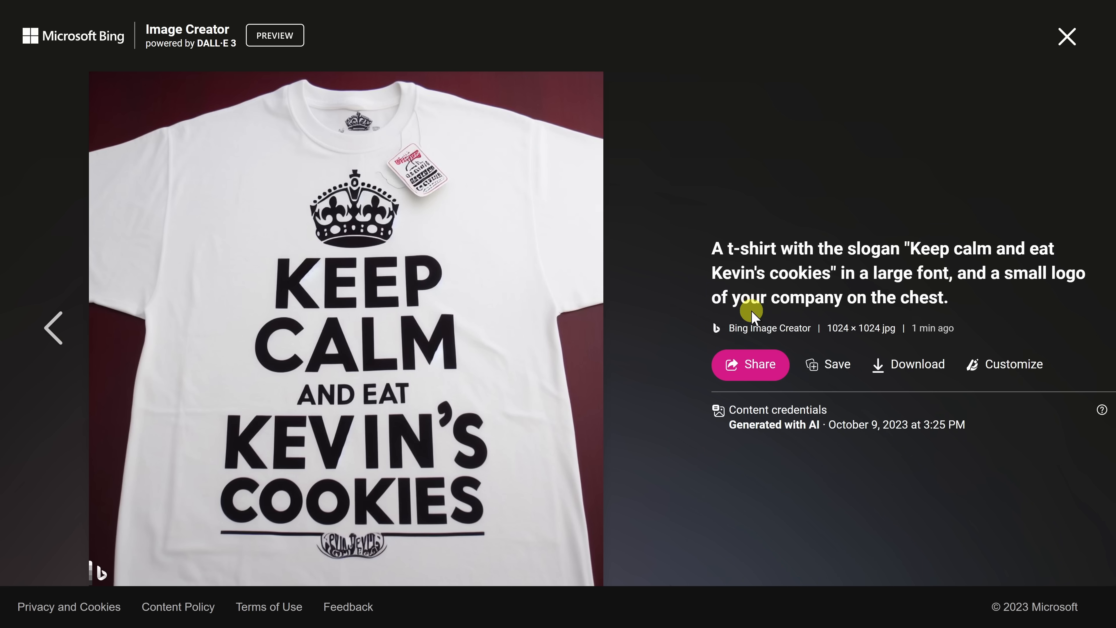
pyautogui.moveTo(534, 395)
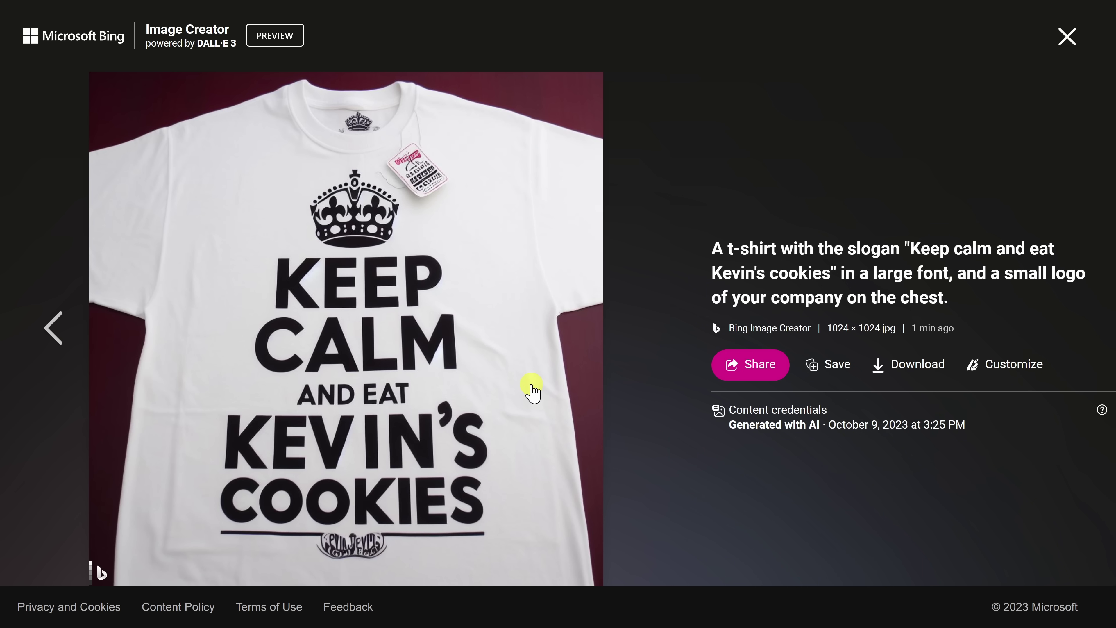
pyautogui.click(1066, 37)
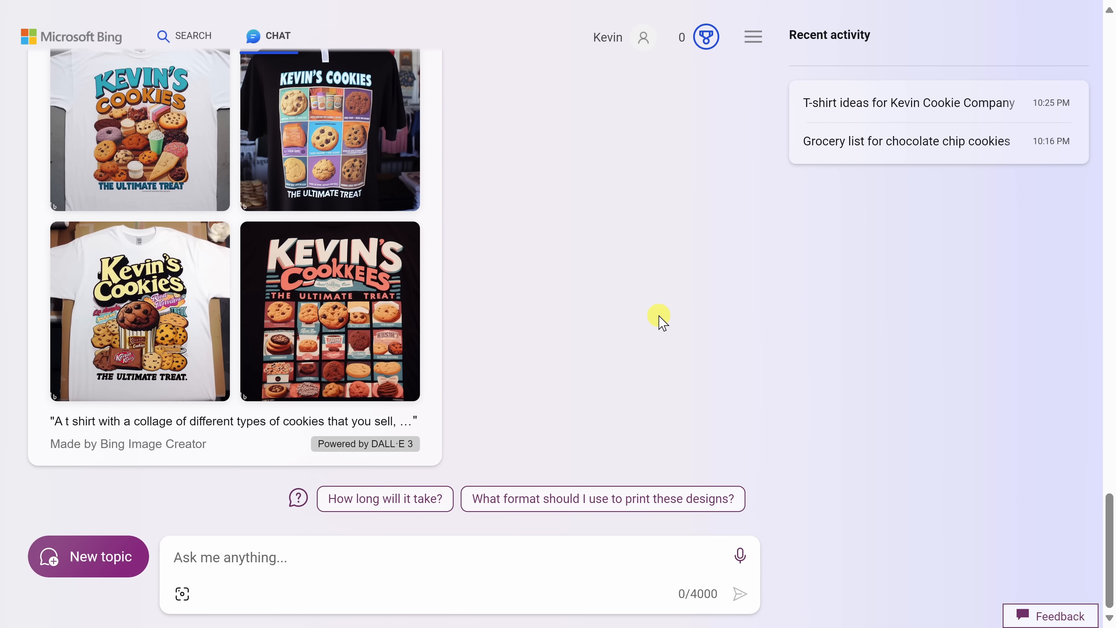
# - Ask 'Can you design a logo for the Kevin Cookie Company?' and review the four generated logos
pyautogui.write('Can you design a logo for the Kevin Cookie Company?')
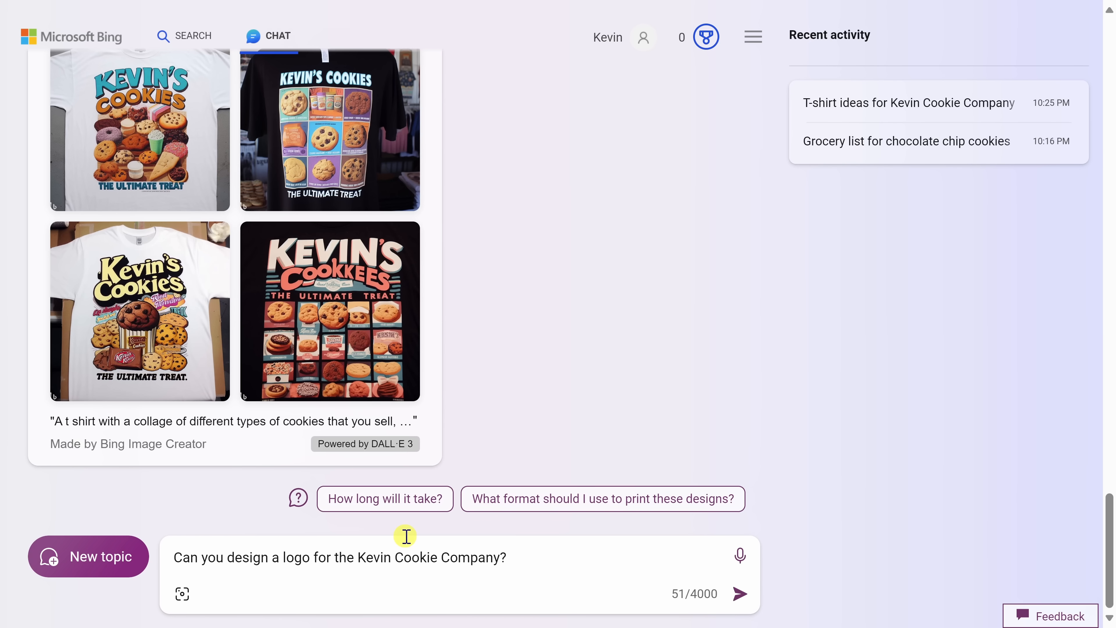
pyautogui.moveTo(739, 593)
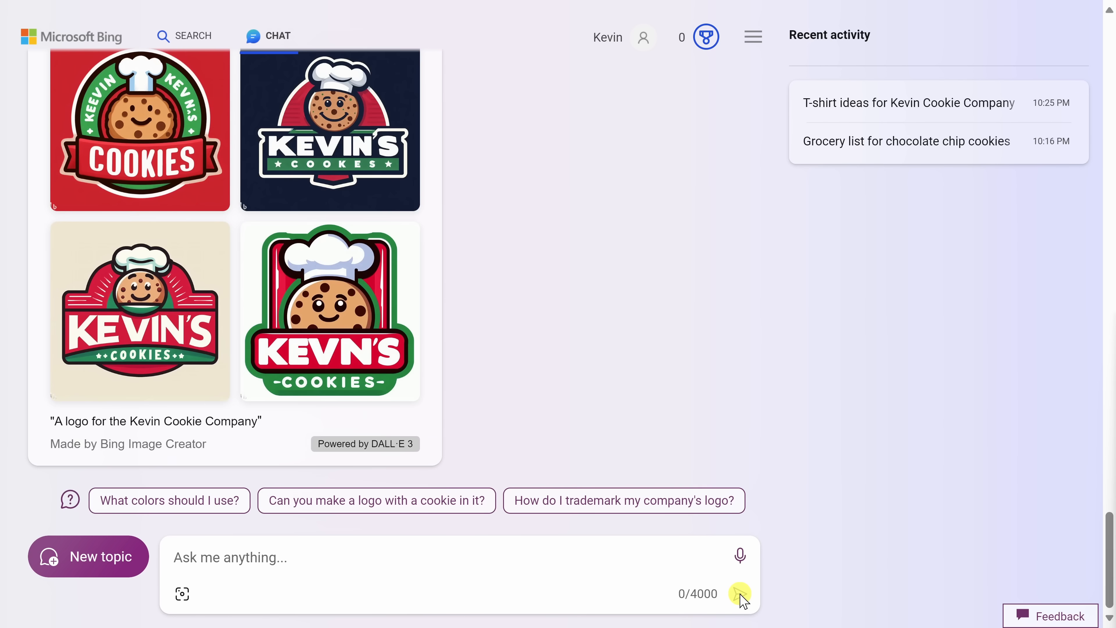
pyautogui.scroll(3)
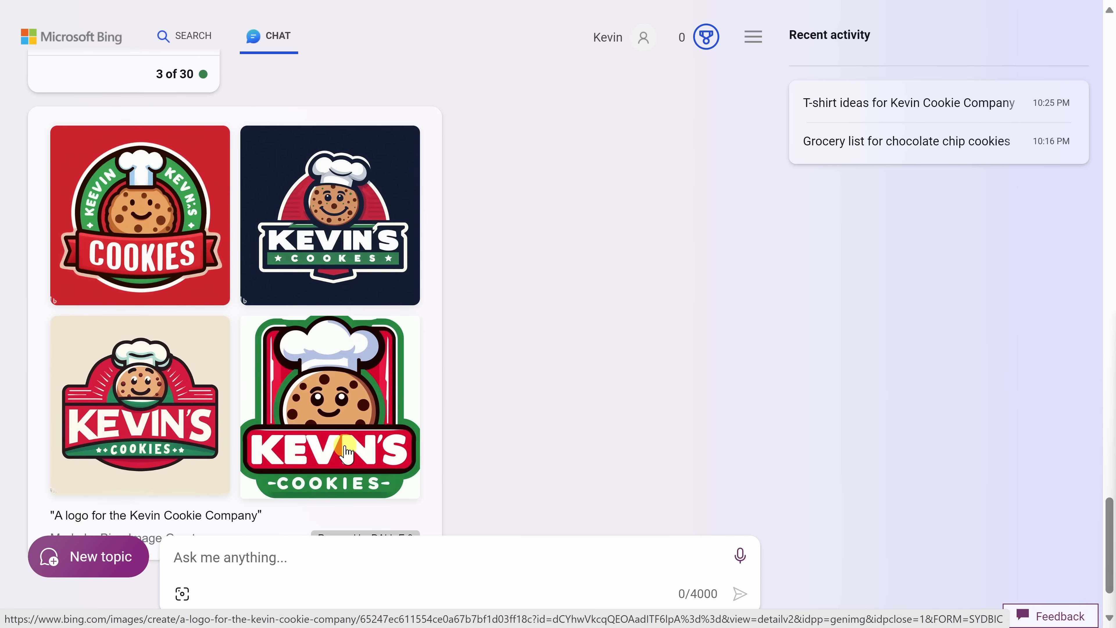
pyautogui.moveTo(288, 491)
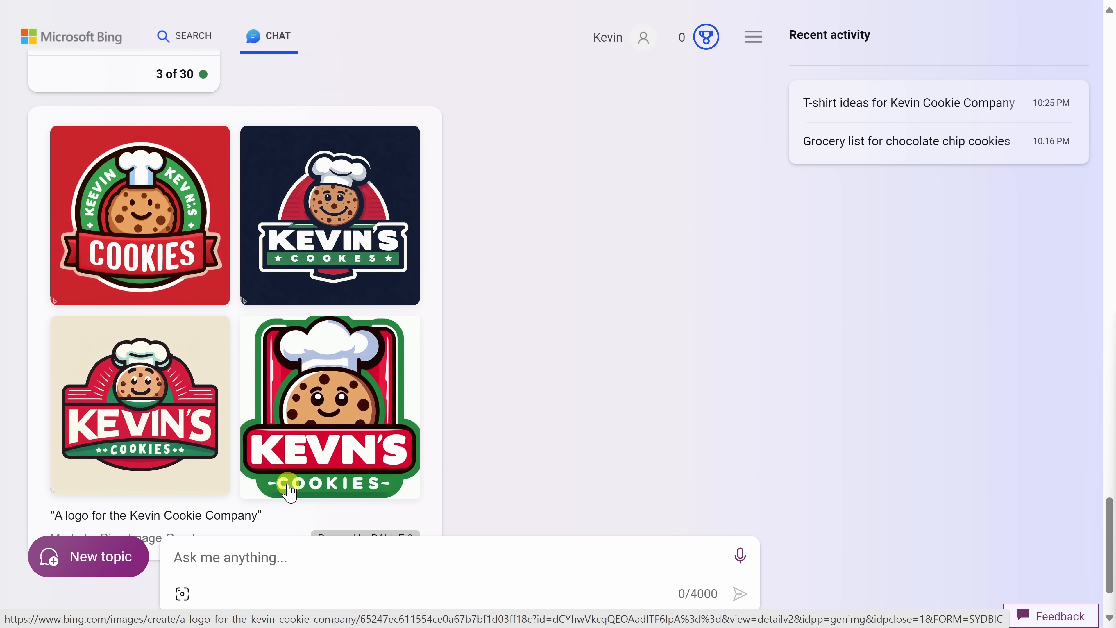
pyautogui.moveTo(355, 487)
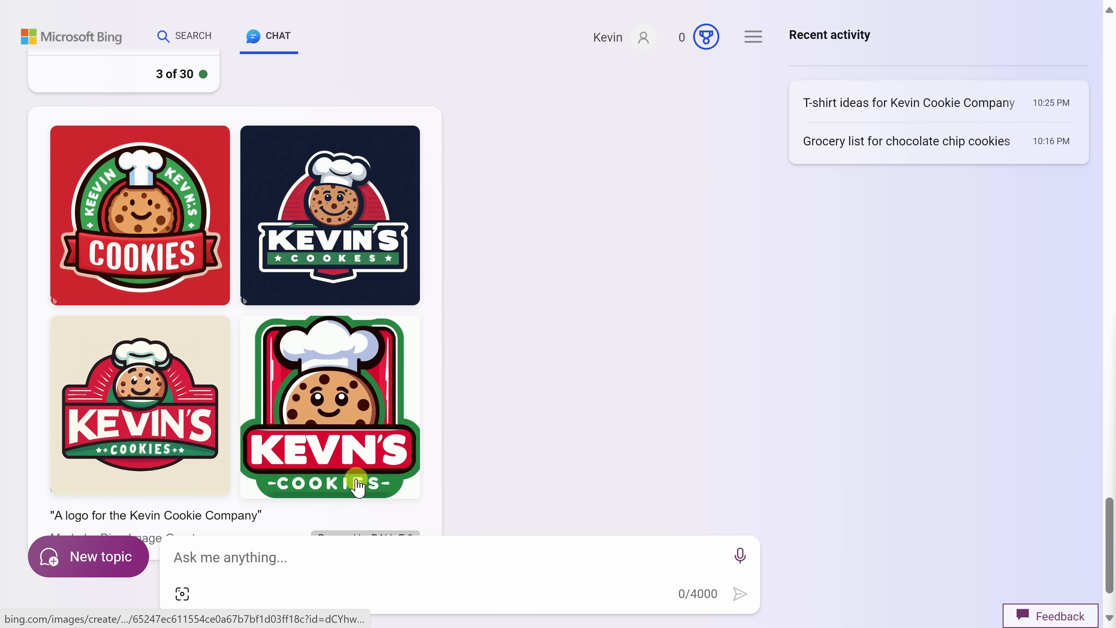
pyautogui.moveTo(488, 459)
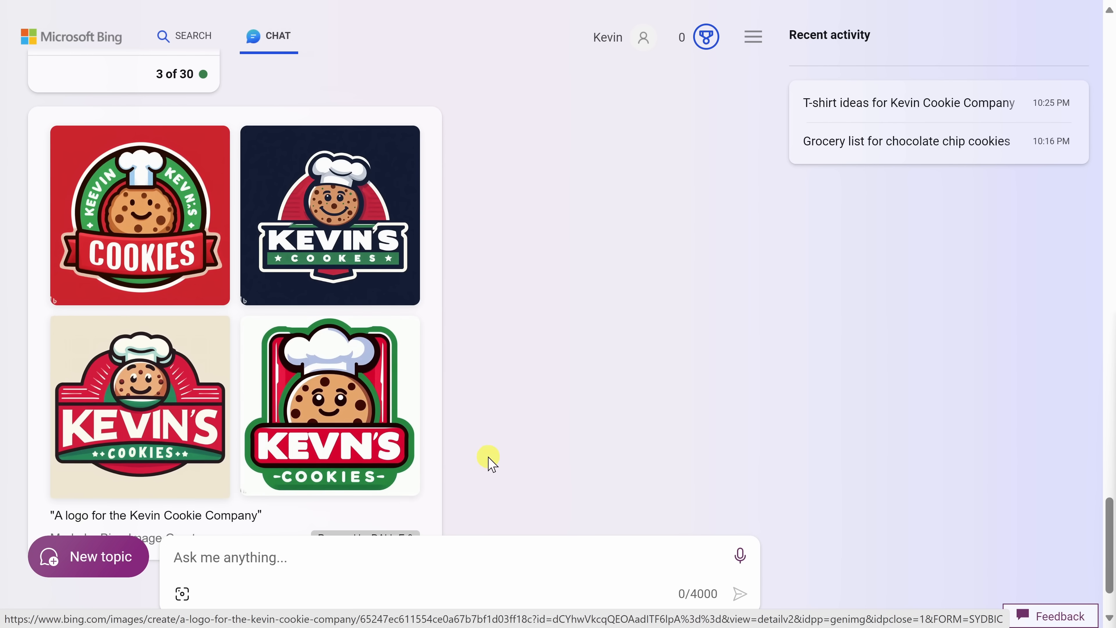
pyautogui.moveTo(342, 396)
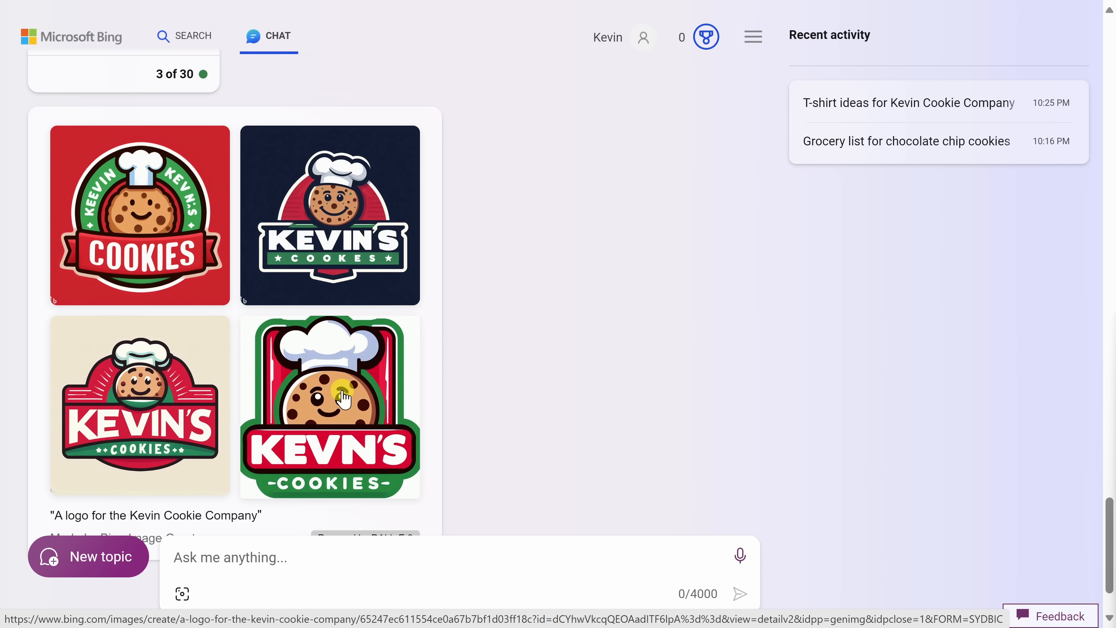
pyautogui.moveTo(365, 367)
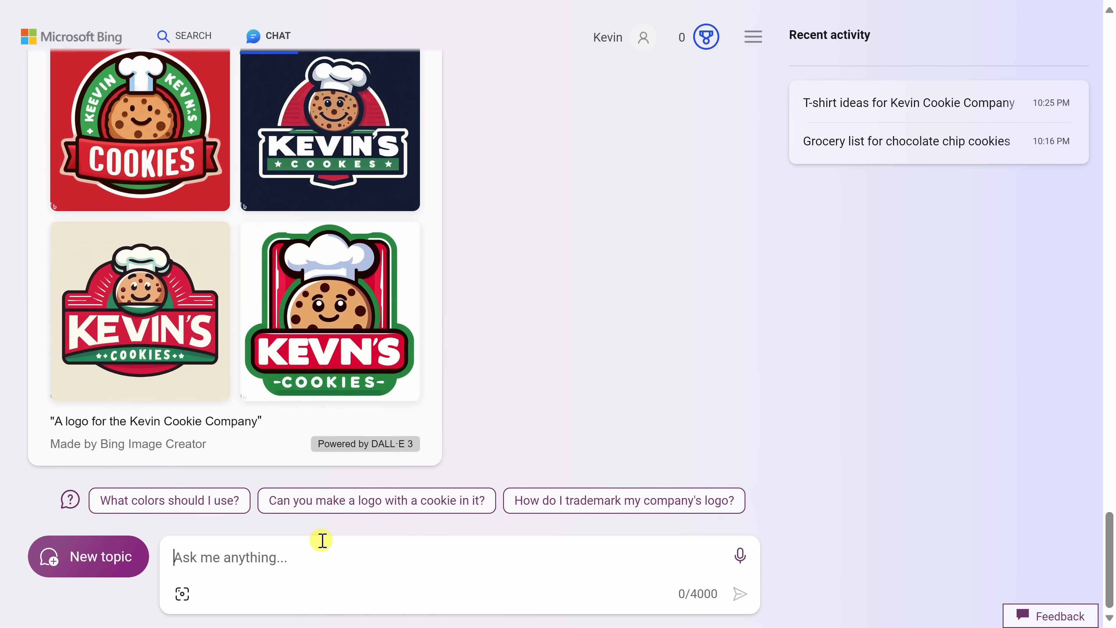
# - Request the logo in blue and yellow colors and 3D style, then view the new designs
pyautogui.write('can you use the colors blue and yellow and make it 3d?')
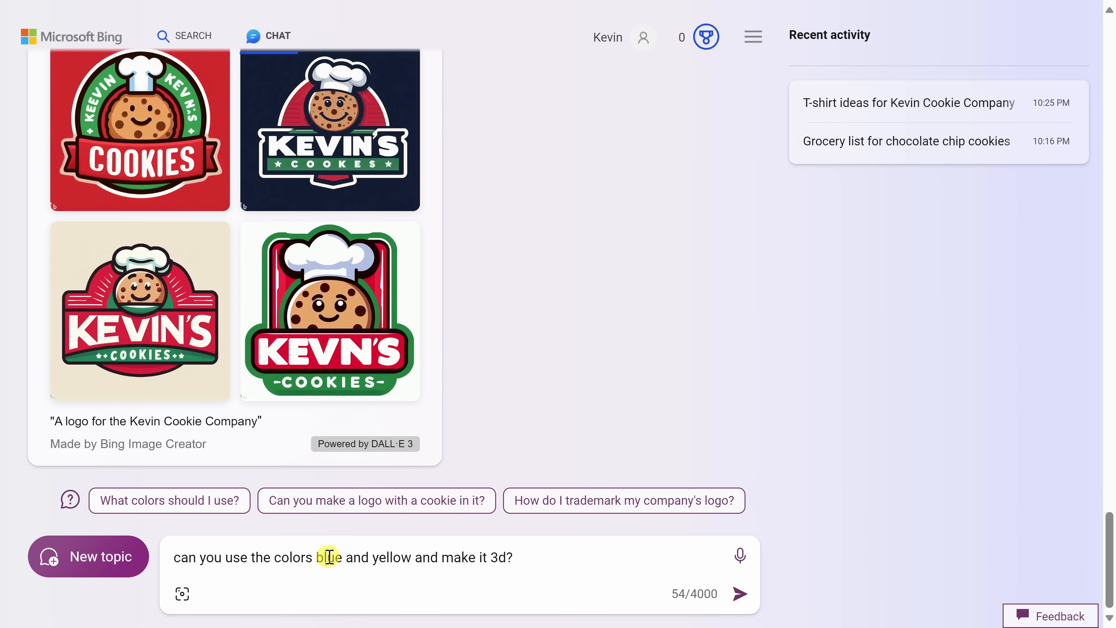
pyautogui.moveTo(527, 561)
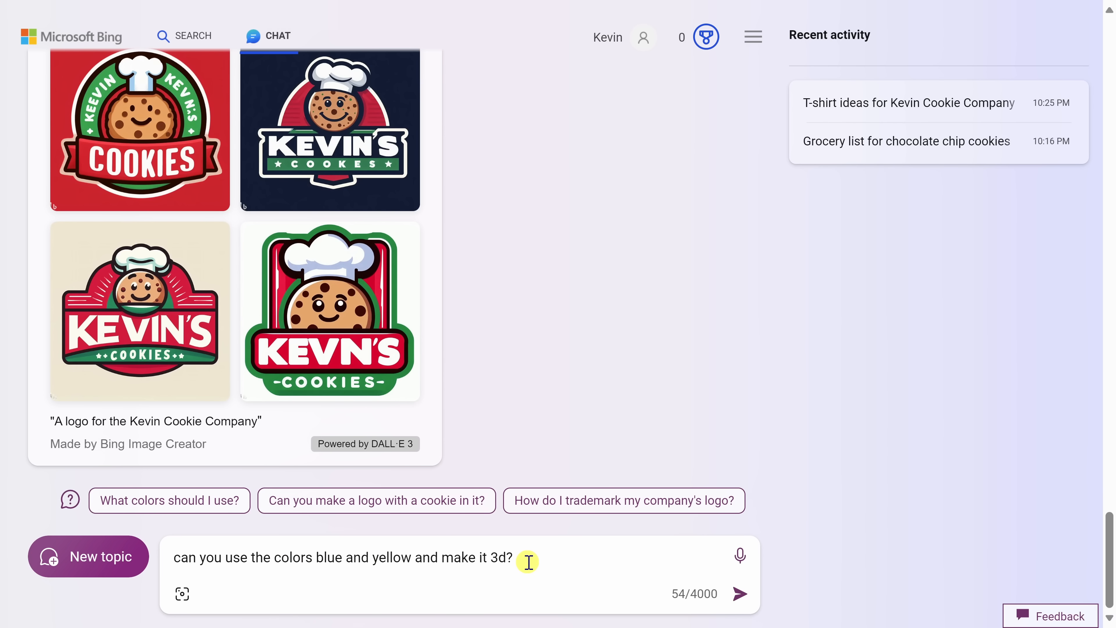
pyautogui.moveTo(738, 594)
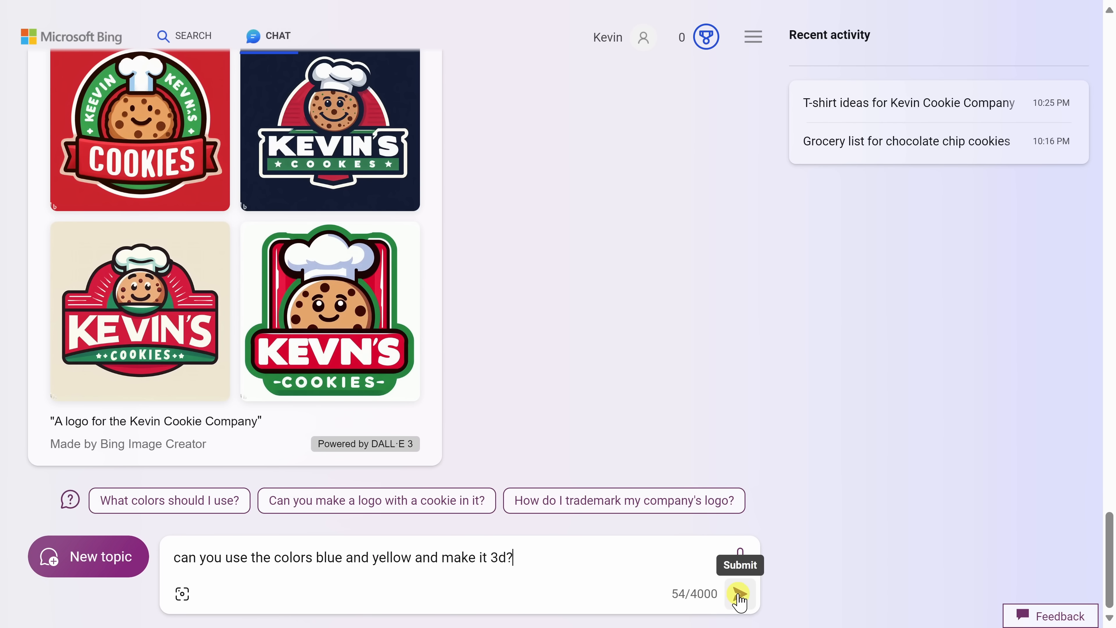
pyautogui.click(739, 593)
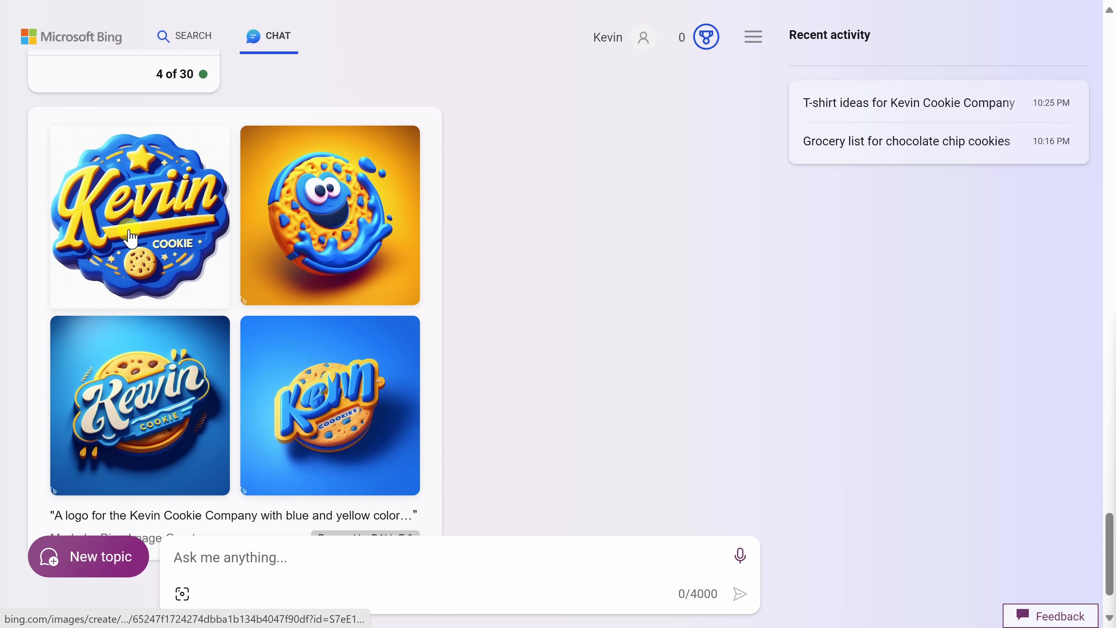
pyautogui.moveTo(338, 224)
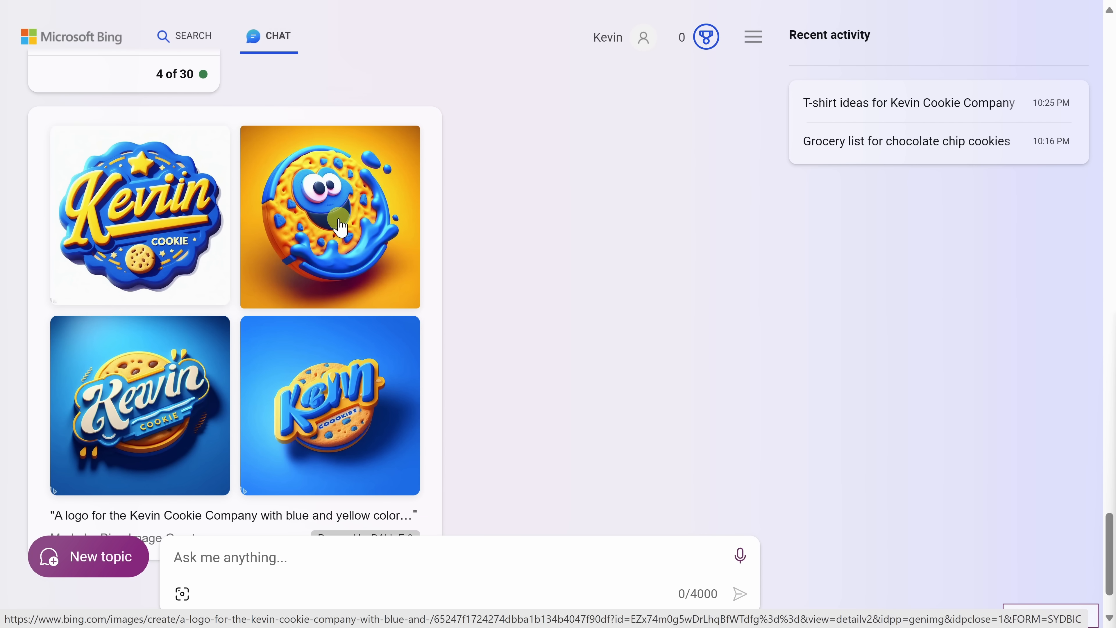
pyautogui.scroll(-3)
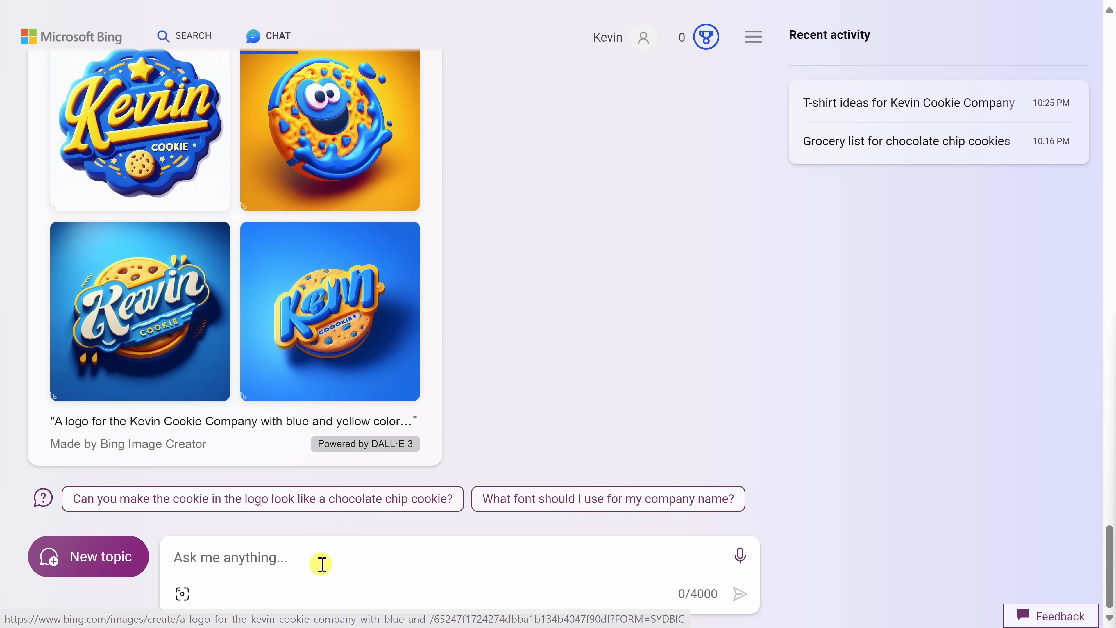
# - Ask 'Can you add a glass of milk?' and view the blue and yellow logo variants with milk
pyautogui.write('Can you add a glass of milk?')
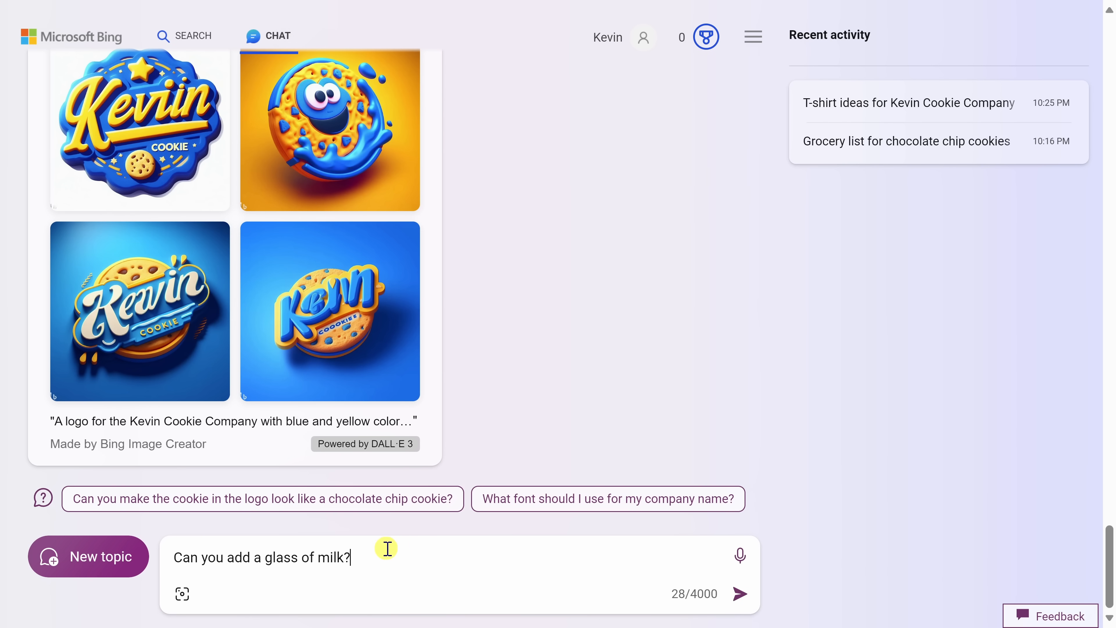
pyautogui.moveTo(443, 569)
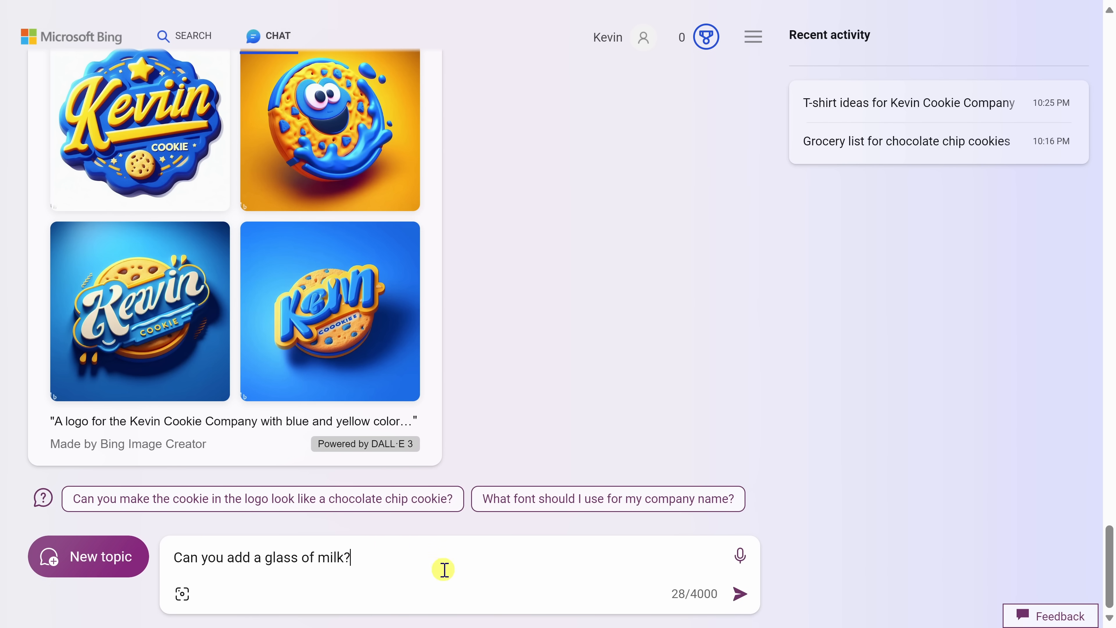
pyautogui.click(744, 593)
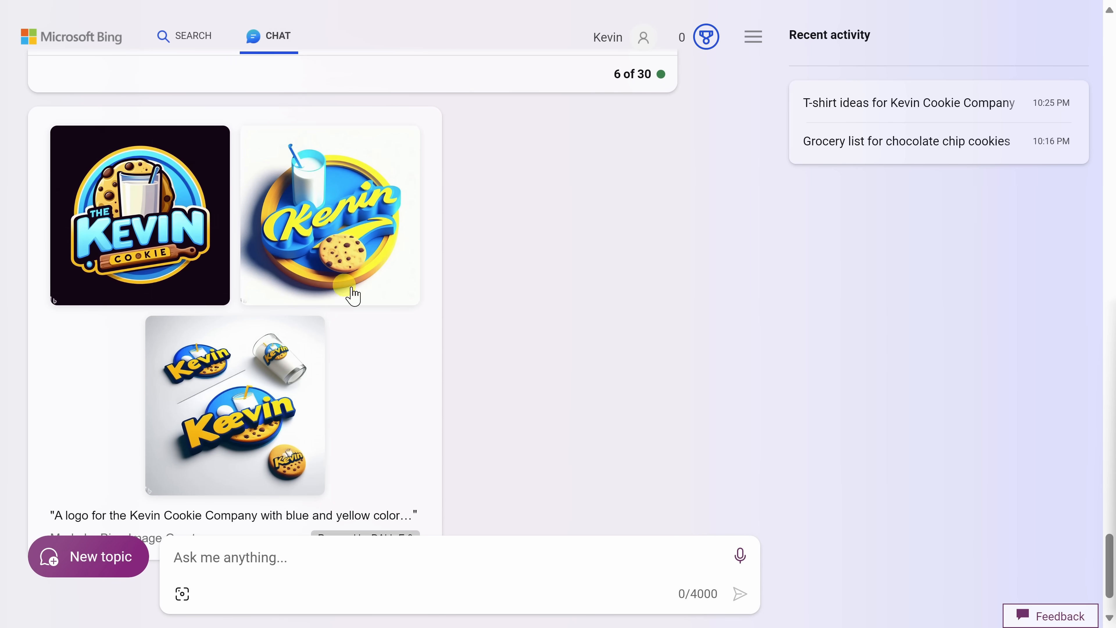
pyautogui.moveTo(340, 292)
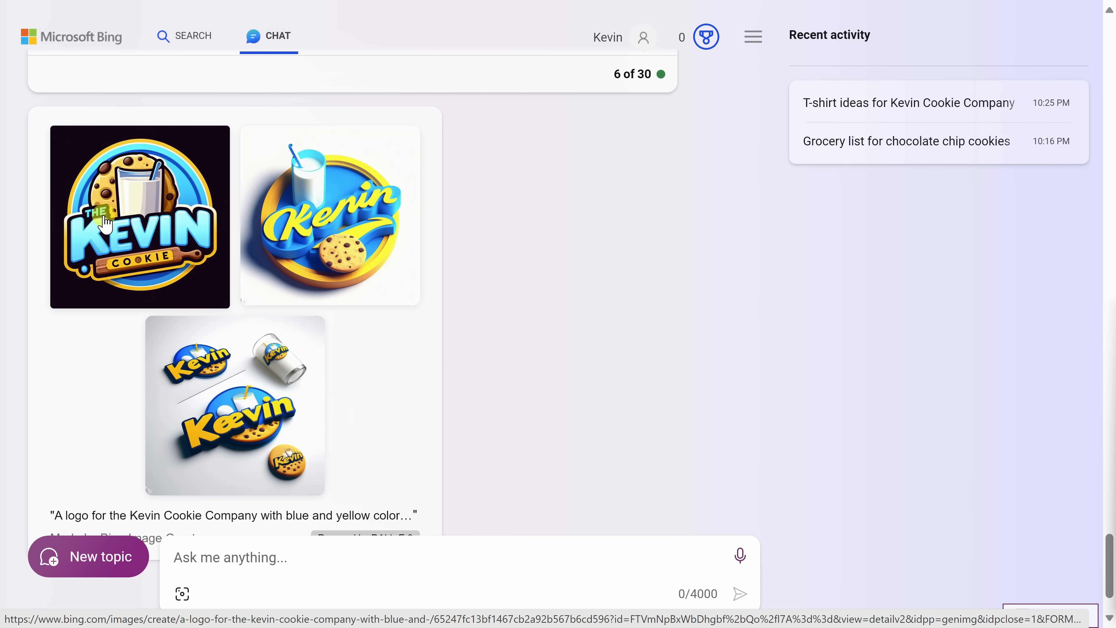
pyautogui.moveTo(121, 254)
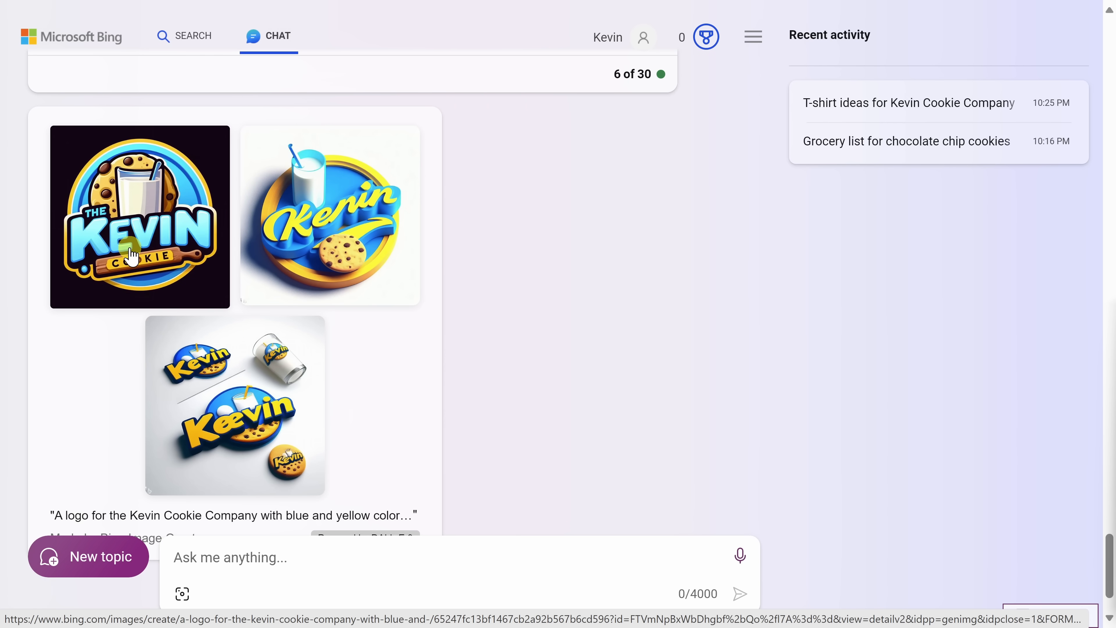
pyautogui.moveTo(177, 261)
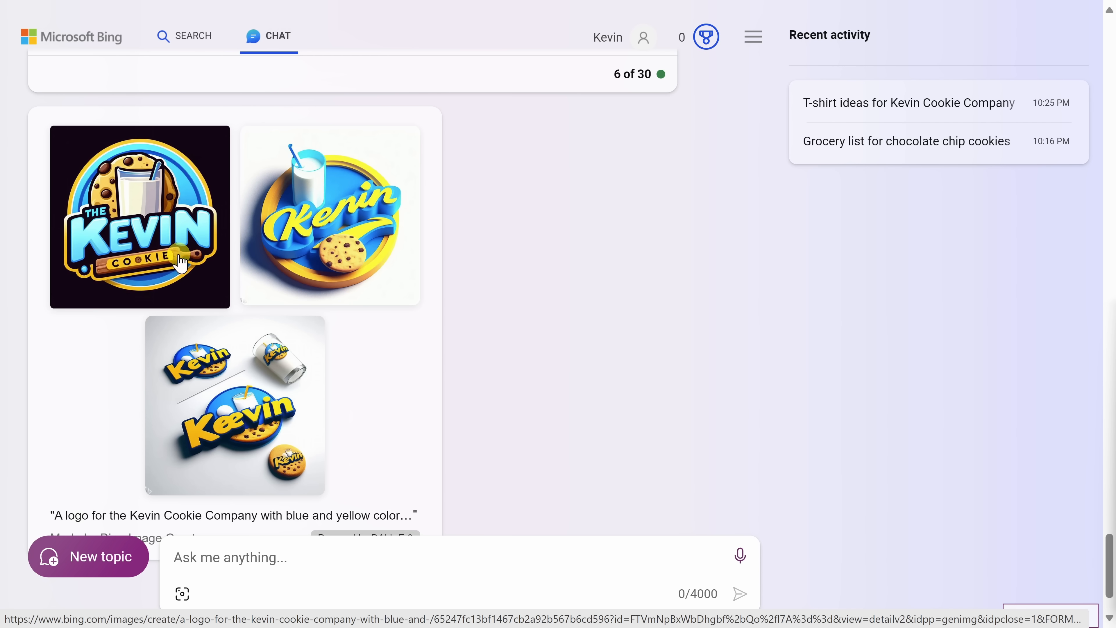
pyautogui.moveTo(565, 283)
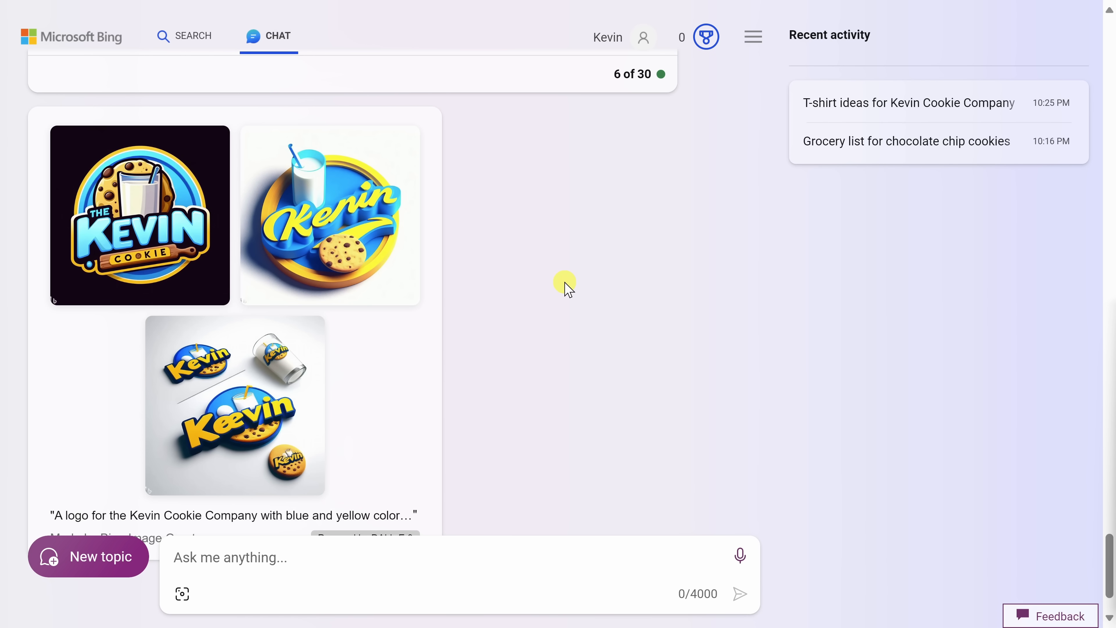
pyautogui.scroll(-3)
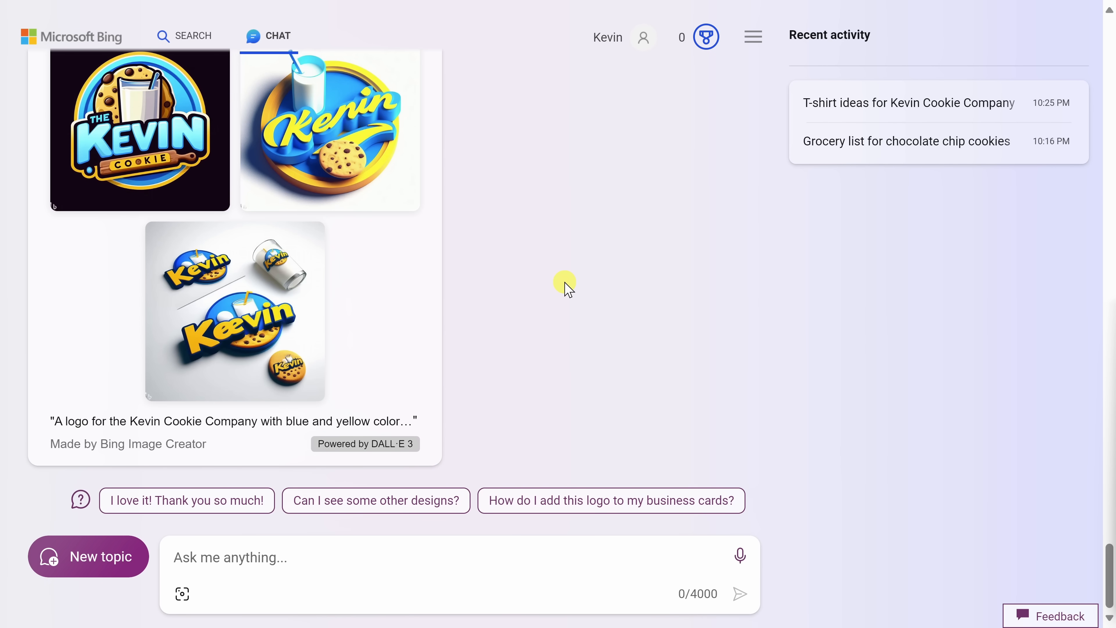
pyautogui.moveTo(95, 562)
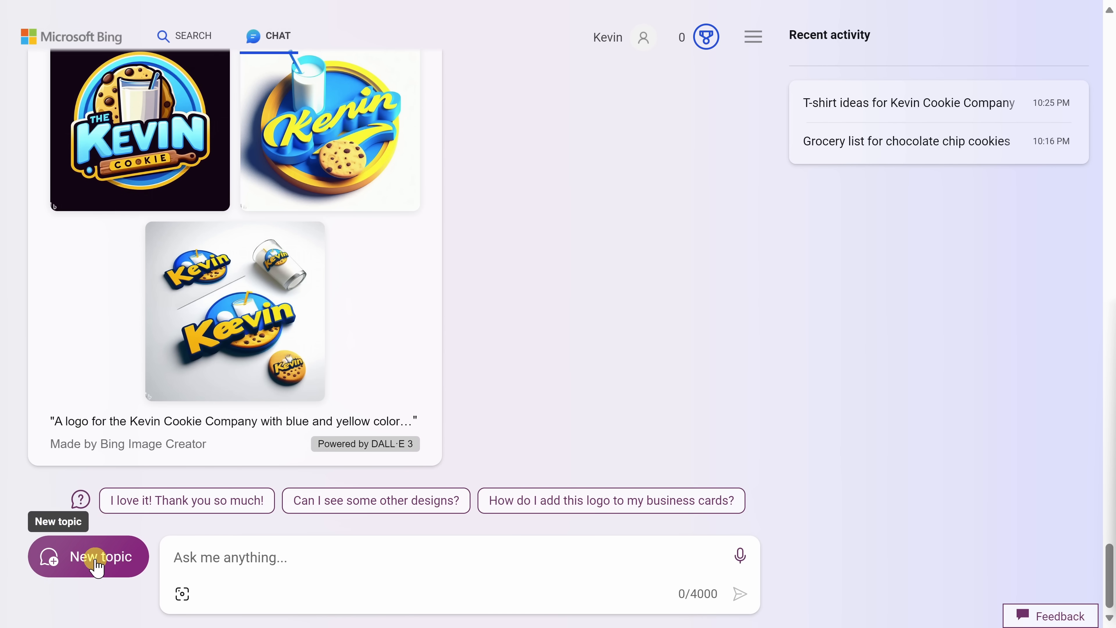
# - Start a New topic and bring up the Add an image panel with paste, upload and photo options
pyautogui.click(89, 556)
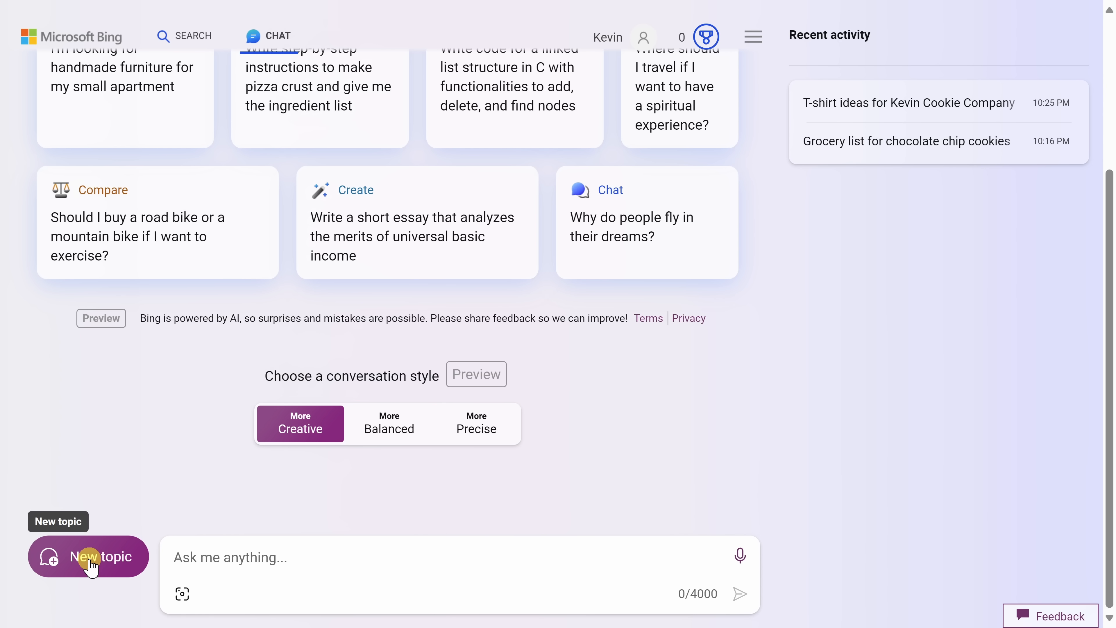
pyautogui.moveTo(182, 593)
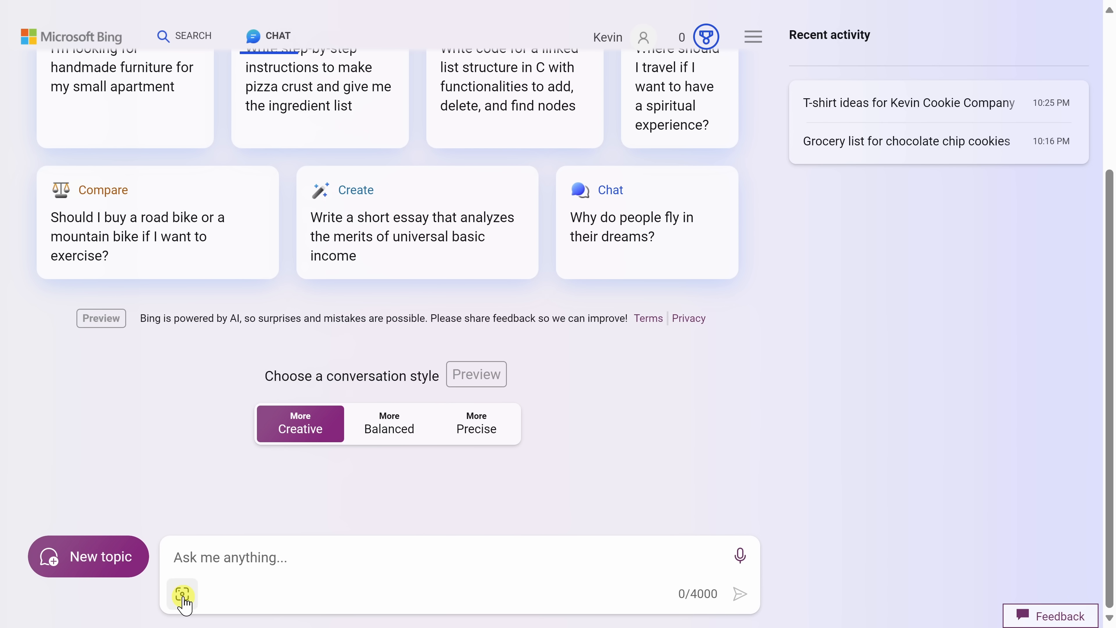
pyautogui.click(181, 594)
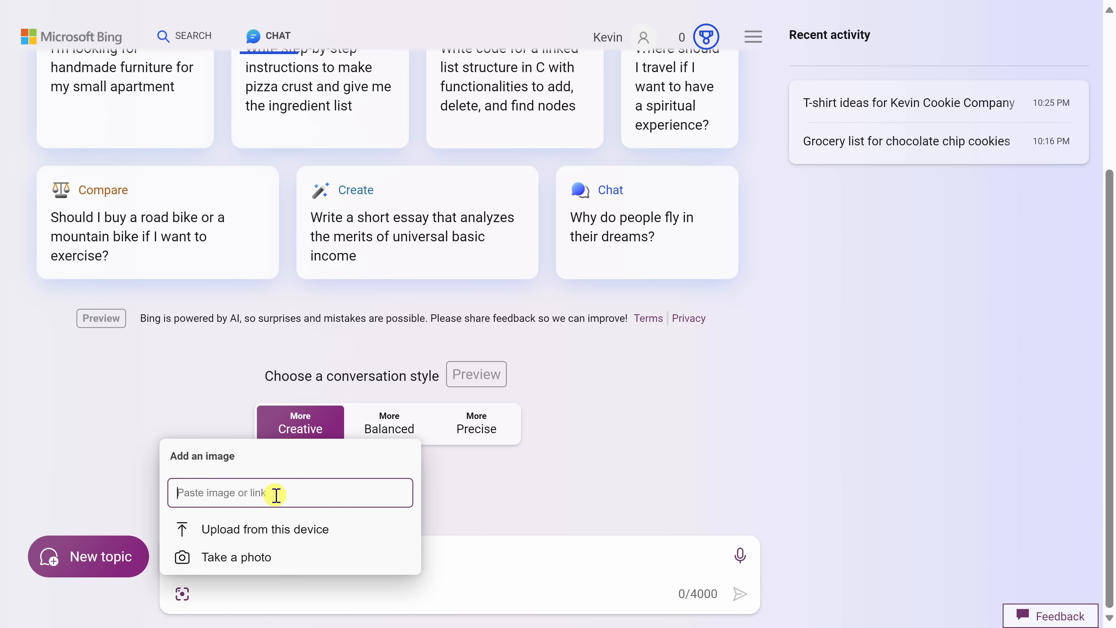
pyautogui.moveTo(266, 529)
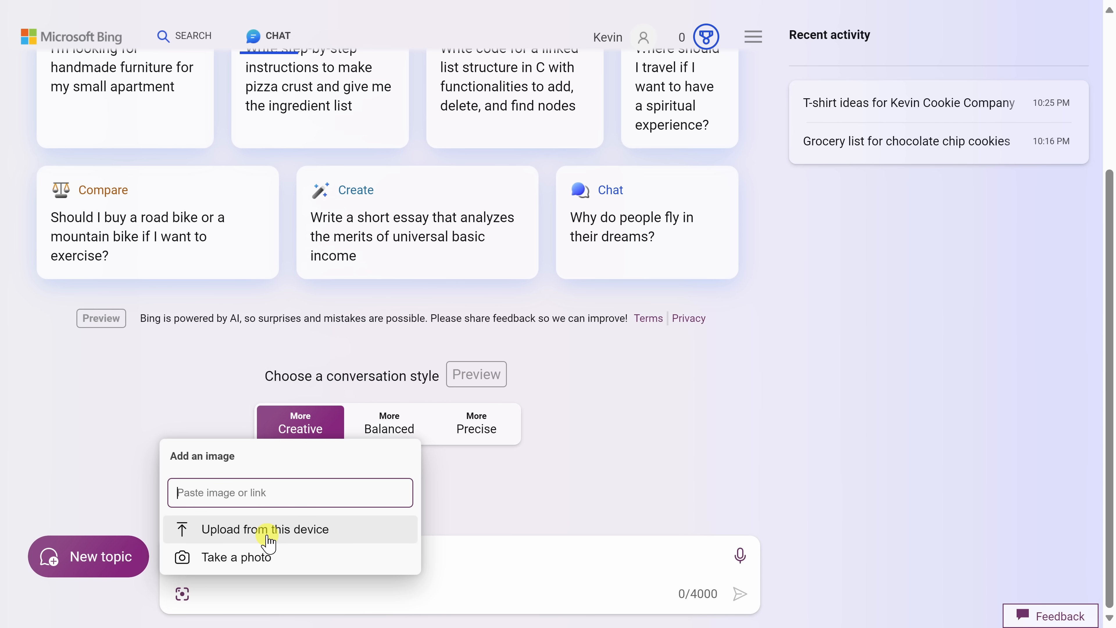
pyautogui.moveTo(267, 557)
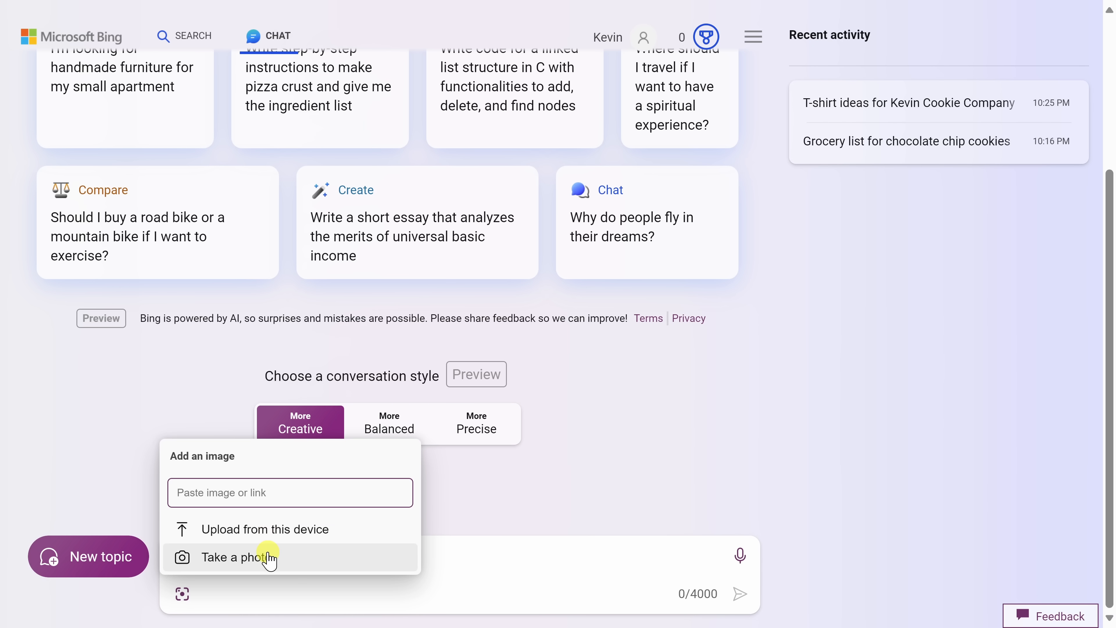
pyautogui.moveTo(189, 431)
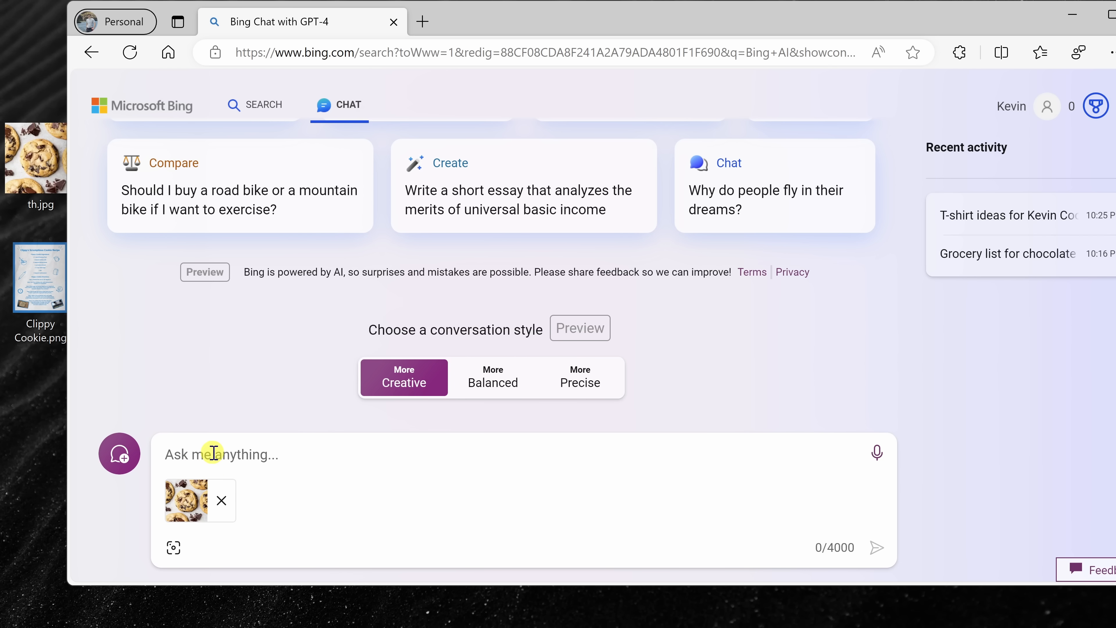
# - Ask 'What type of cookie is this?' about the attached photo and read the chocolate chip cookie answer
pyautogui.write('What type of cookie is this?')
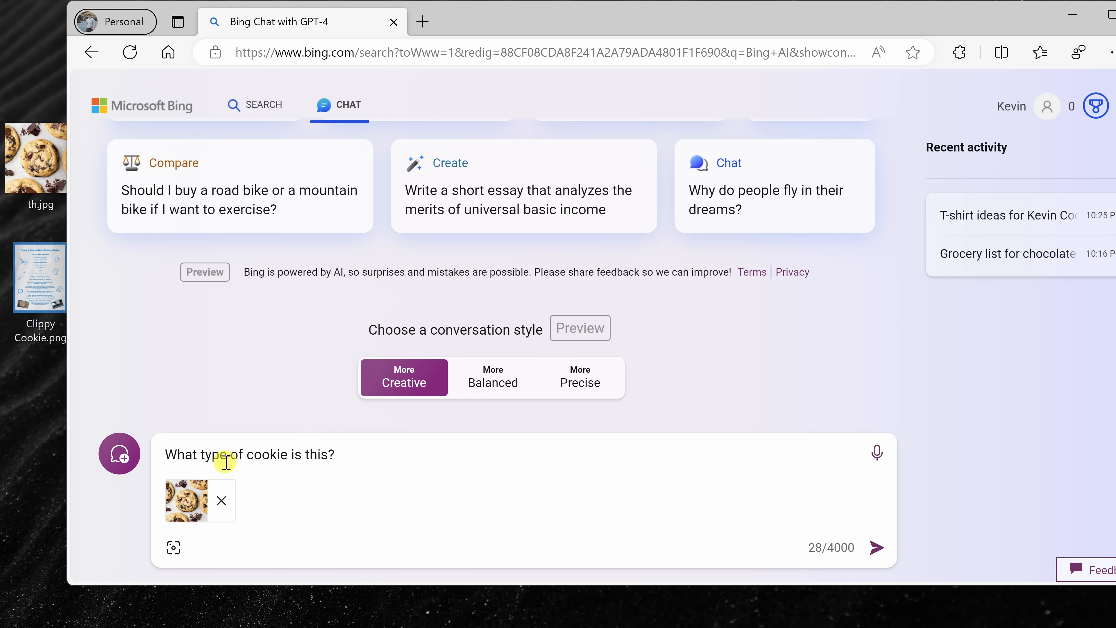
pyautogui.press('F11')
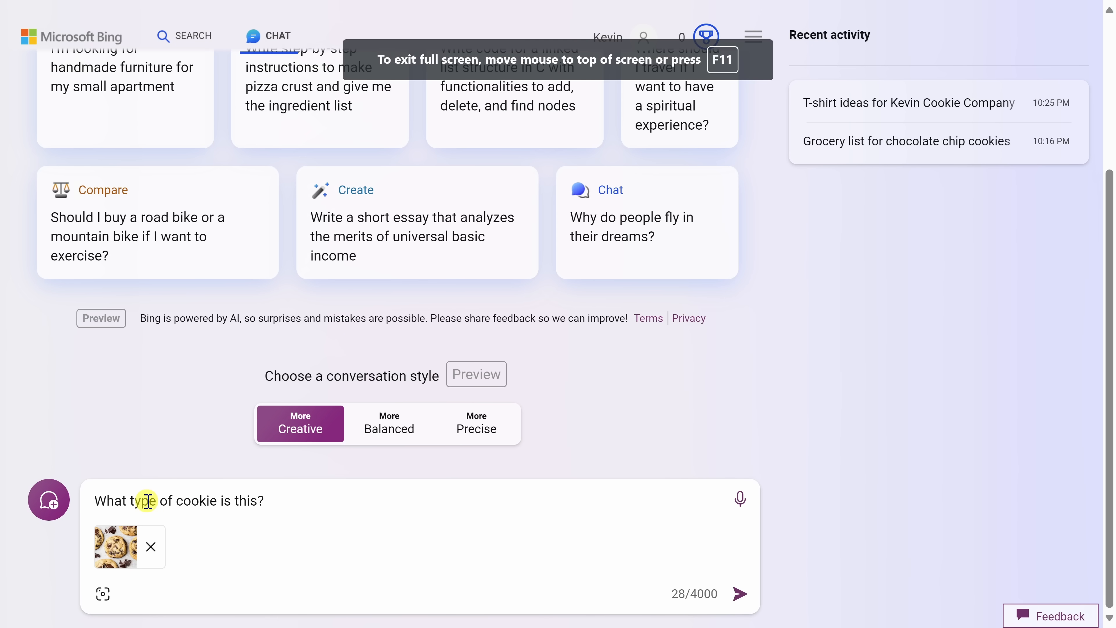
pyautogui.moveTo(206, 496)
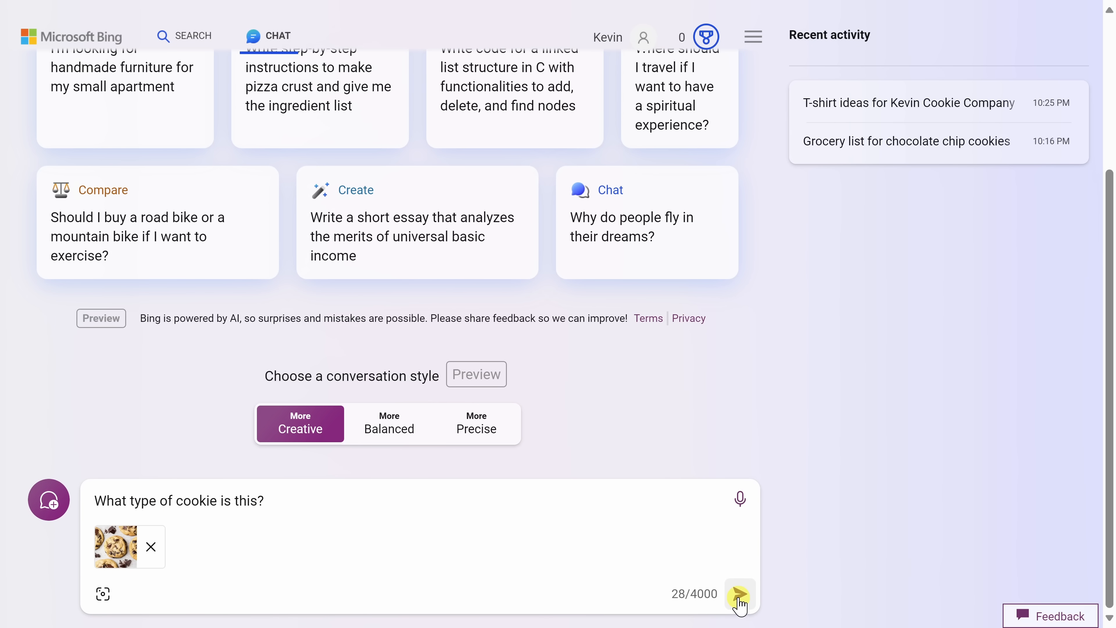
pyautogui.click(739, 595)
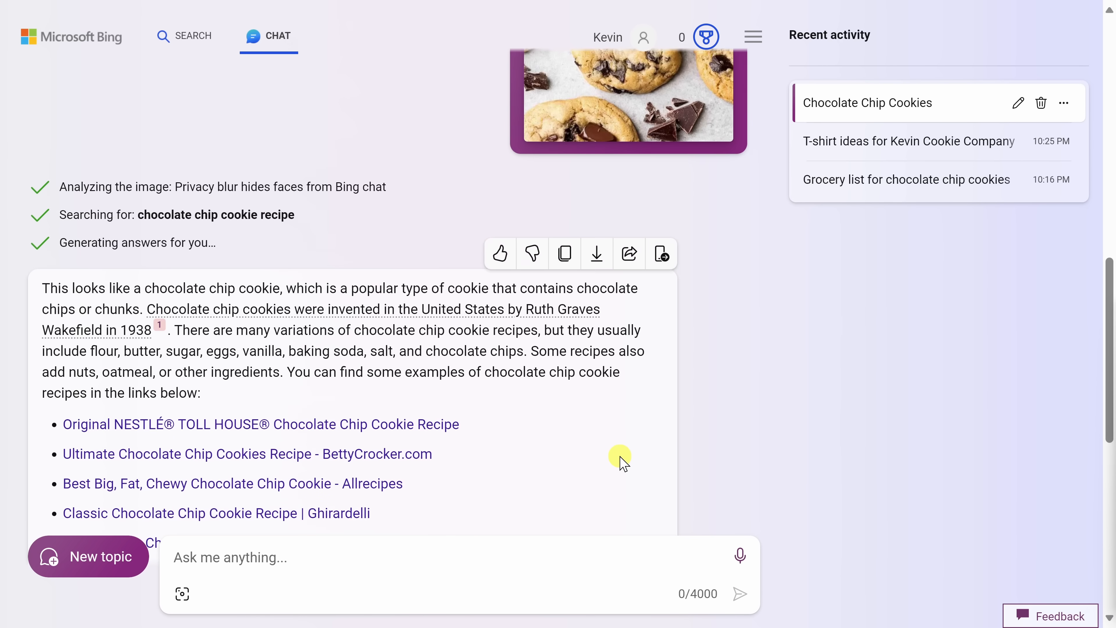
pyautogui.scroll(3)
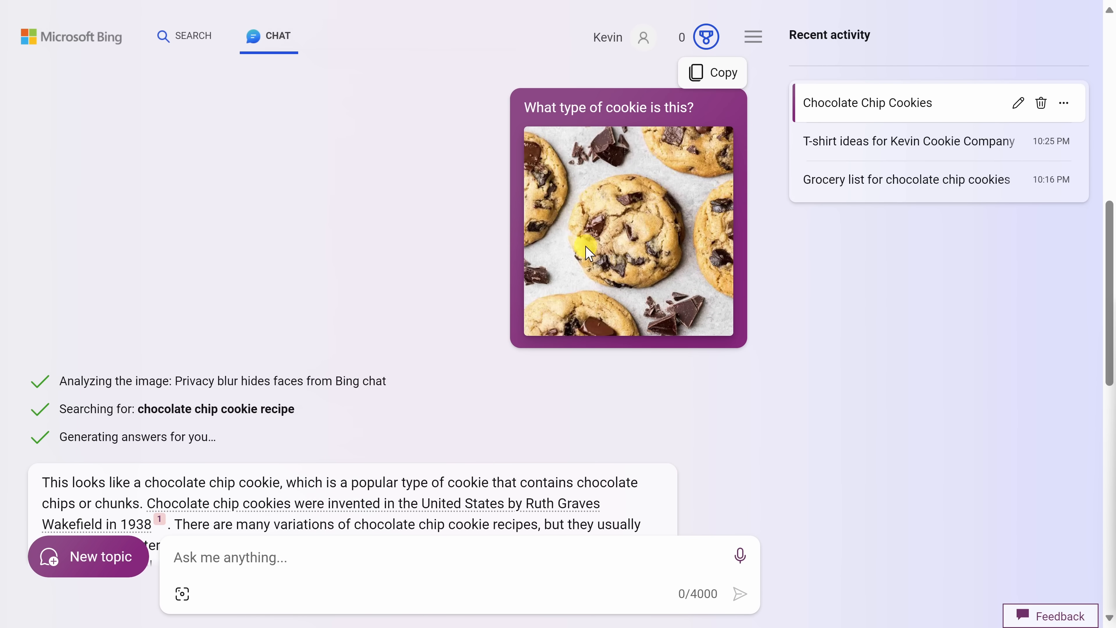
pyautogui.scroll(-3)
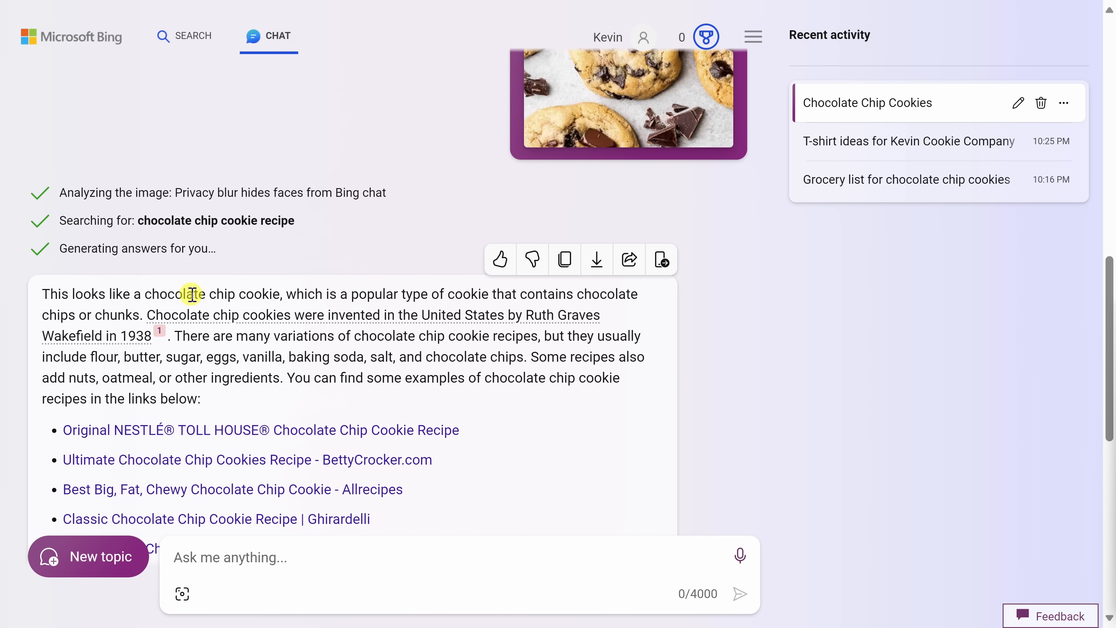
pyautogui.moveTo(201, 288)
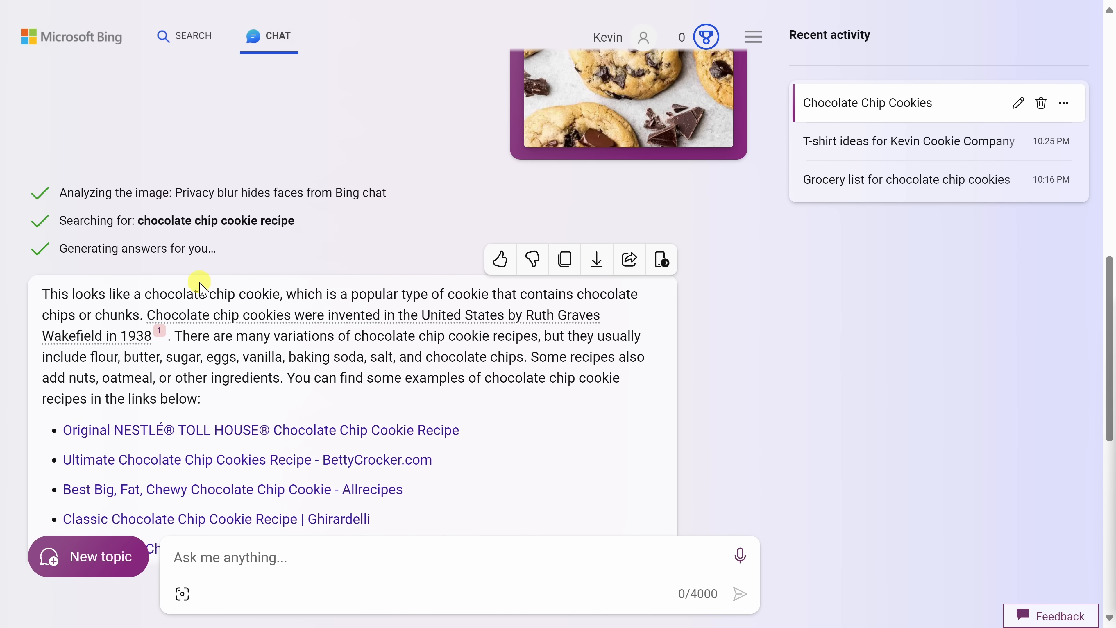
pyautogui.moveTo(222, 293)
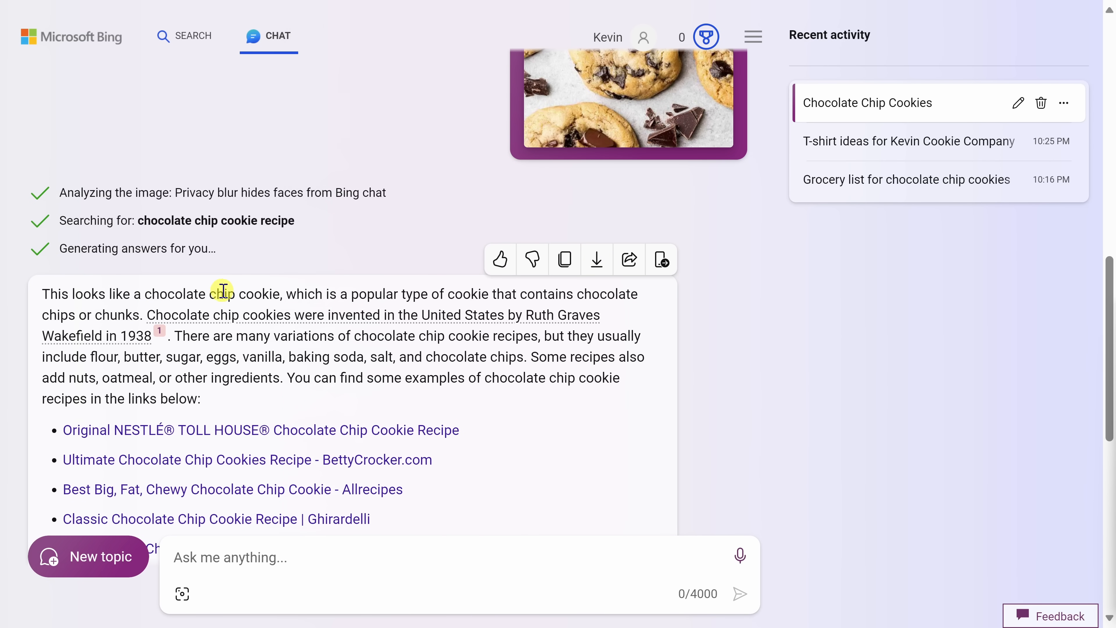
pyautogui.moveTo(316, 324)
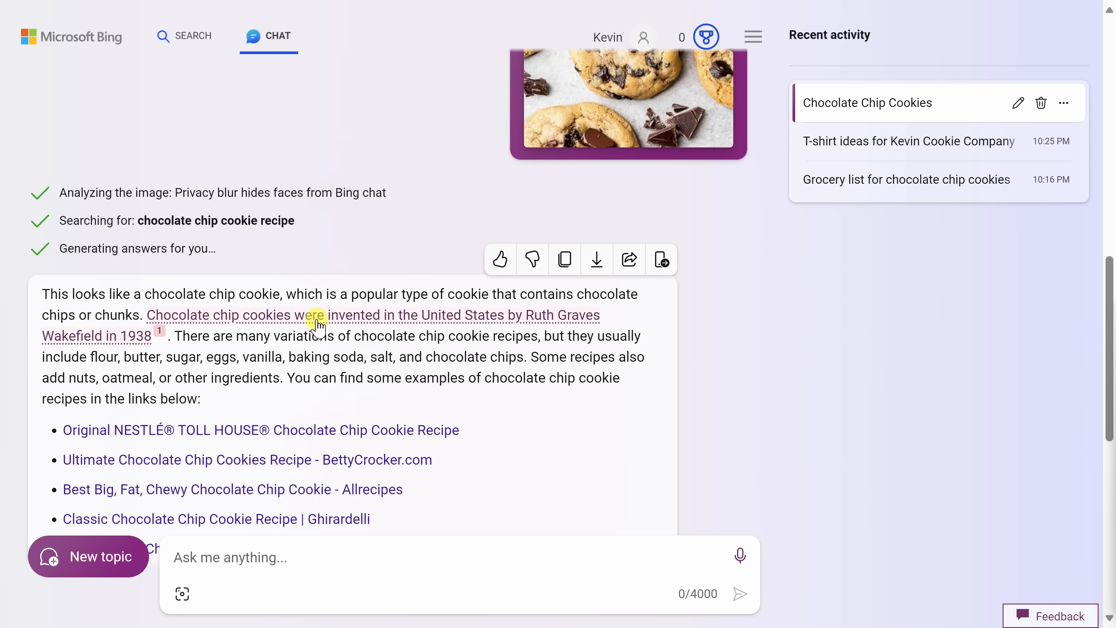
pyautogui.moveTo(349, 395)
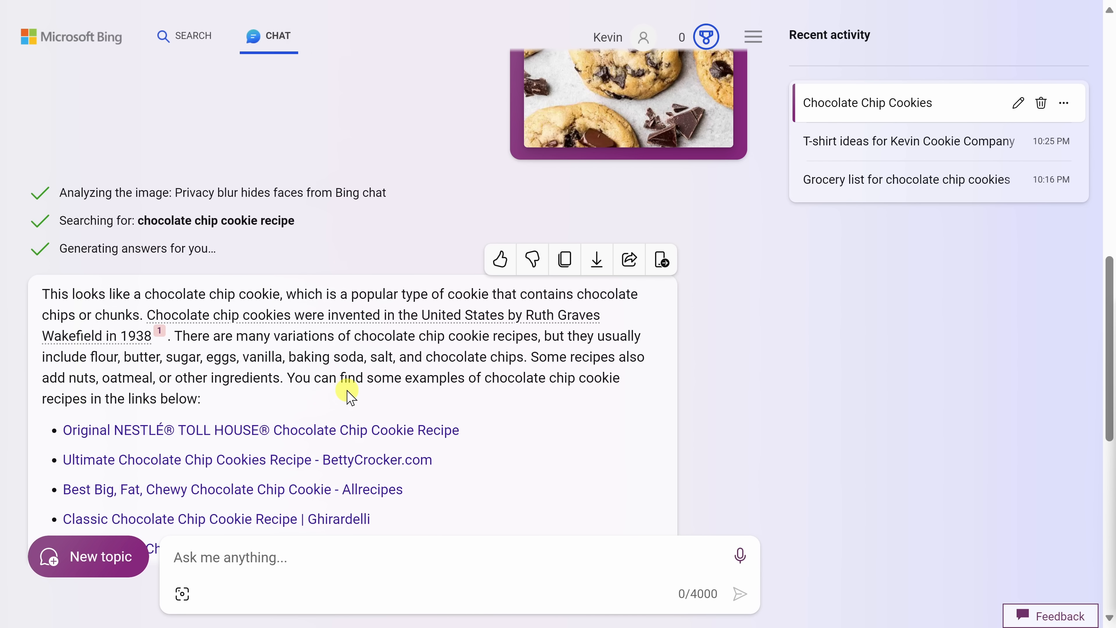
pyautogui.scroll(3)
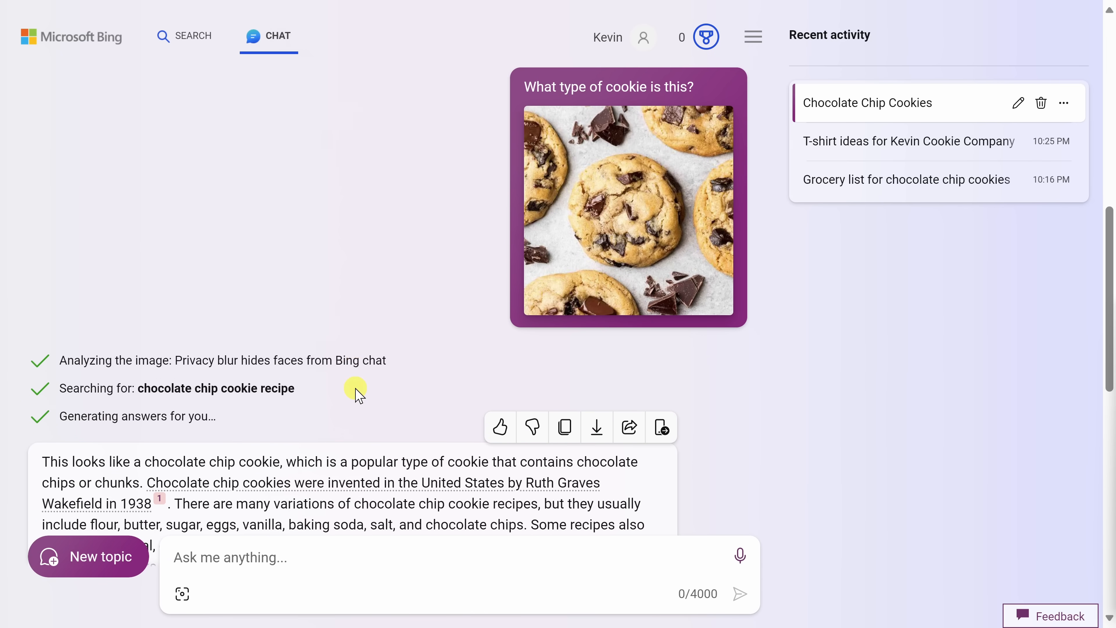
pyautogui.scroll(-3)
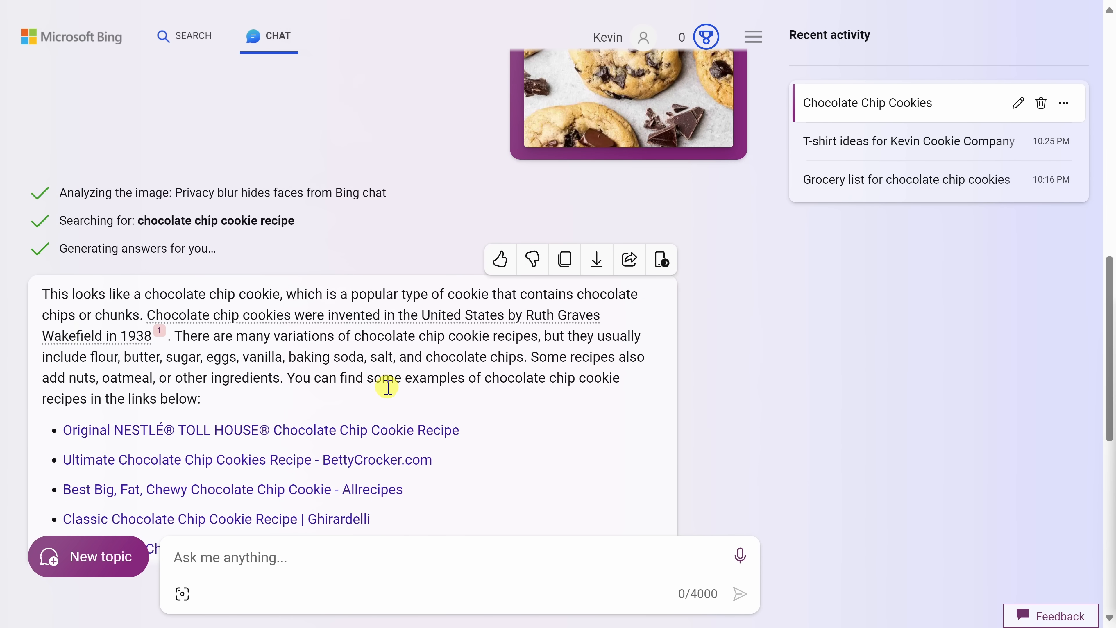
pyautogui.moveTo(390, 395)
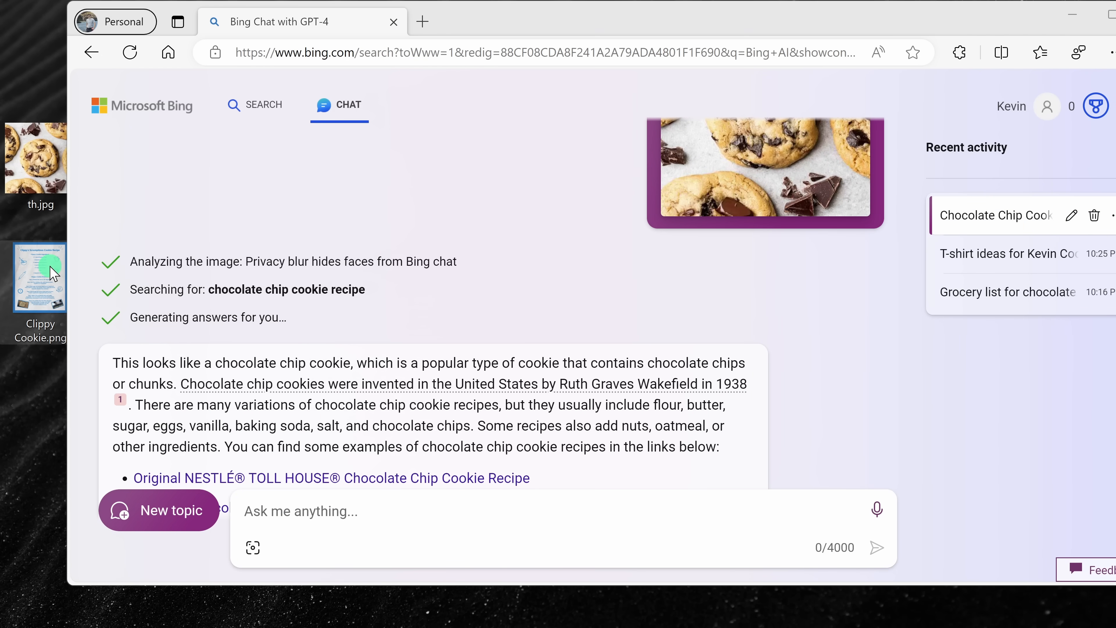
pyautogui.moveTo(39, 276)
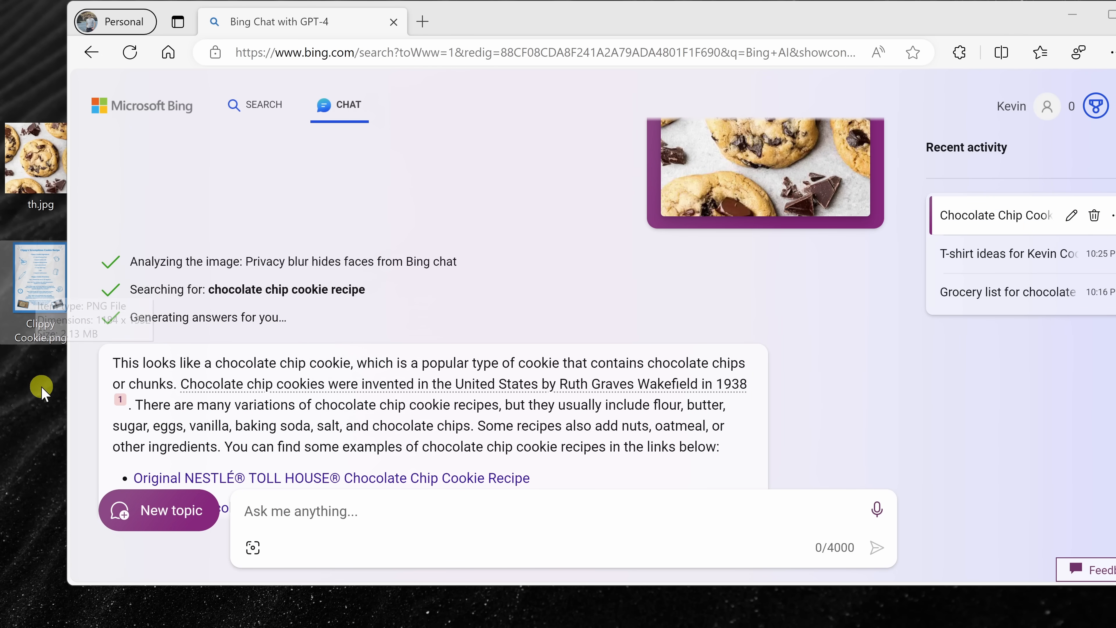
pyautogui.moveTo(37, 276)
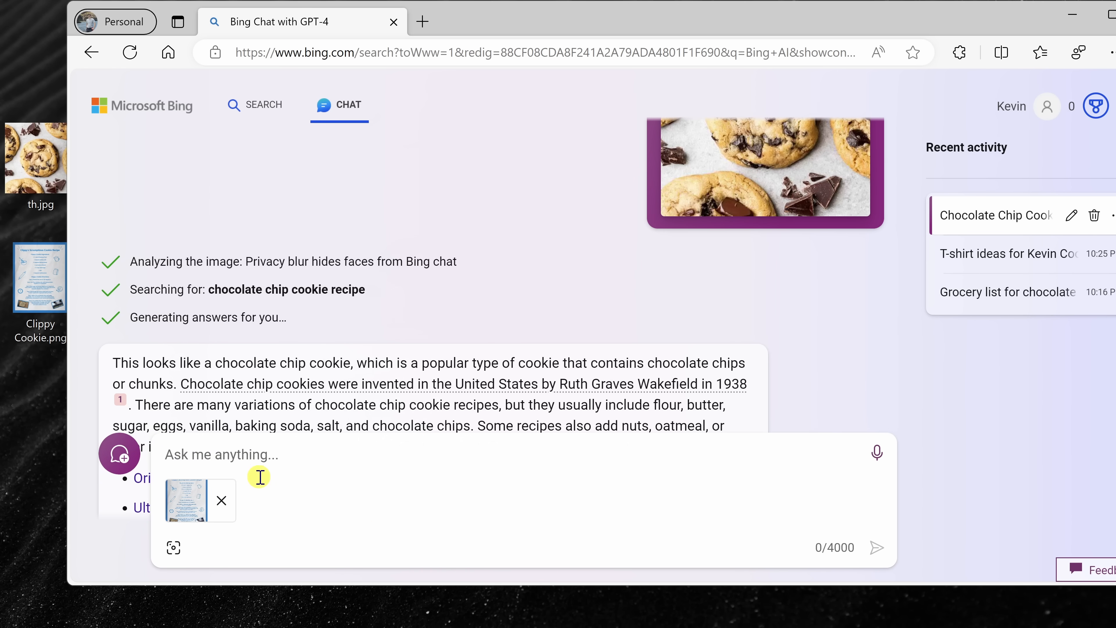
# - Send the attached recipe card image with the request 'Extract text from this image'
pyautogui.press('F11')
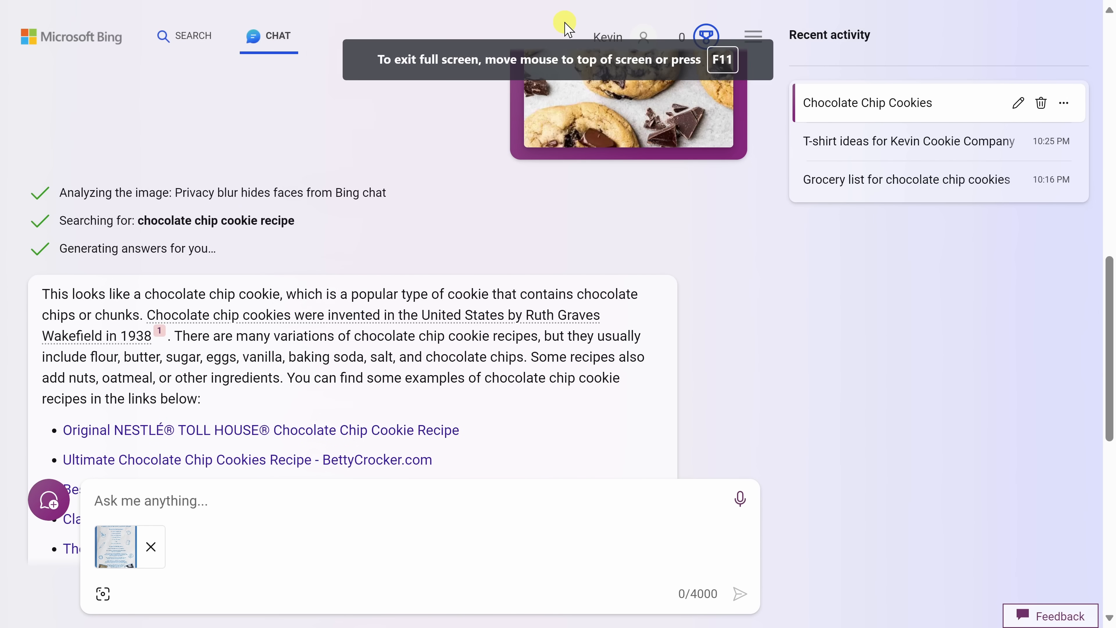
pyautogui.write('Extract text from this image')
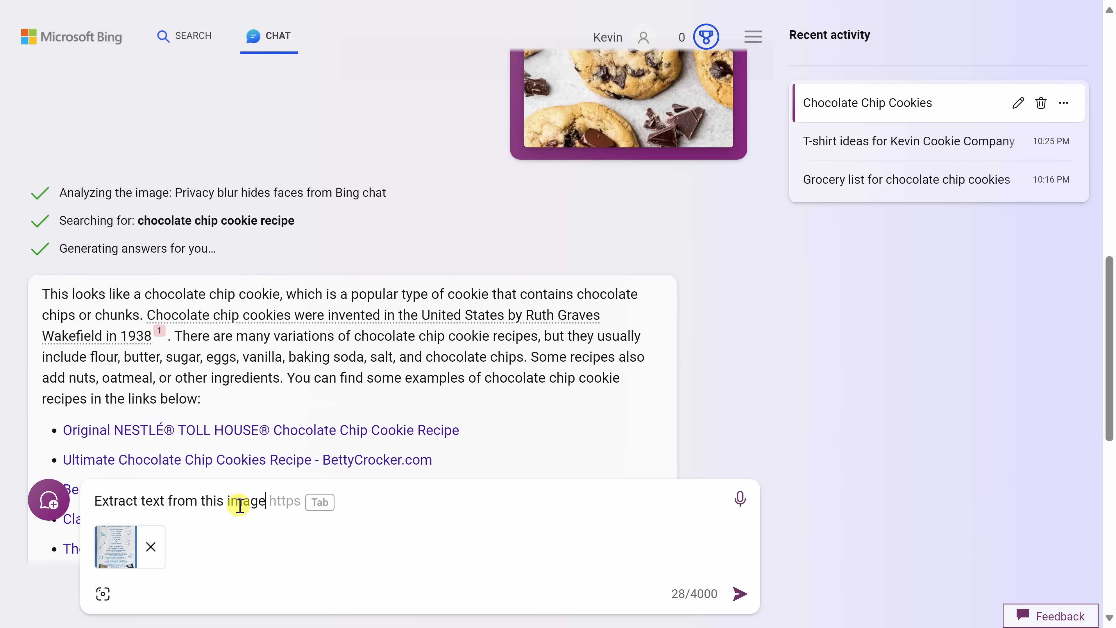
pyautogui.moveTo(680, 573)
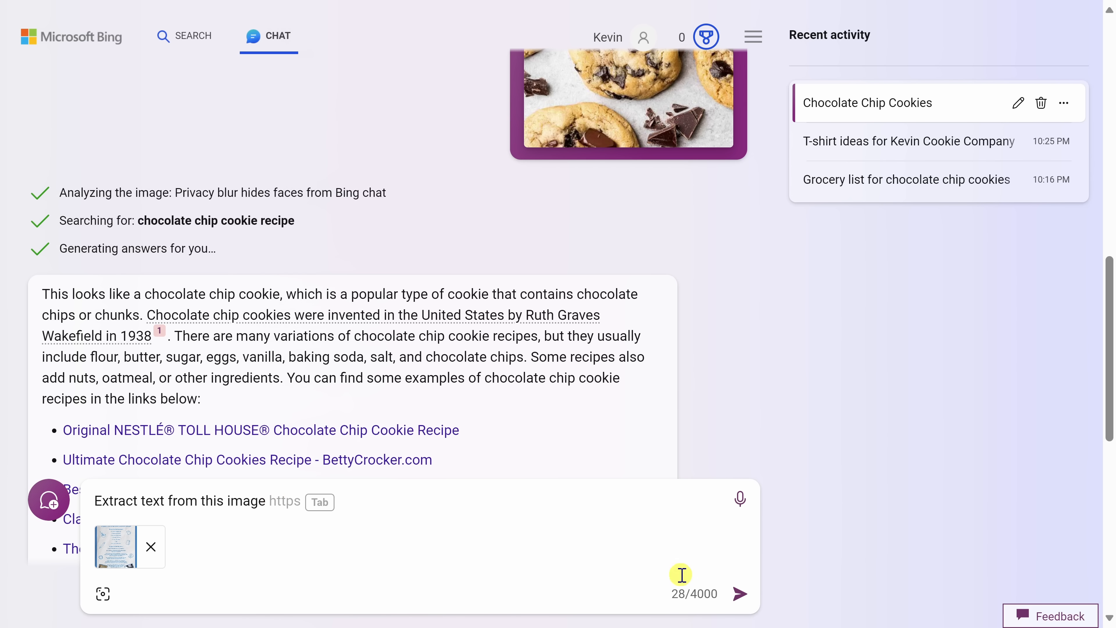
pyautogui.click(739, 594)
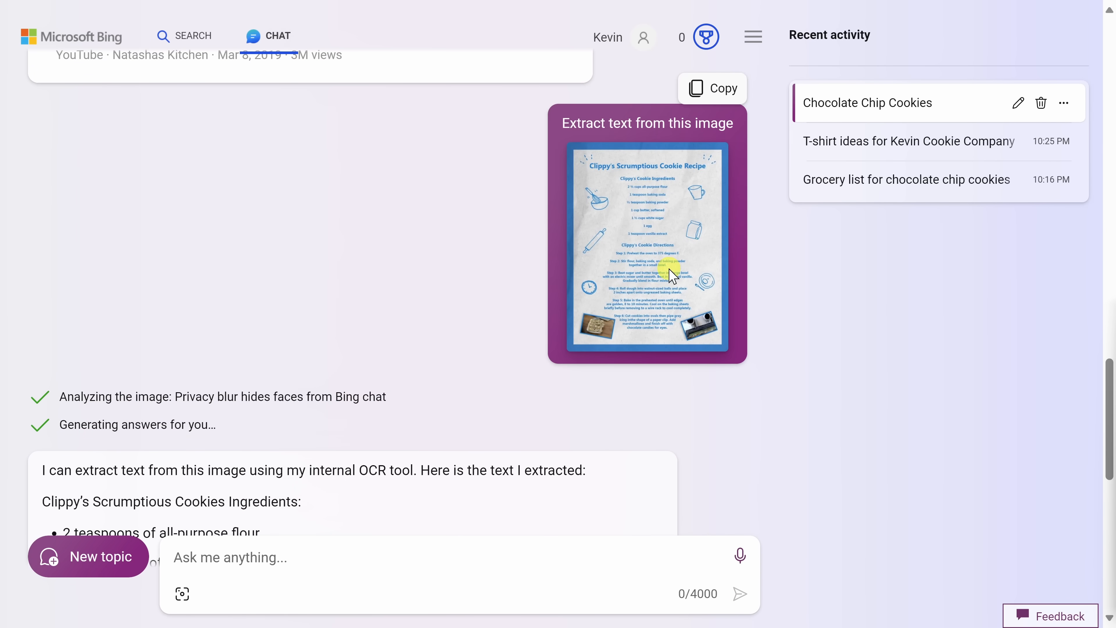
pyautogui.moveTo(647, 176)
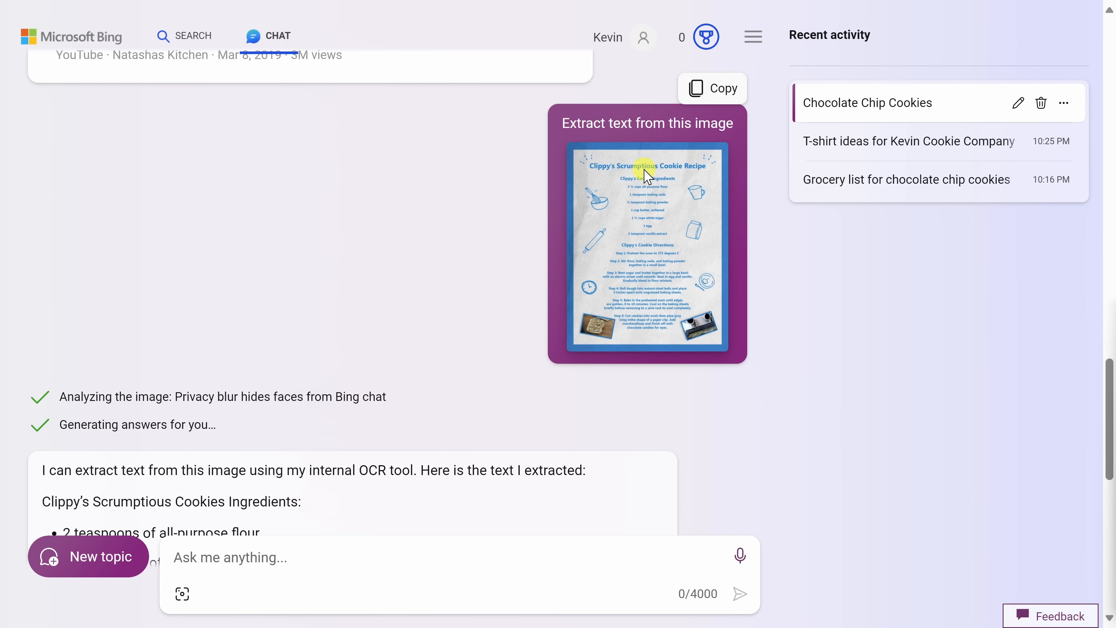
pyautogui.scroll(-3)
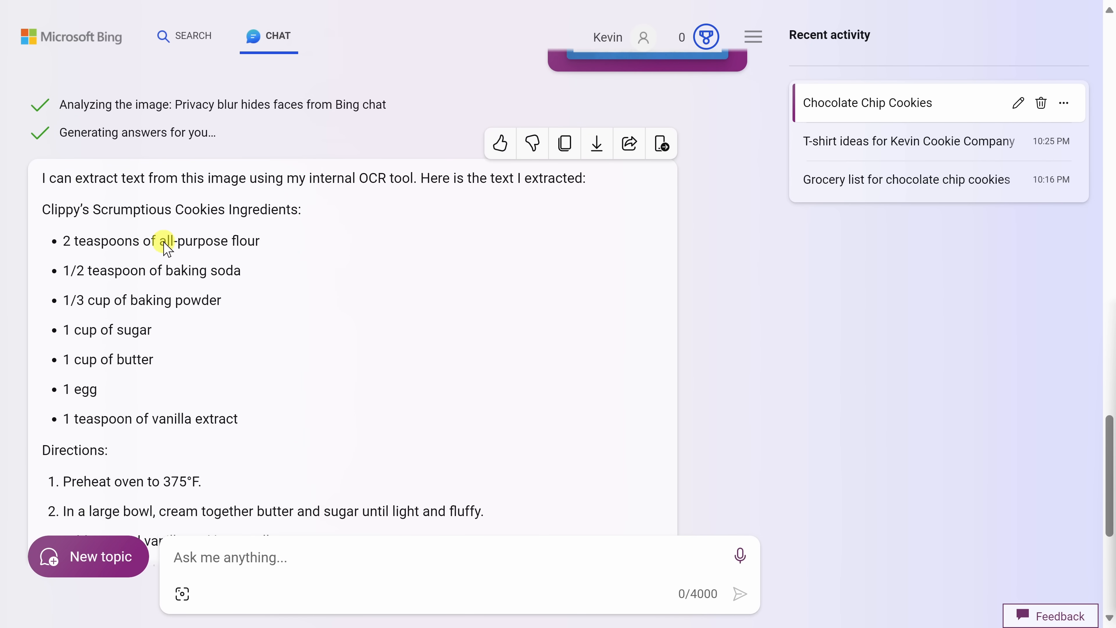
pyautogui.scroll(-3)
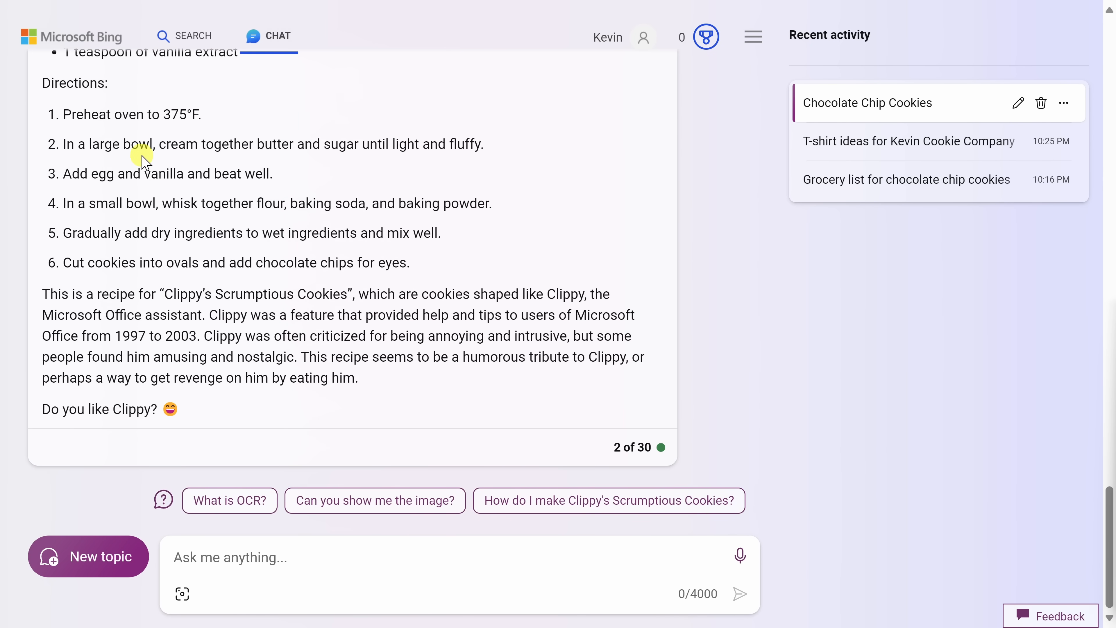
pyautogui.scroll(3)
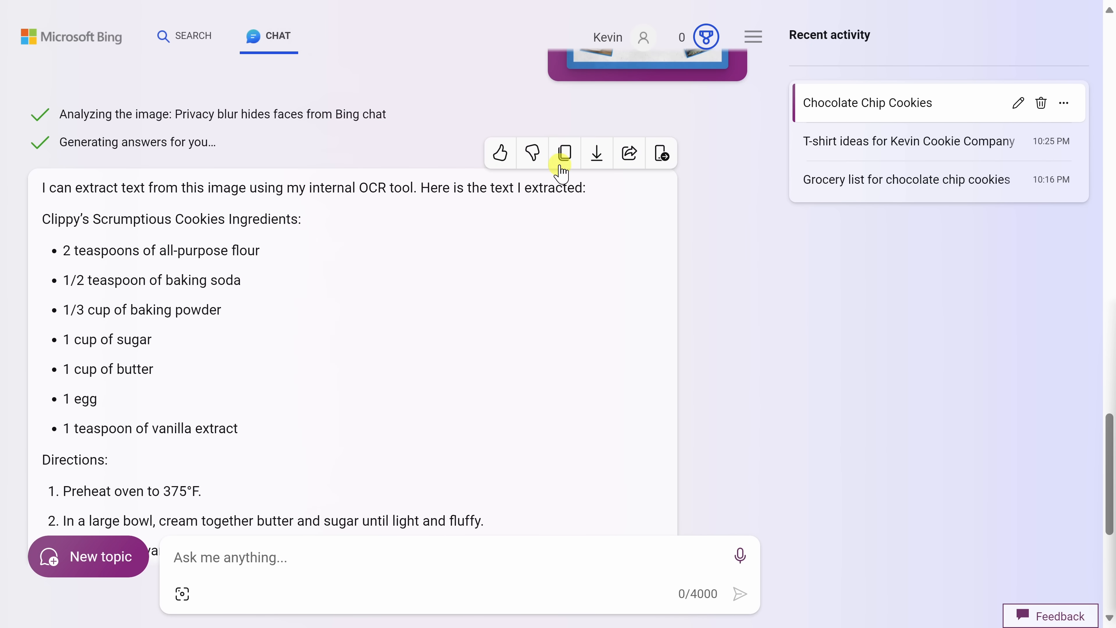
pyautogui.moveTo(564, 153)
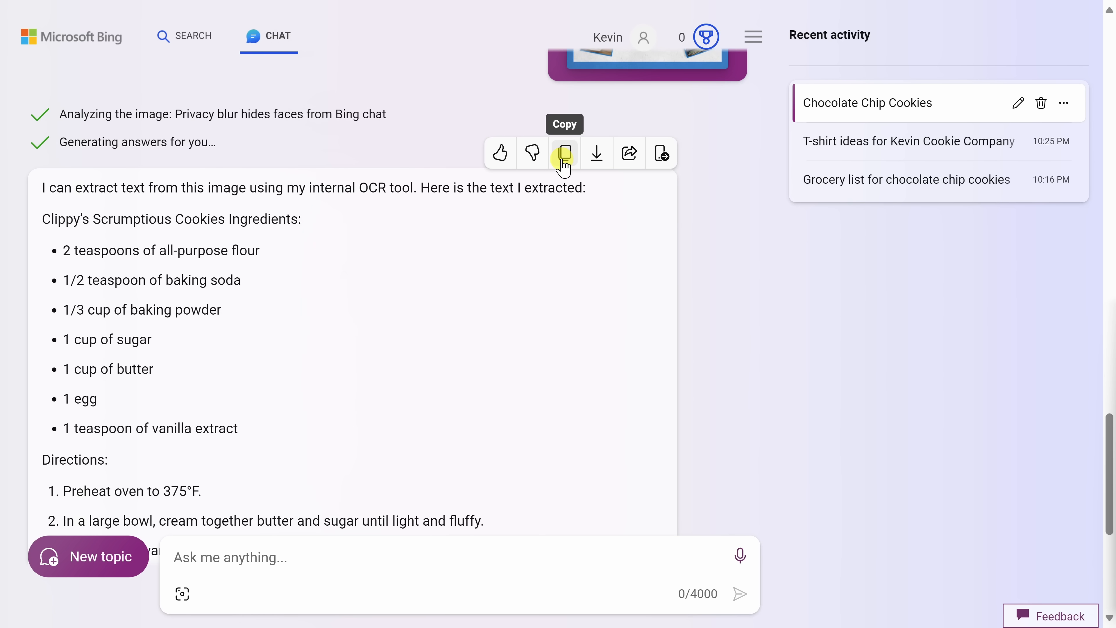
pyautogui.scroll(-3)
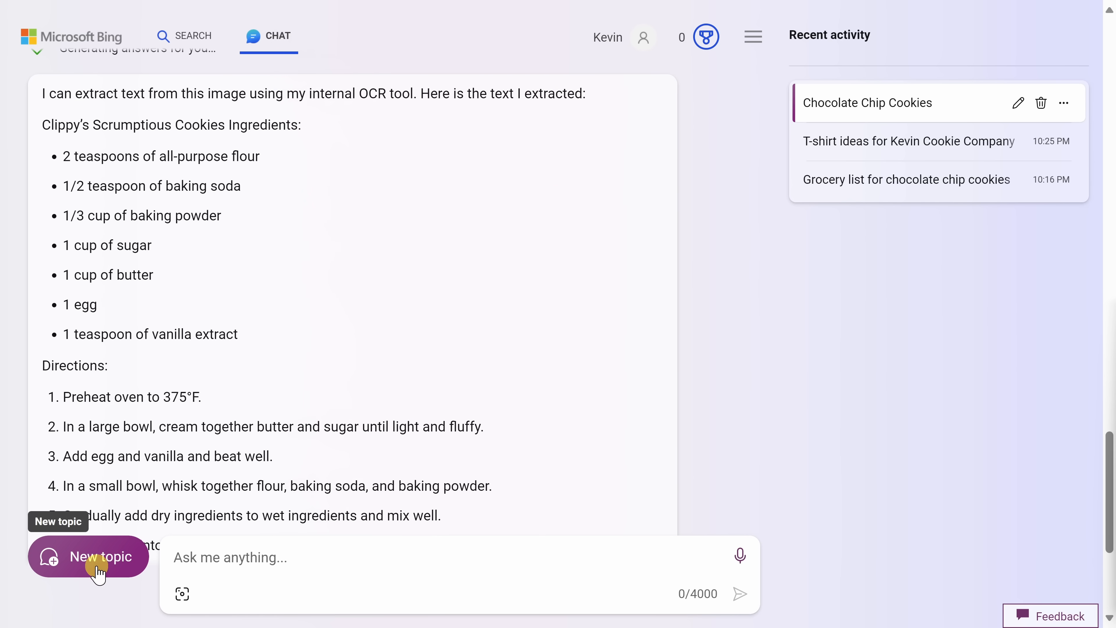
pyautogui.click(88, 557)
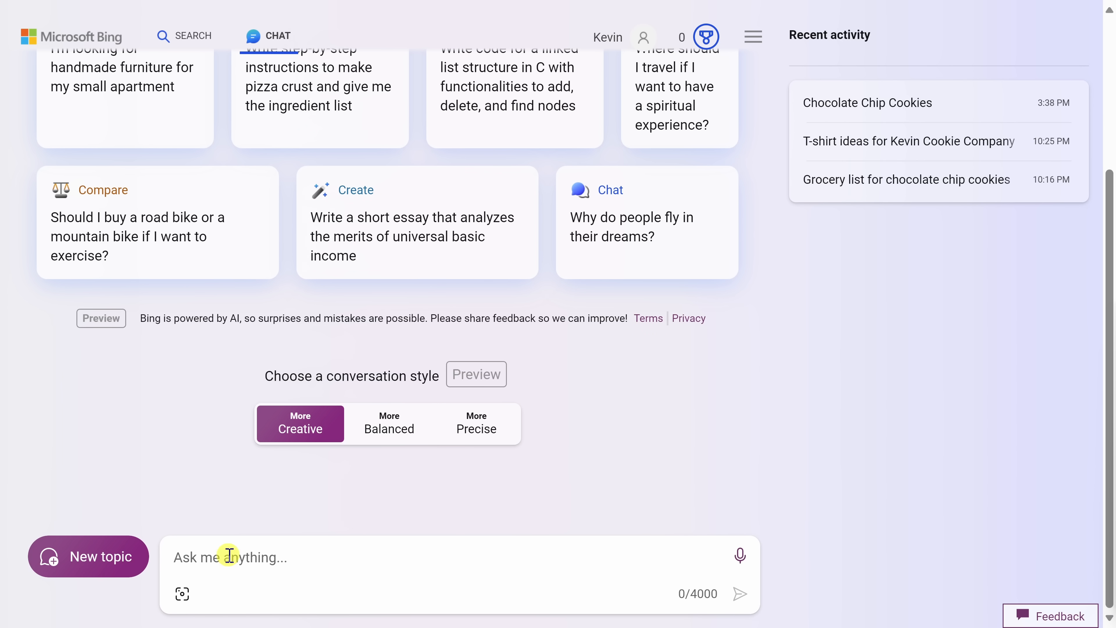
pyautogui.write('Can you summarize this website: https://www.kevincookiecompany.com')
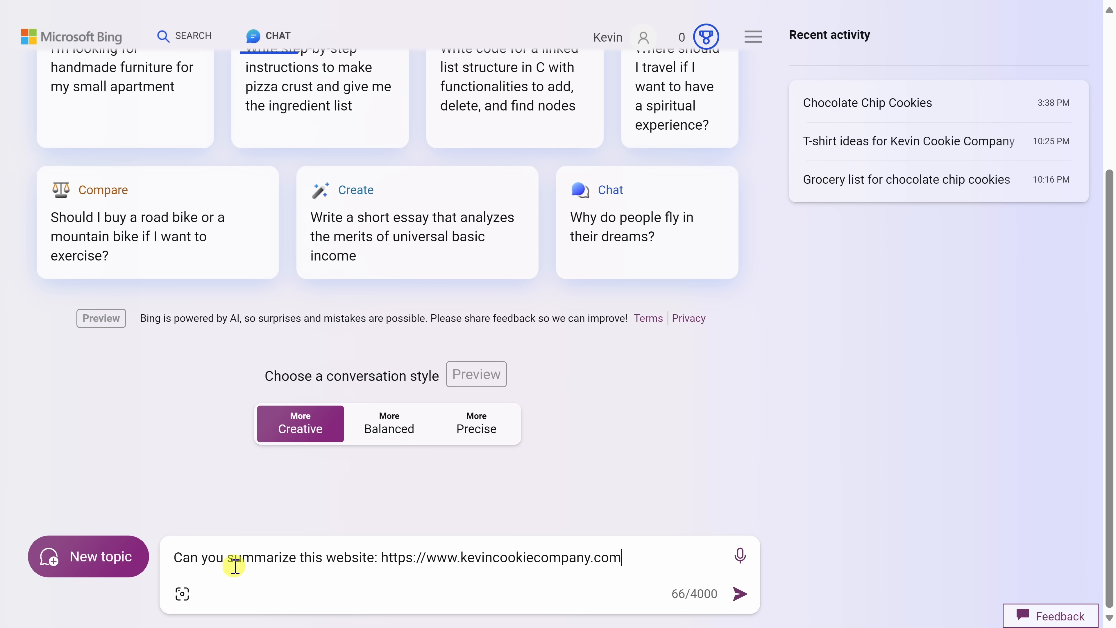
pyautogui.moveTo(483, 559)
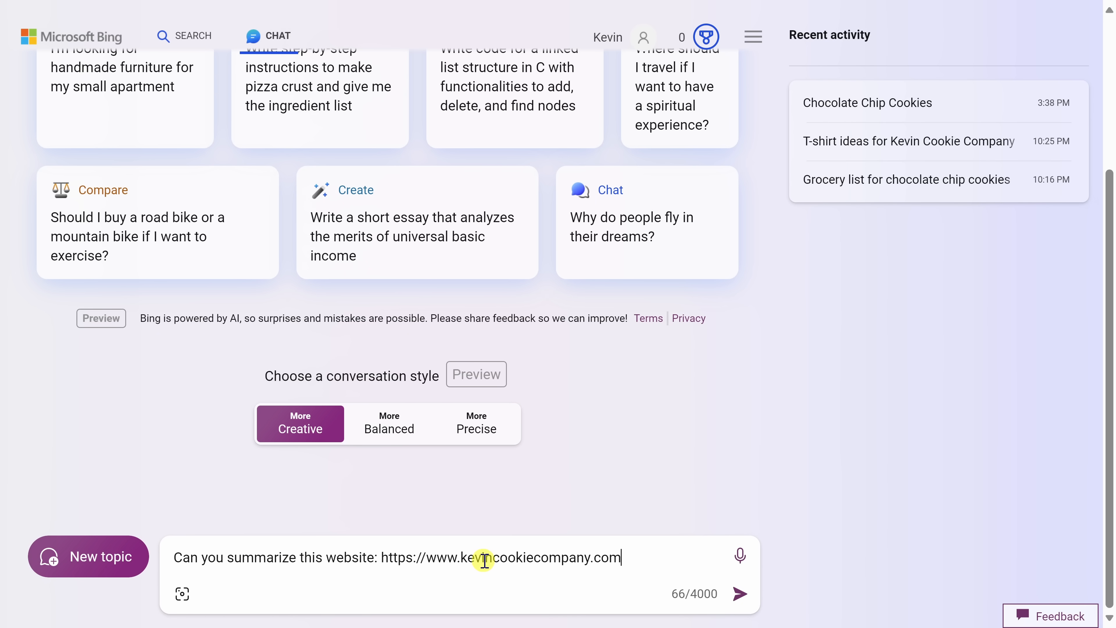
pyautogui.moveTo(736, 593)
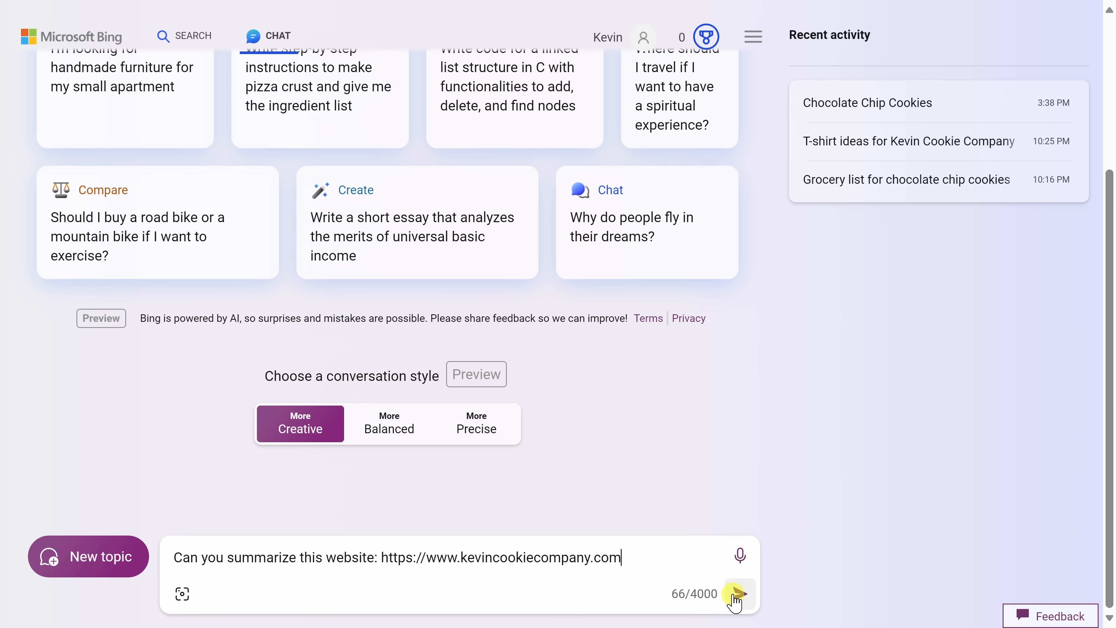
pyautogui.click(736, 593)
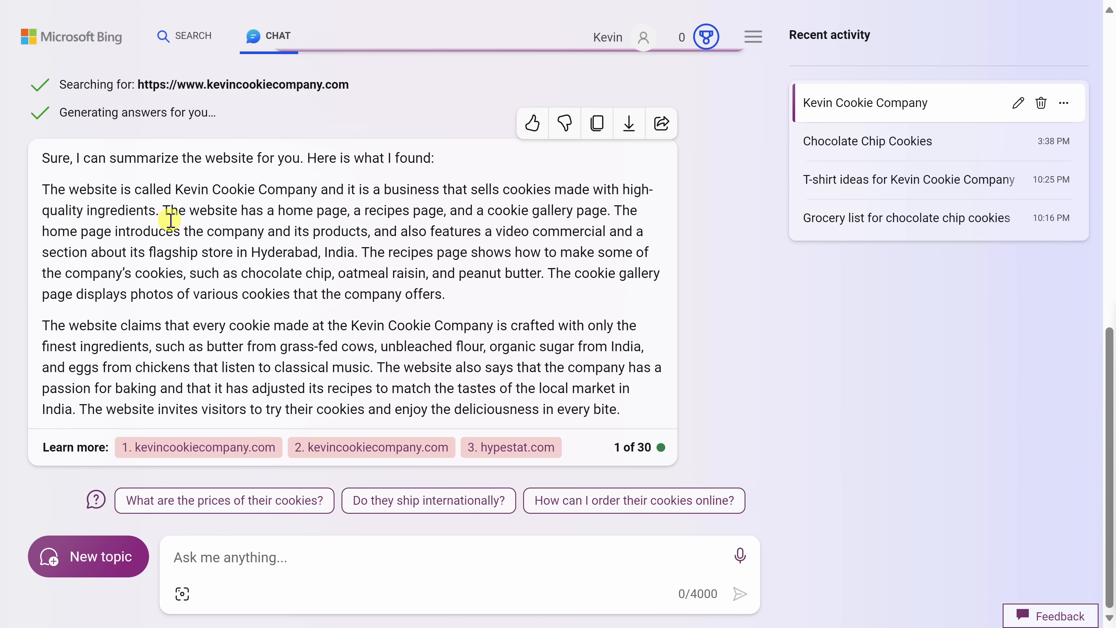
pyautogui.moveTo(301, 319)
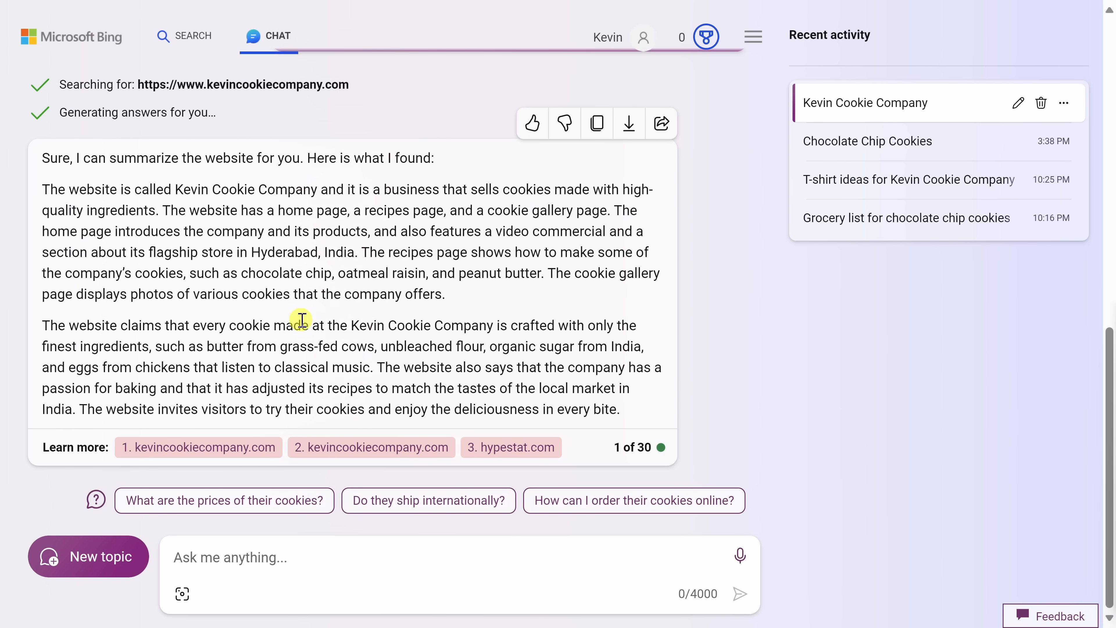
pyautogui.moveTo(405, 196)
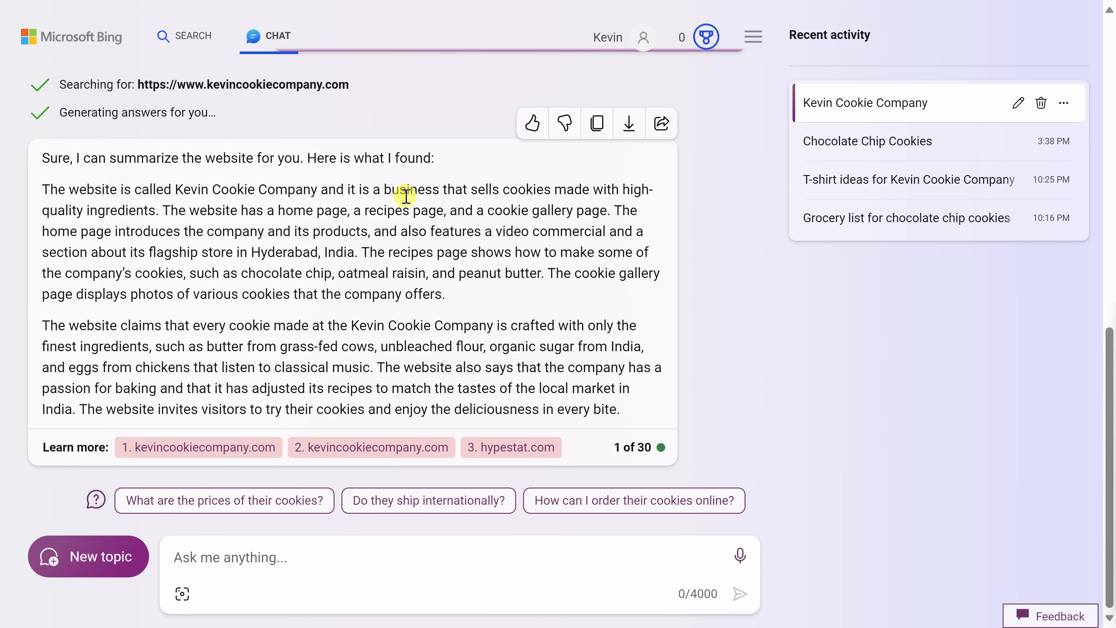
pyautogui.moveTo(403, 203)
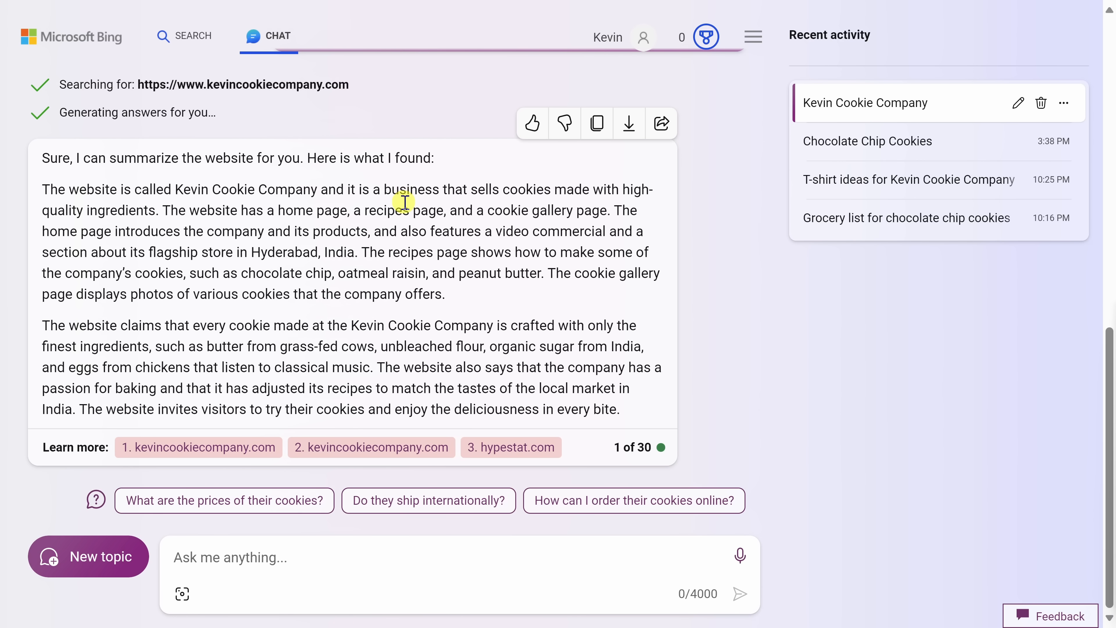
pyautogui.moveTo(726, 227)
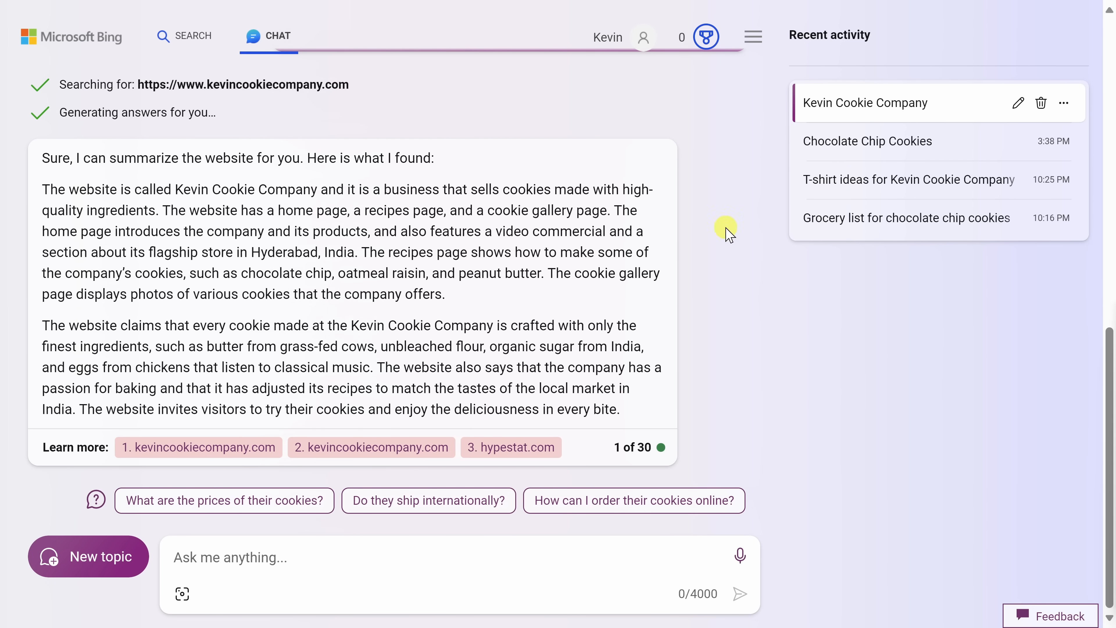
pyautogui.moveTo(911, 120)
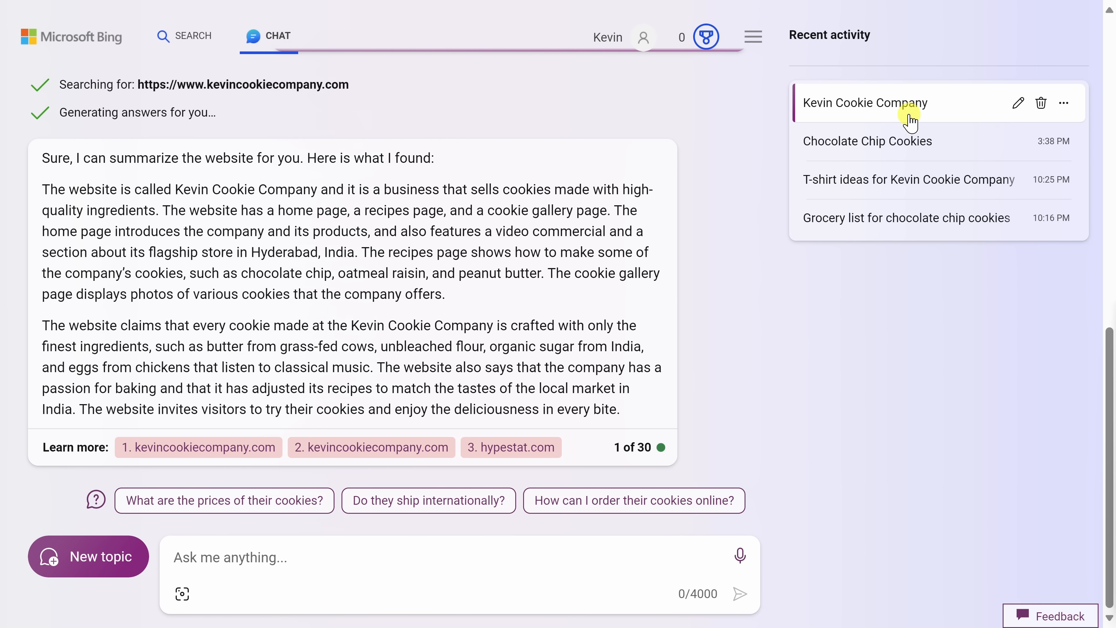
pyautogui.moveTo(911, 218)
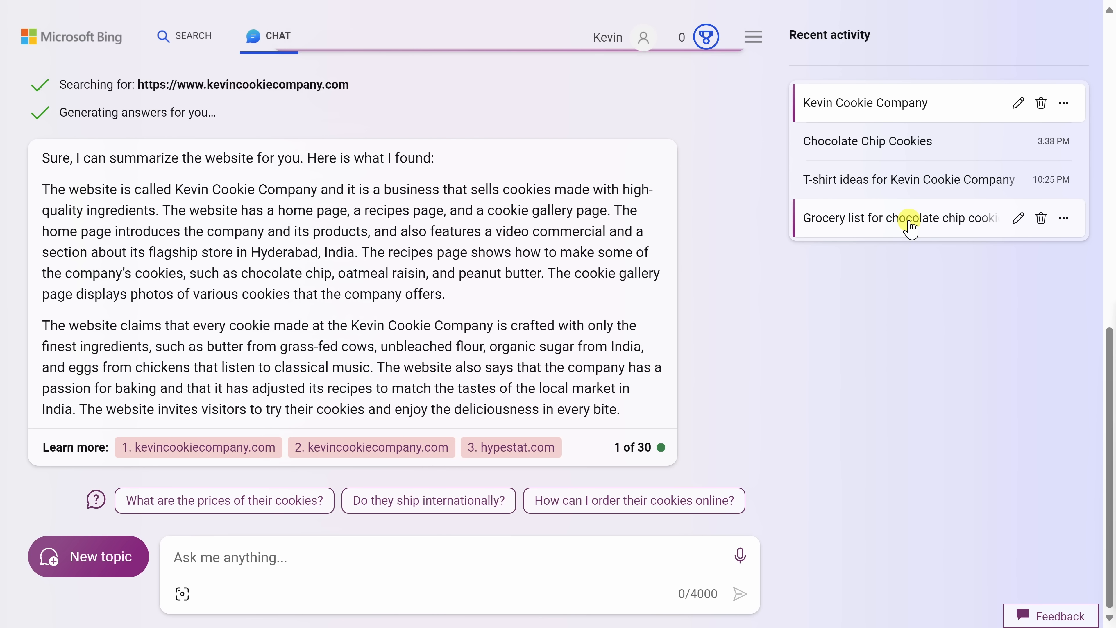
pyautogui.moveTo(923, 102)
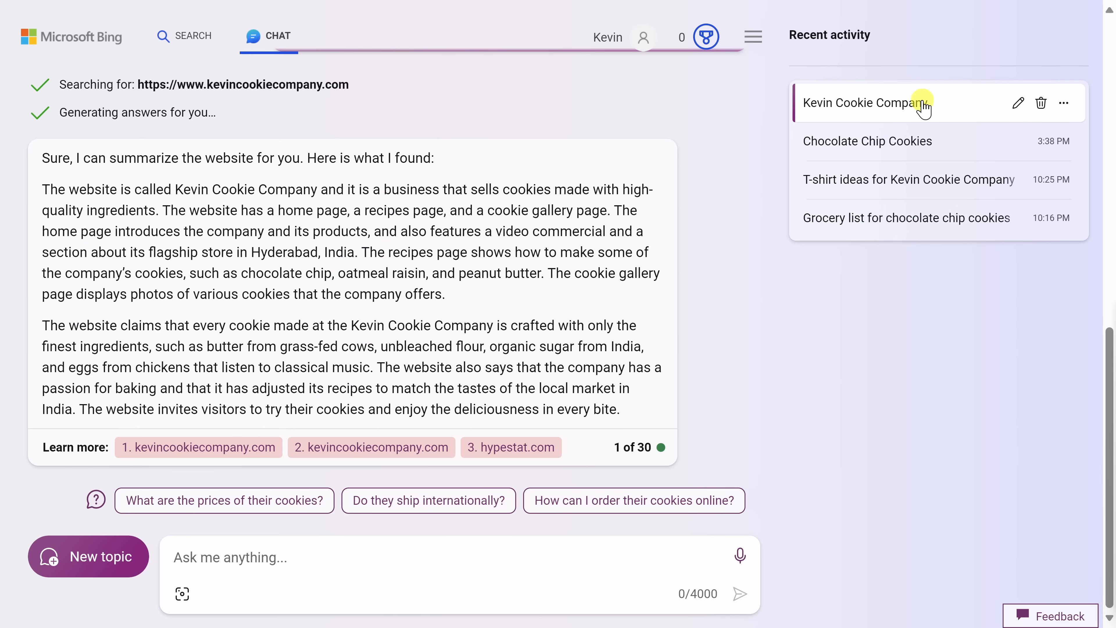
pyautogui.moveTo(900, 218)
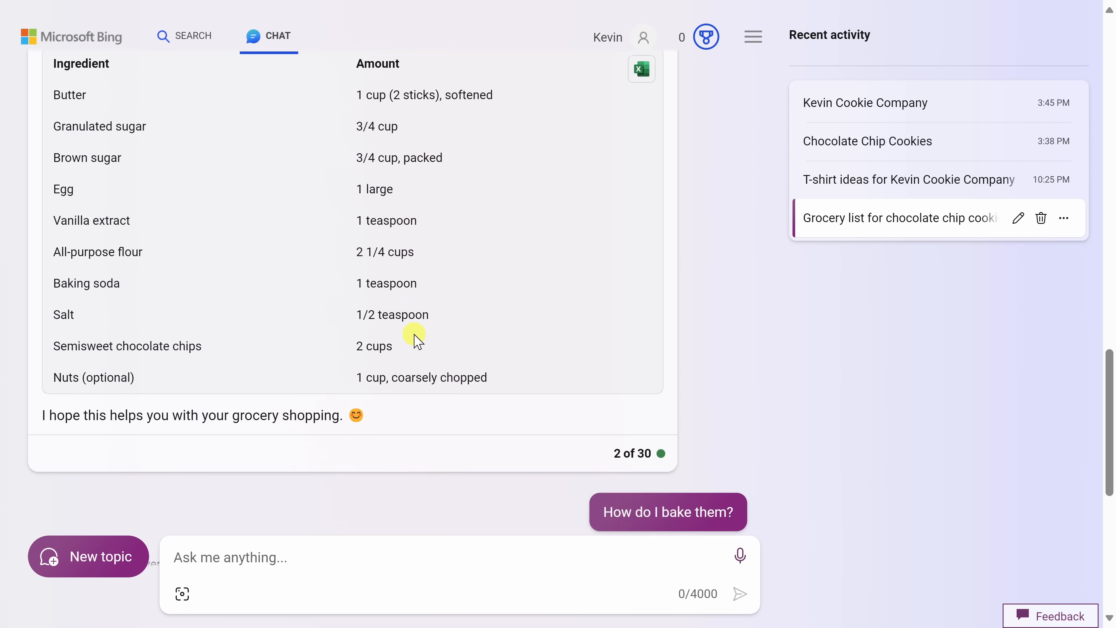
# - Reopen 'Grocery list for chocolate chip cookies' from Recent activity to see its baking instructions
pyautogui.click(666, 511)
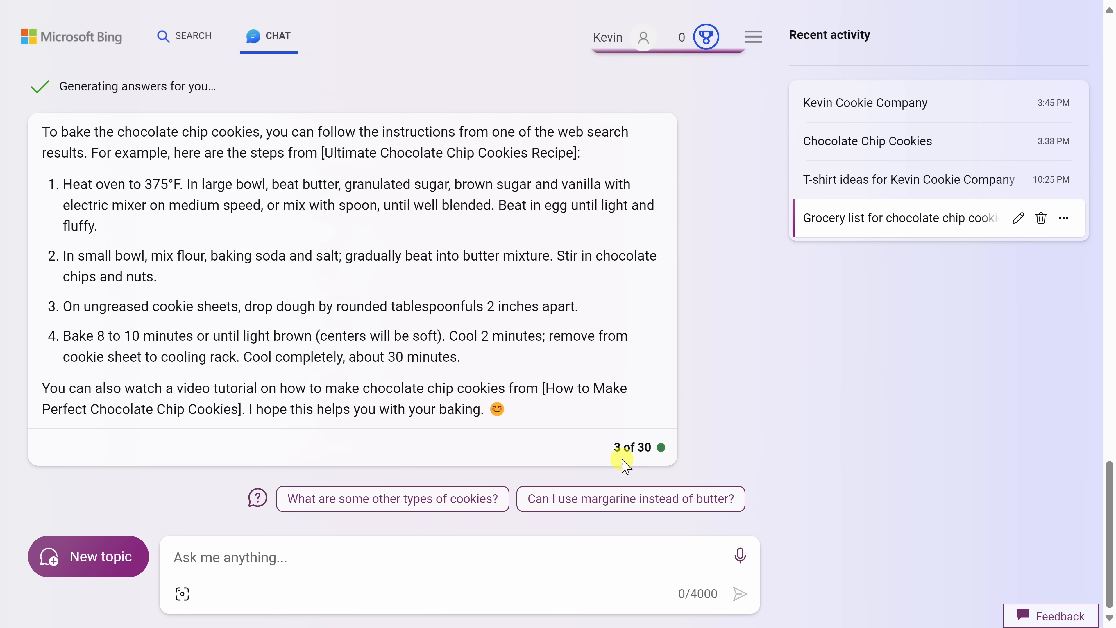
pyautogui.moveTo(428, 541)
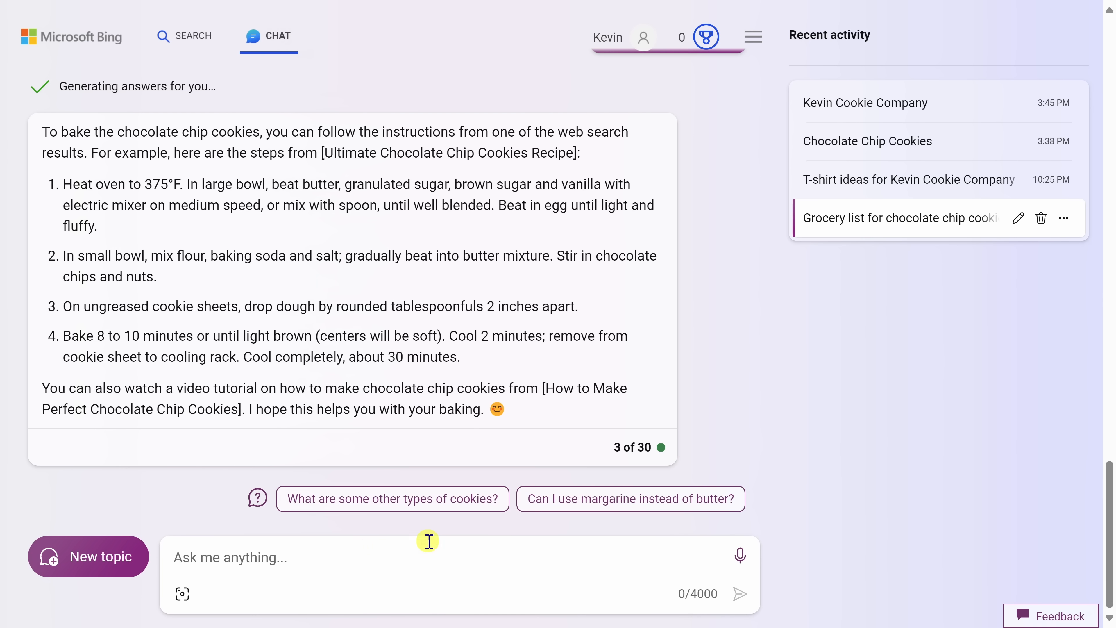
pyautogui.moveTo(360, 553)
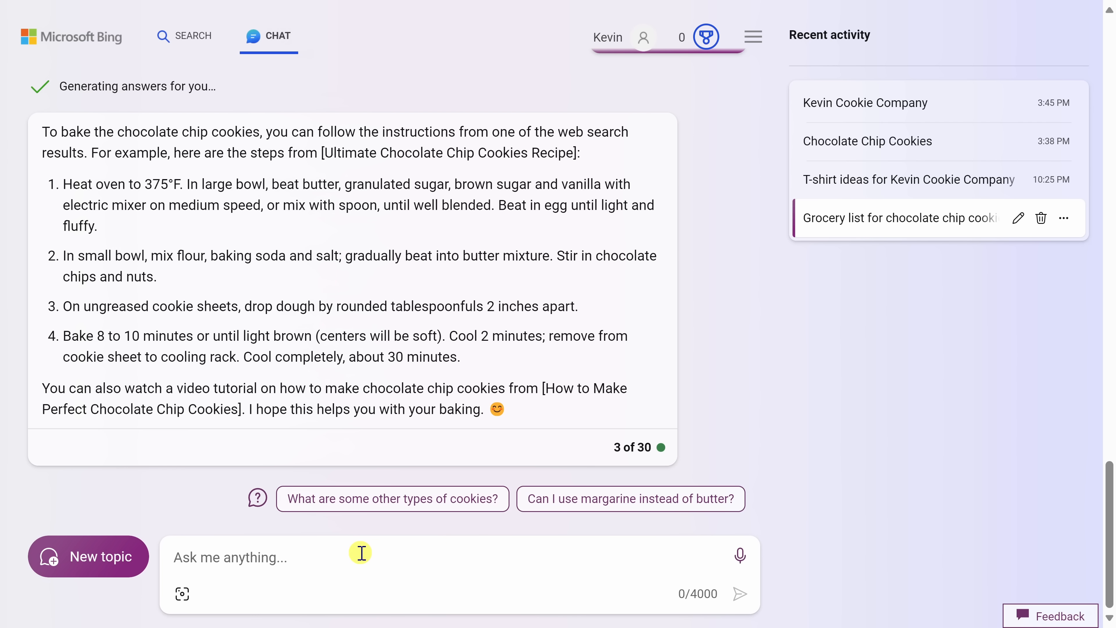
pyautogui.moveTo(1018, 218)
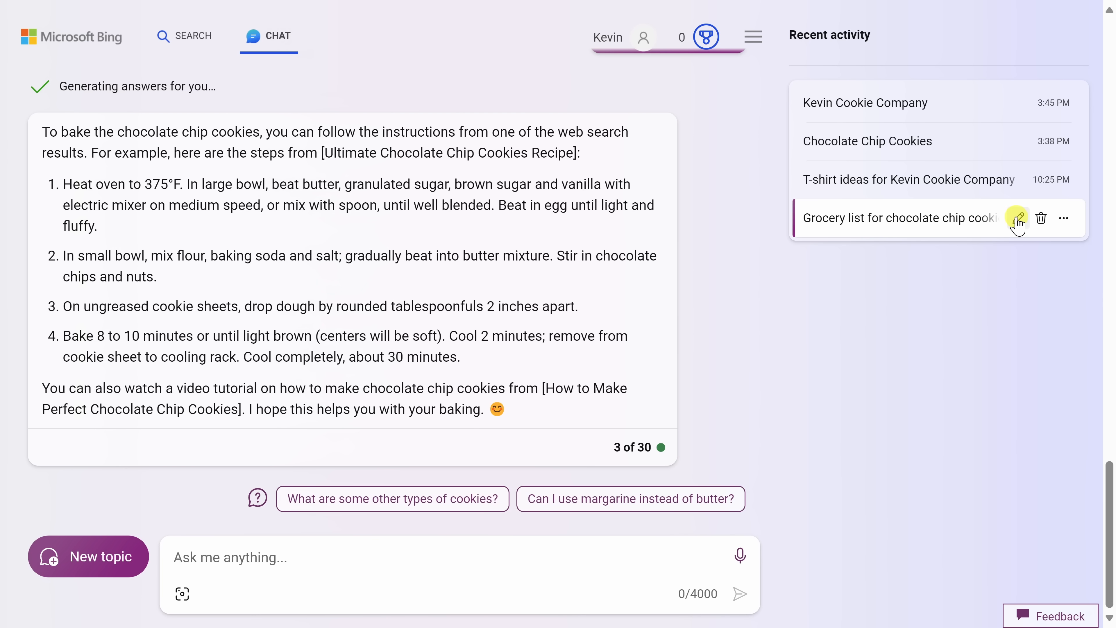
# - Begin renaming the grocery list conversation, cancel it, then show its Share and Export options
pyautogui.click(1017, 218)
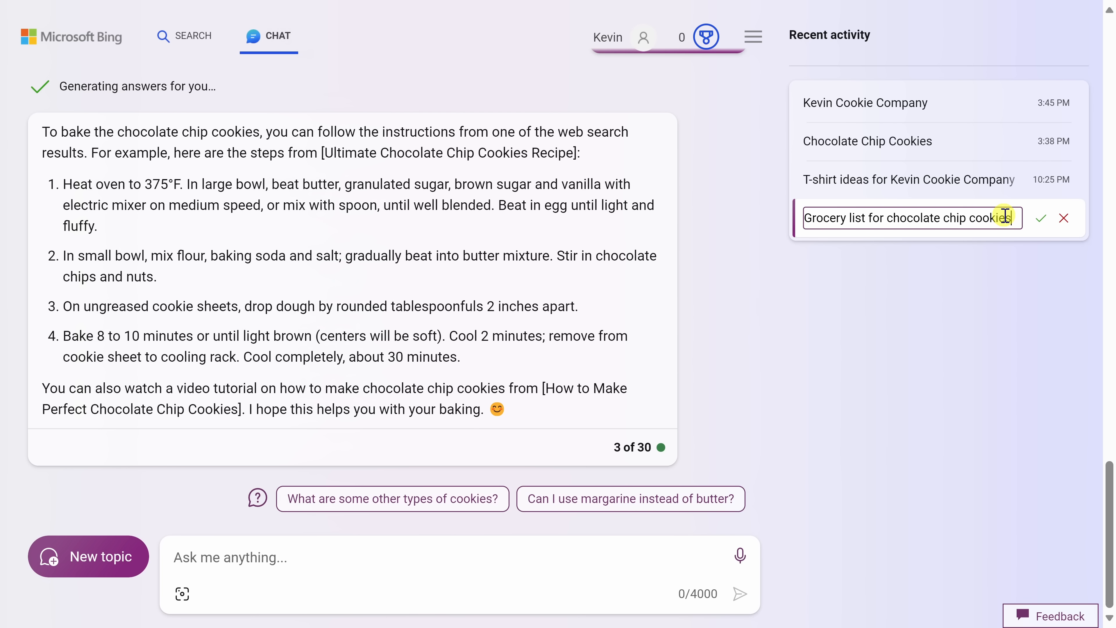
pyautogui.click(1039, 218)
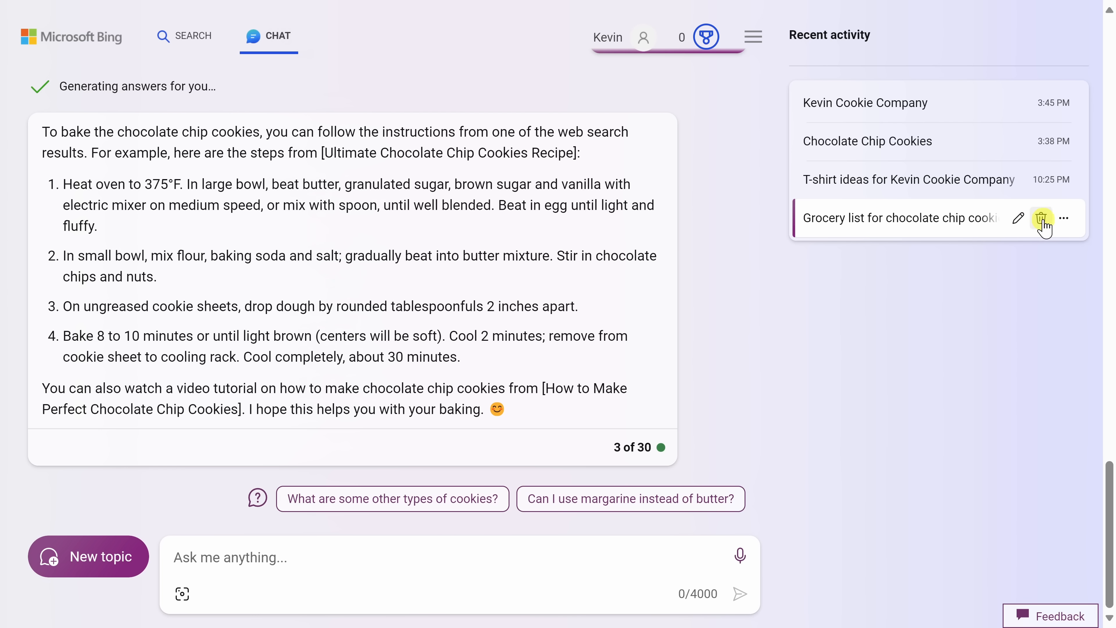
pyautogui.click(1063, 218)
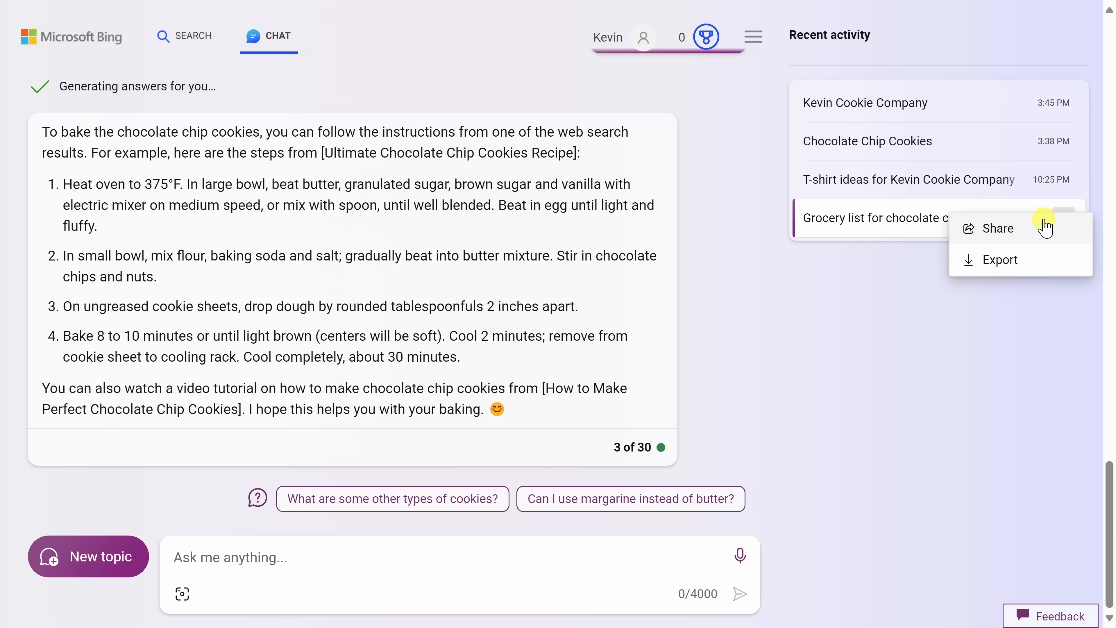
pyautogui.moveTo(1042, 235)
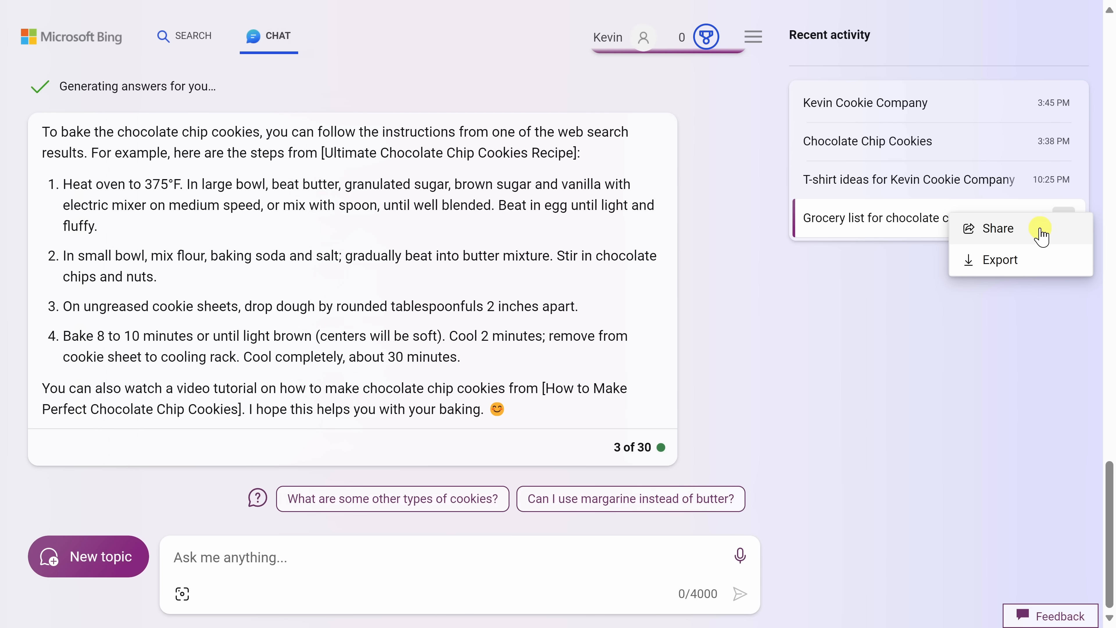